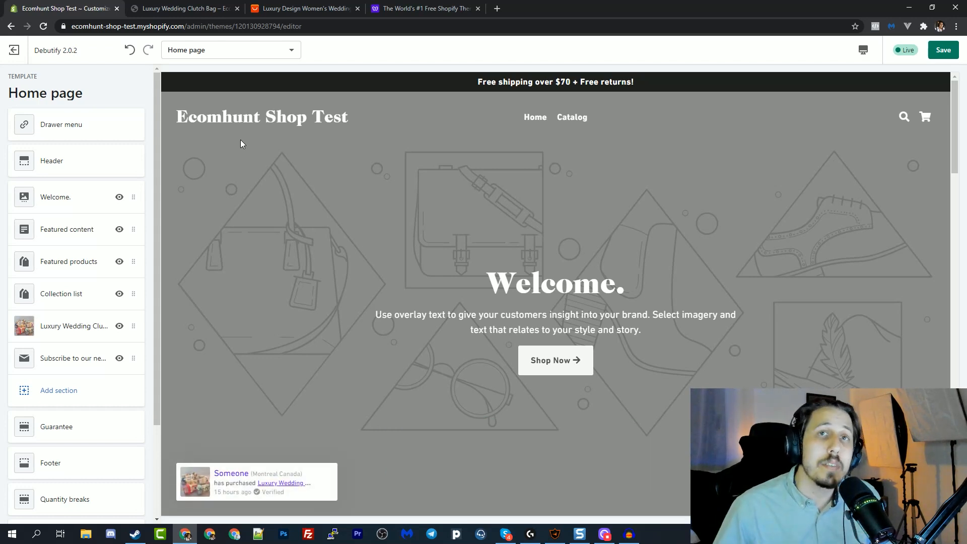
Exit the Debutify 2.0.2 theme editor to reach the live storefront home page.
left_click(15, 50)
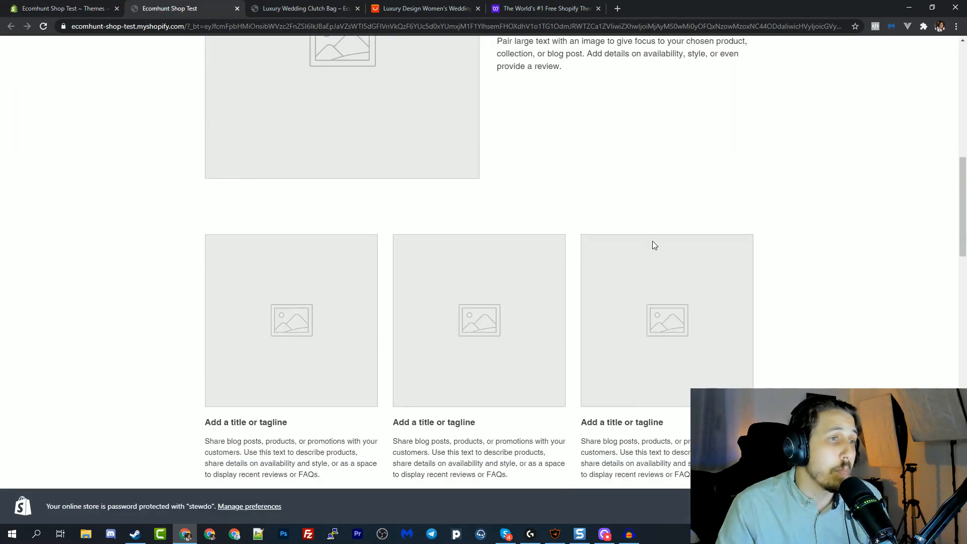
Browse the home page, then open Luxury Wedding Clutch Bag from the catalog.
scroll("down", 3)
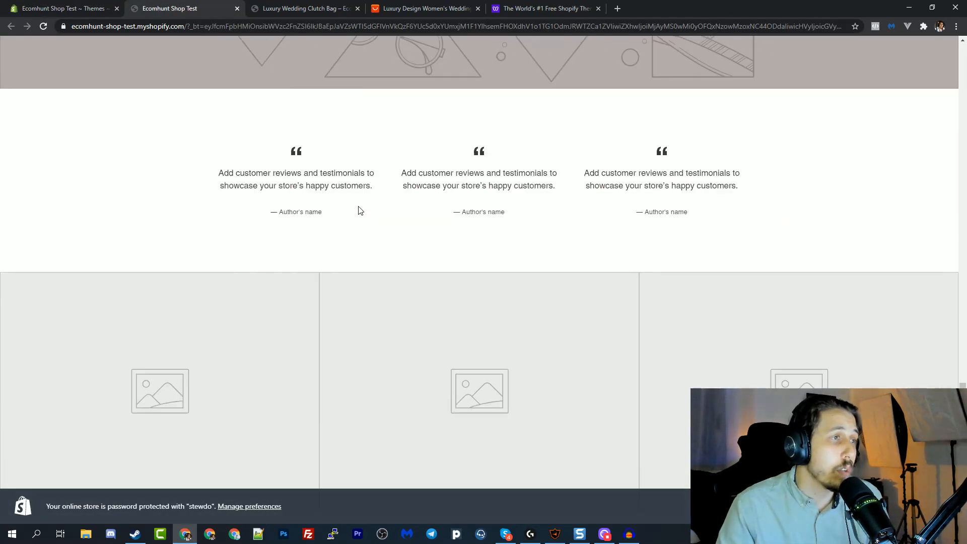
scroll("up", 3)
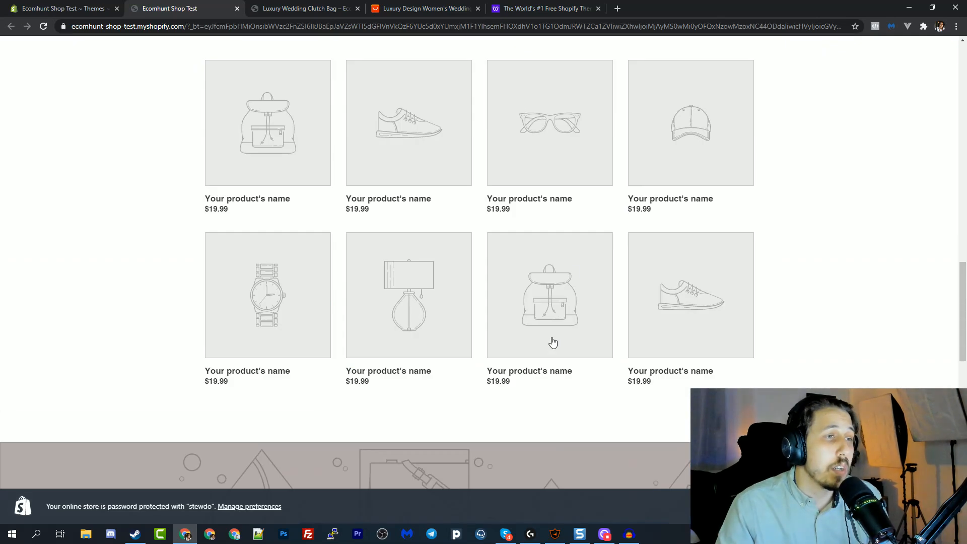
scroll("up", 3)
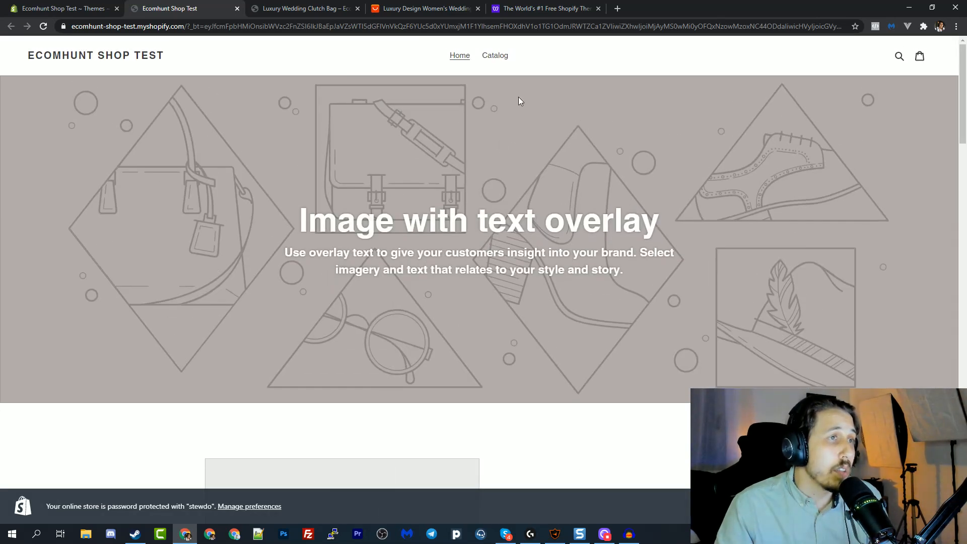
left_click(495, 56)
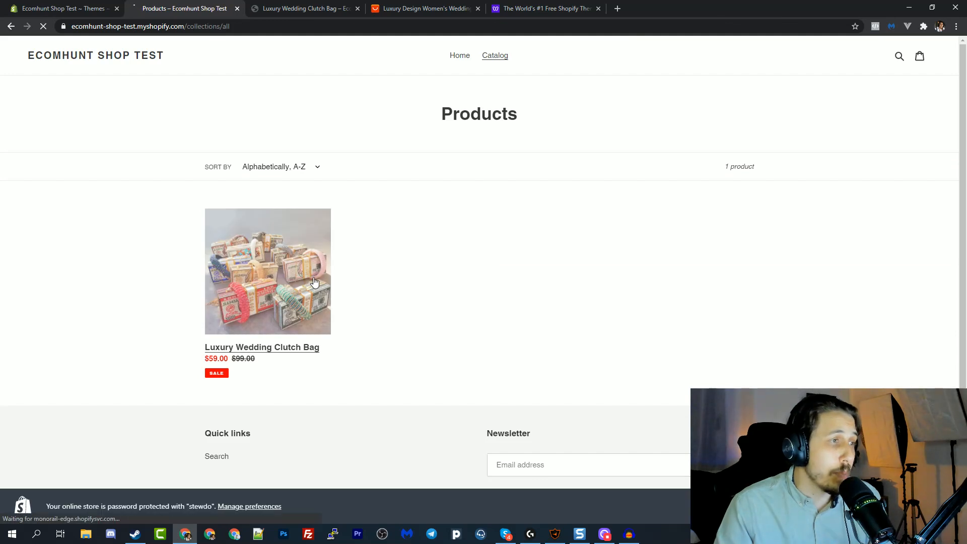
left_click(268, 271)
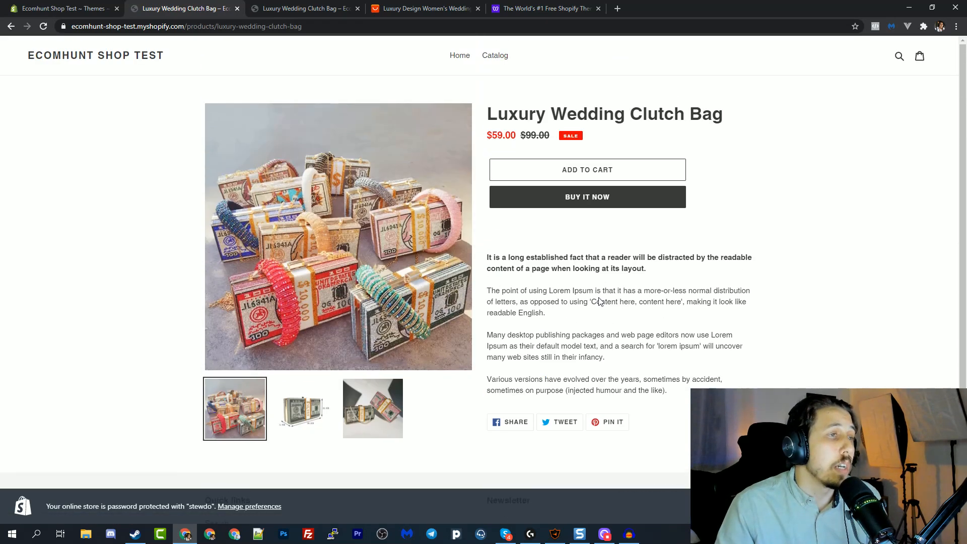
Review the clutch bag product page and return to the Shopify Themes admin.
scroll("down", 3)
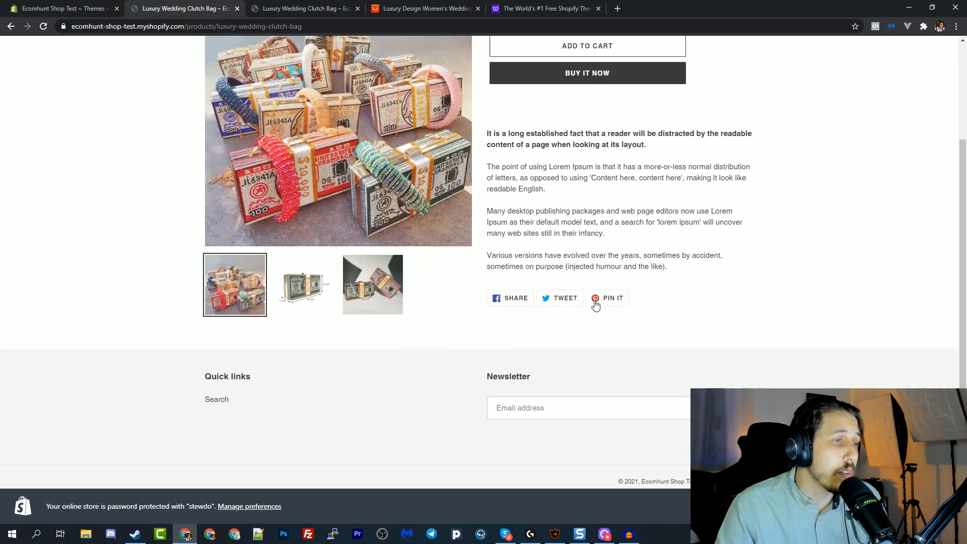
scroll("up", 3)
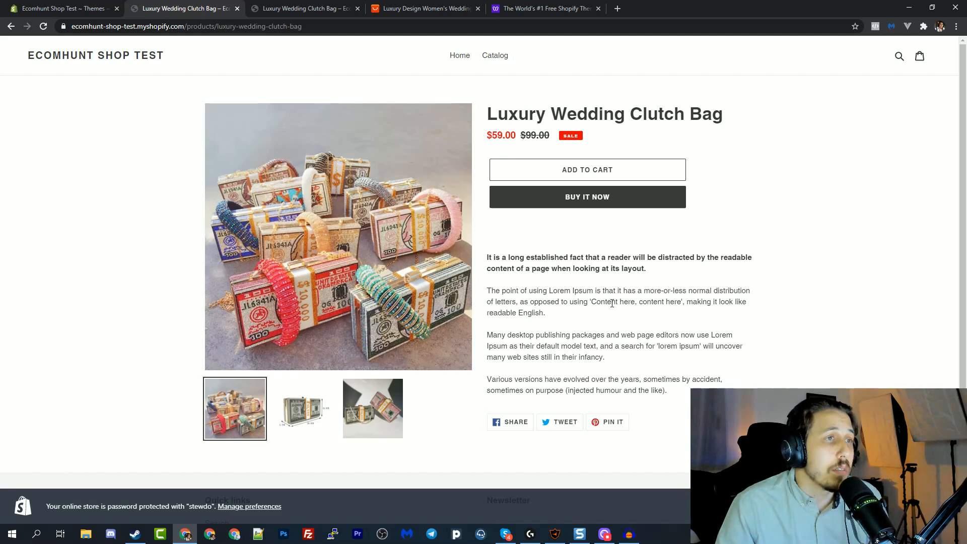
mouse_move(503, 120)
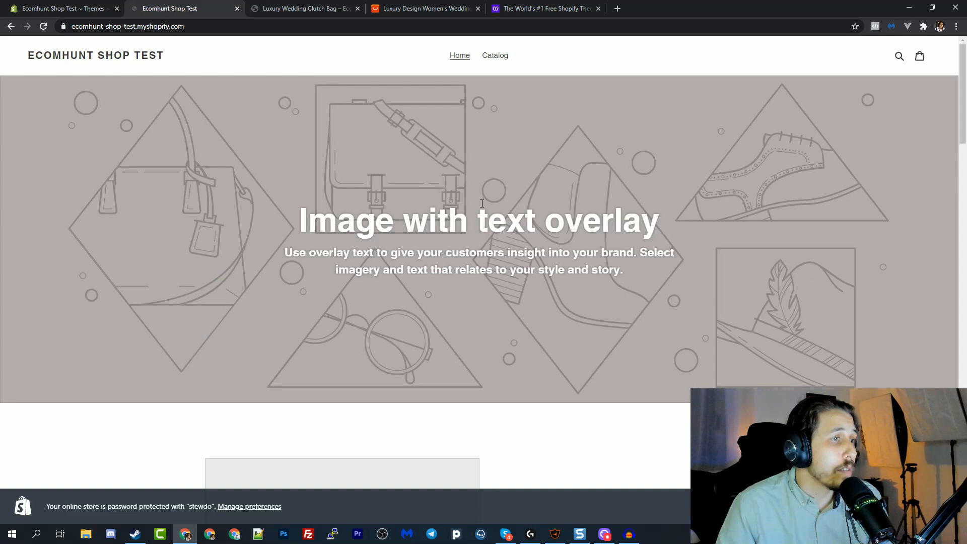
mouse_move(396, 185)
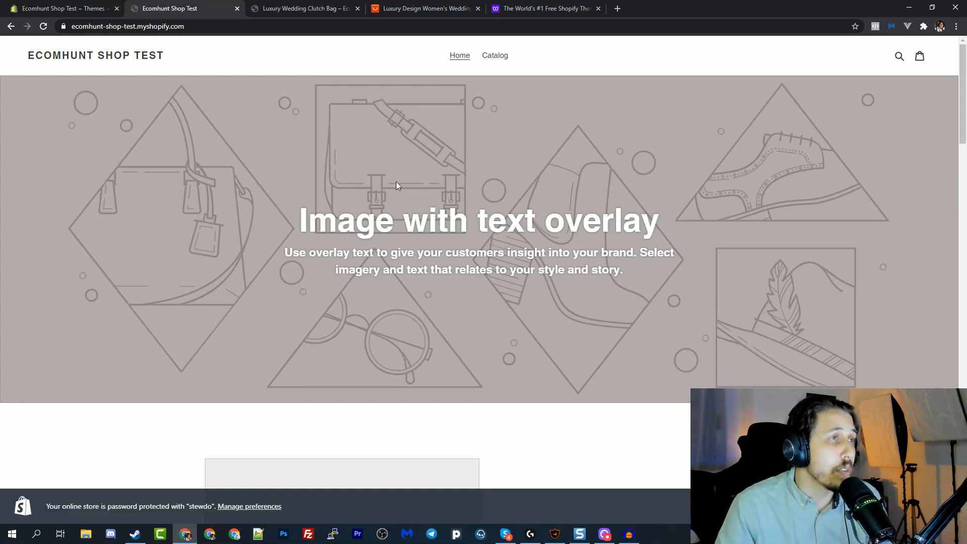
left_click(58, 8)
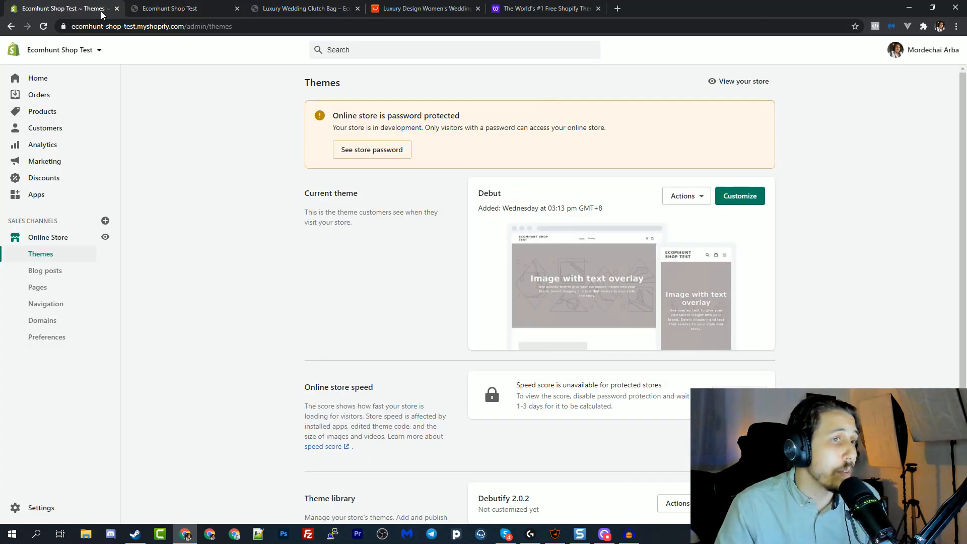
Customize Debut, previewing the catalog, clutch bag product page, then home page.
left_click(740, 195)
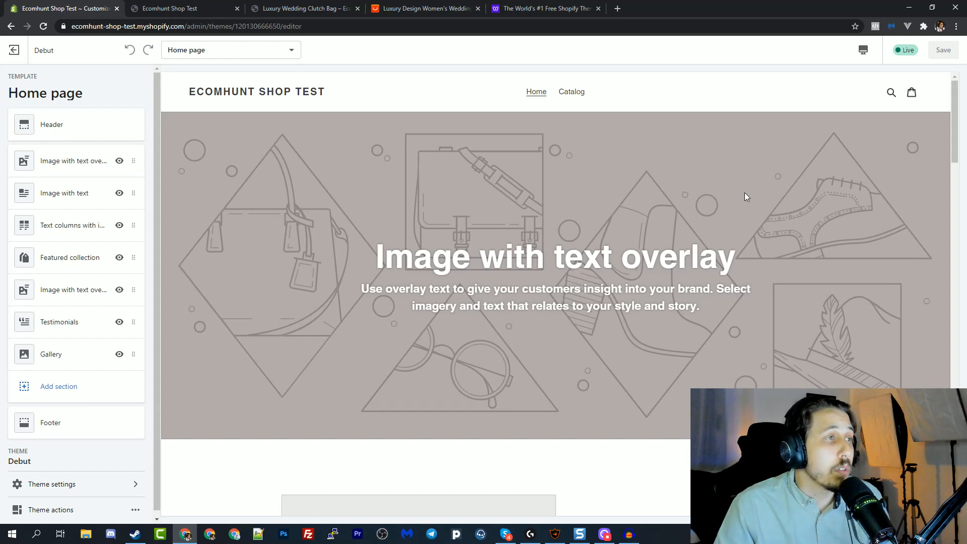
mouse_move(117, 161)
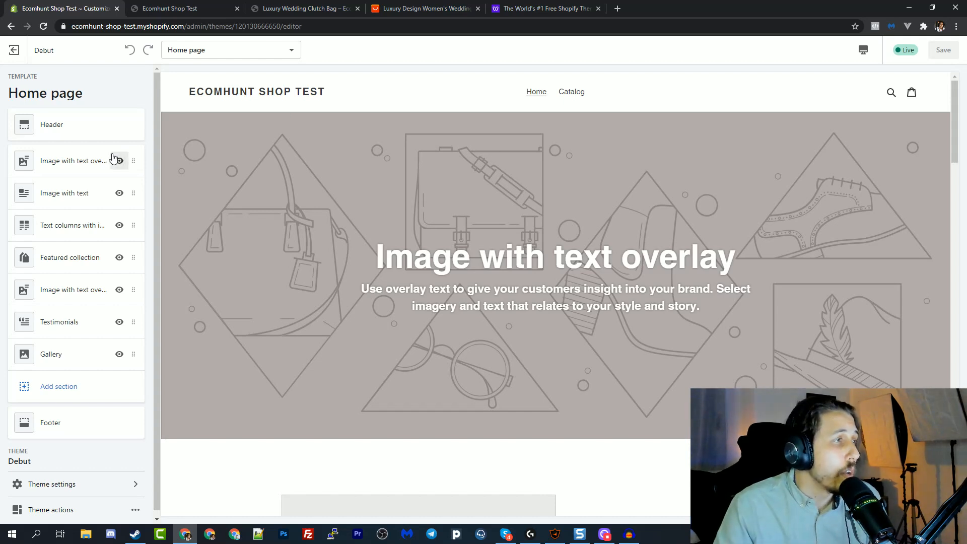
scroll("down", 3)
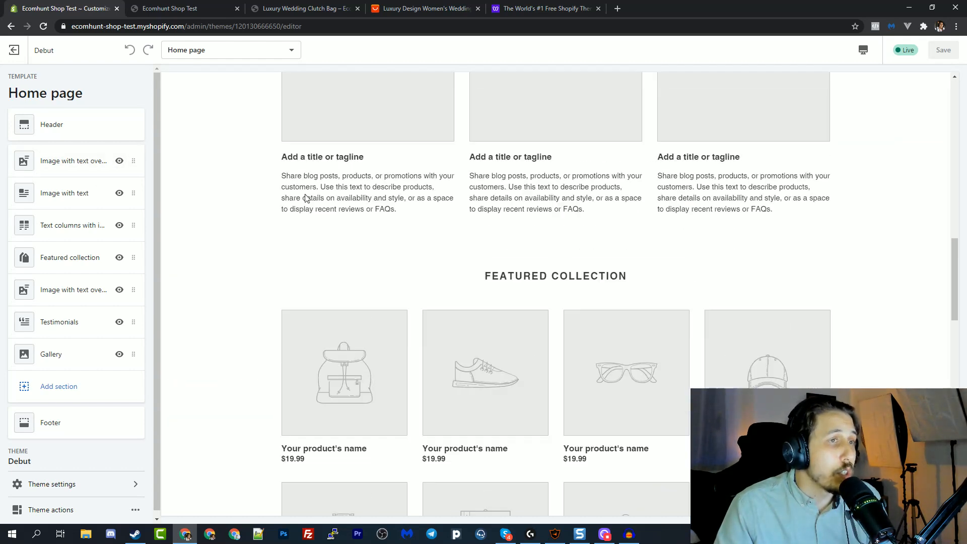
scroll("up", 3)
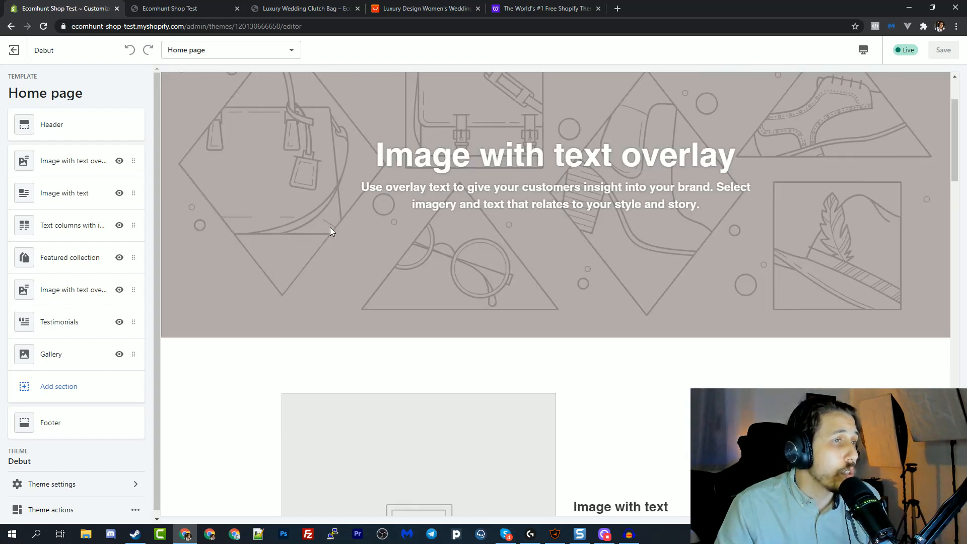
left_click(571, 91)
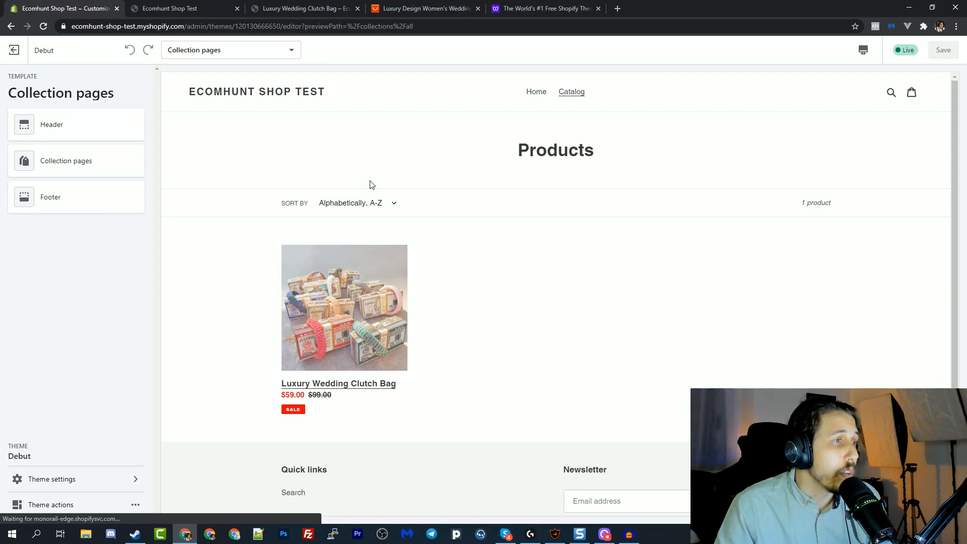
left_click(338, 382)
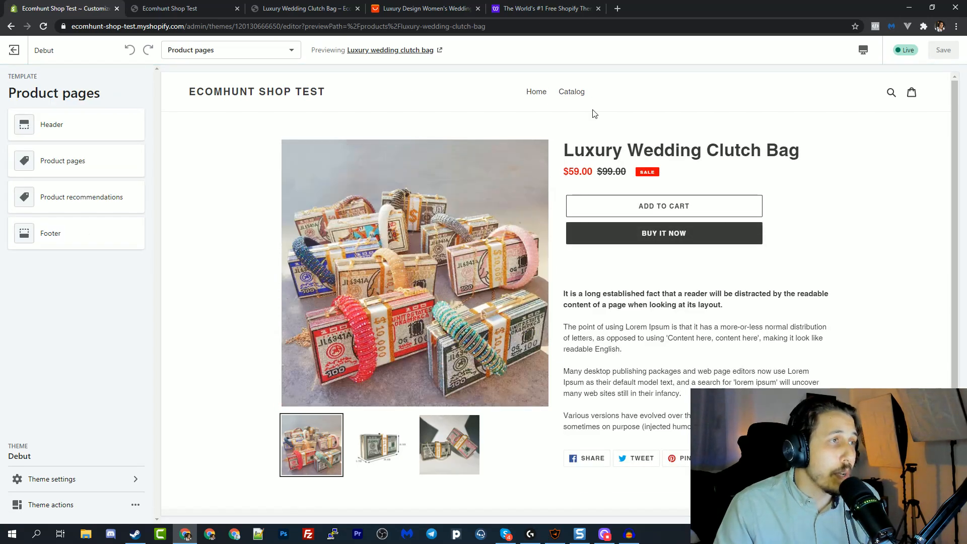
mouse_move(99, 191)
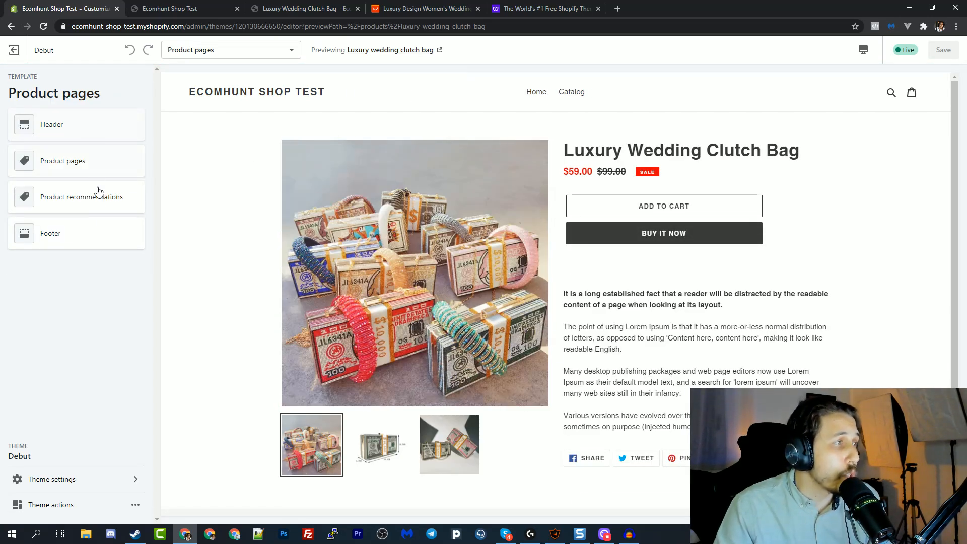
mouse_move(86, 188)
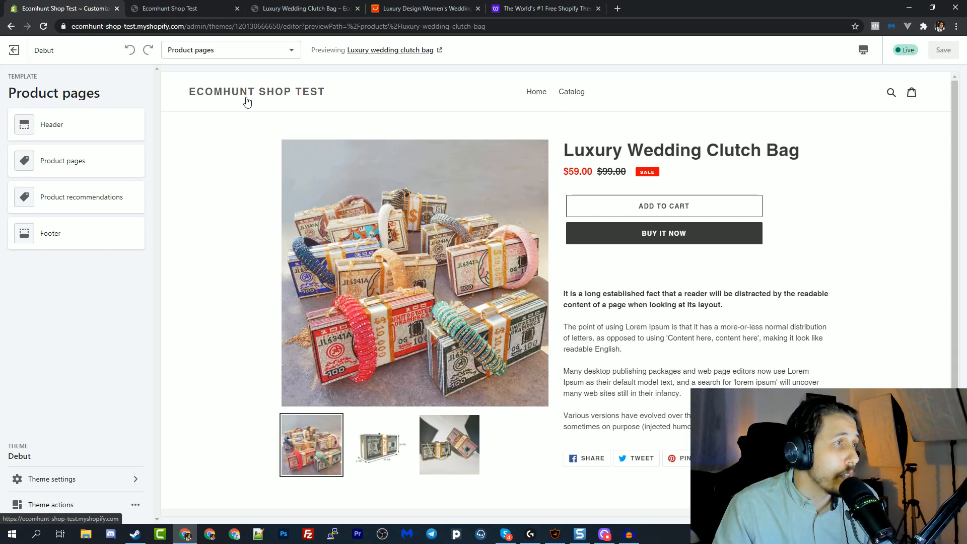
left_click(230, 50)
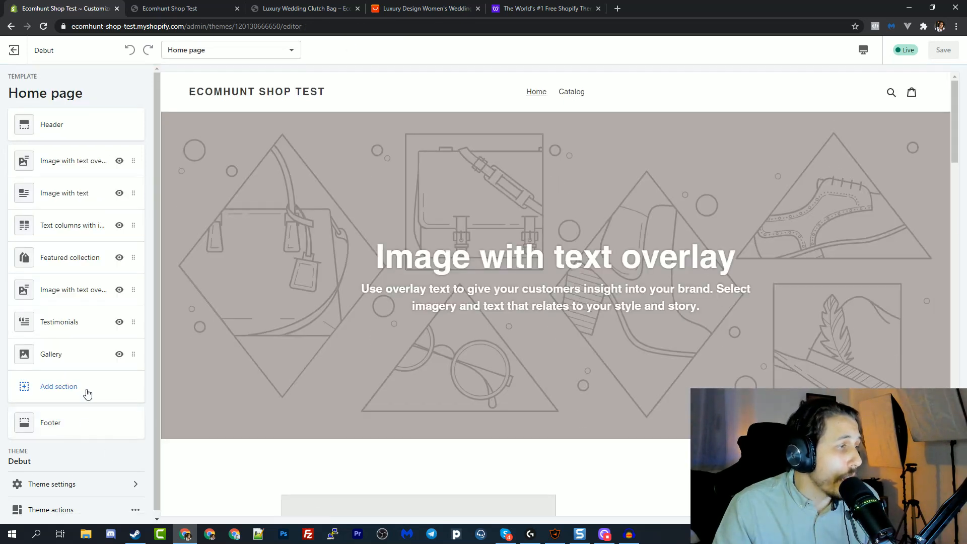
left_click(59, 387)
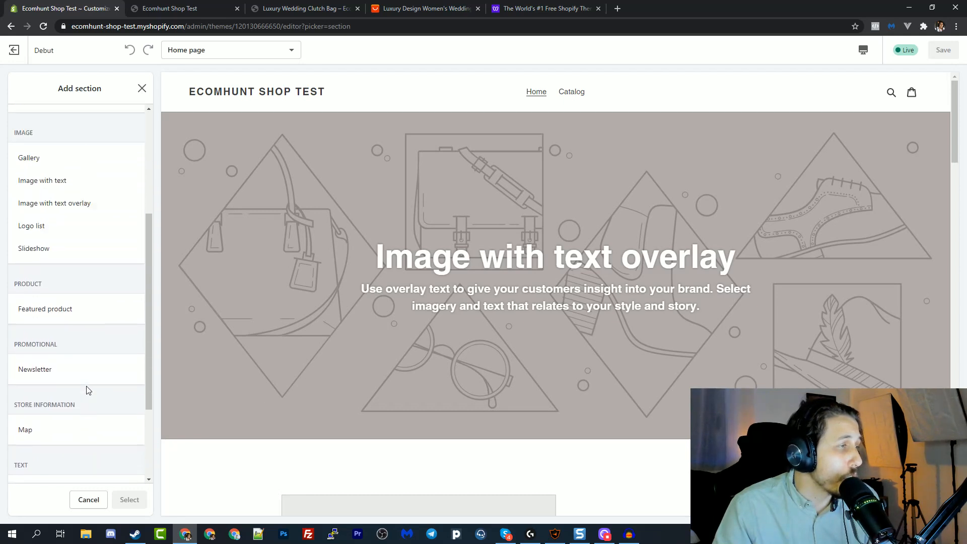
scroll("up", 3)
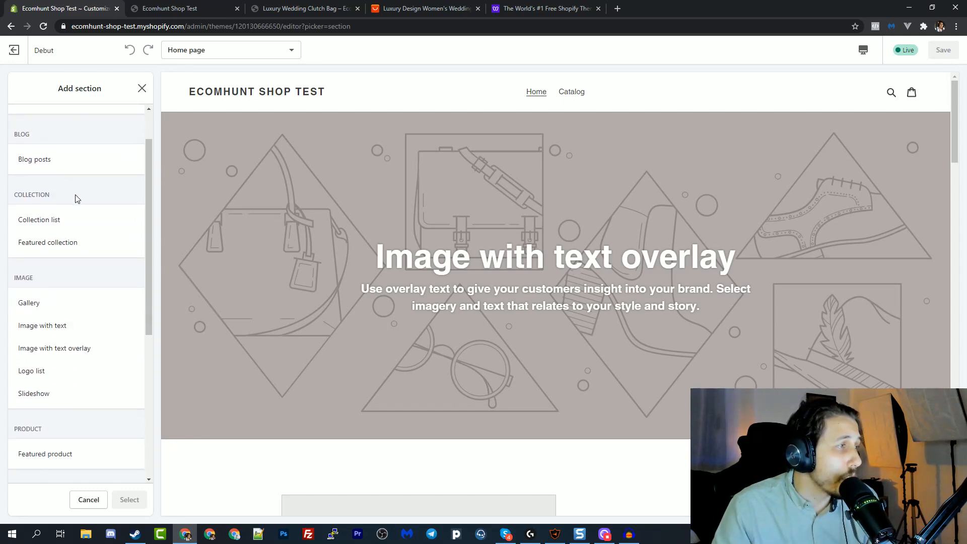
scroll("down", 3)
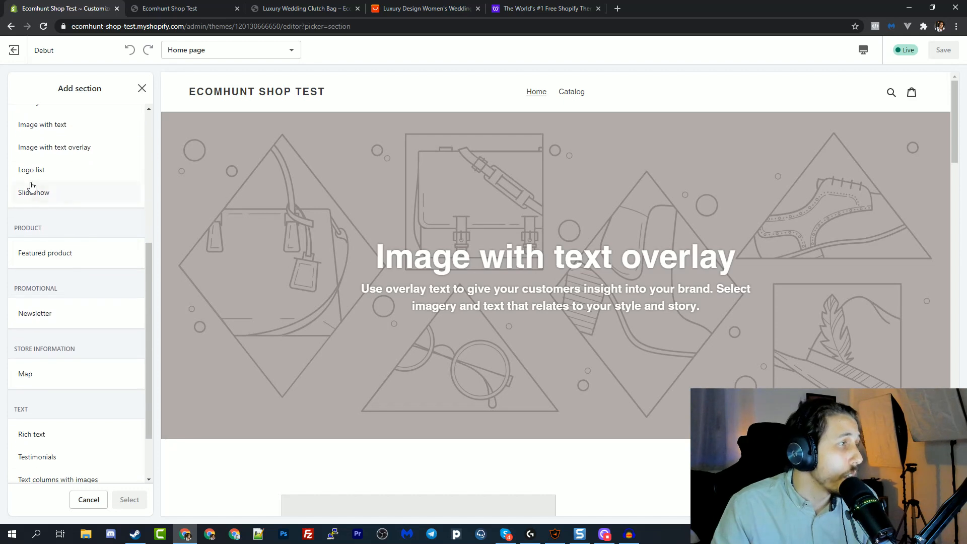
scroll("down", 3)
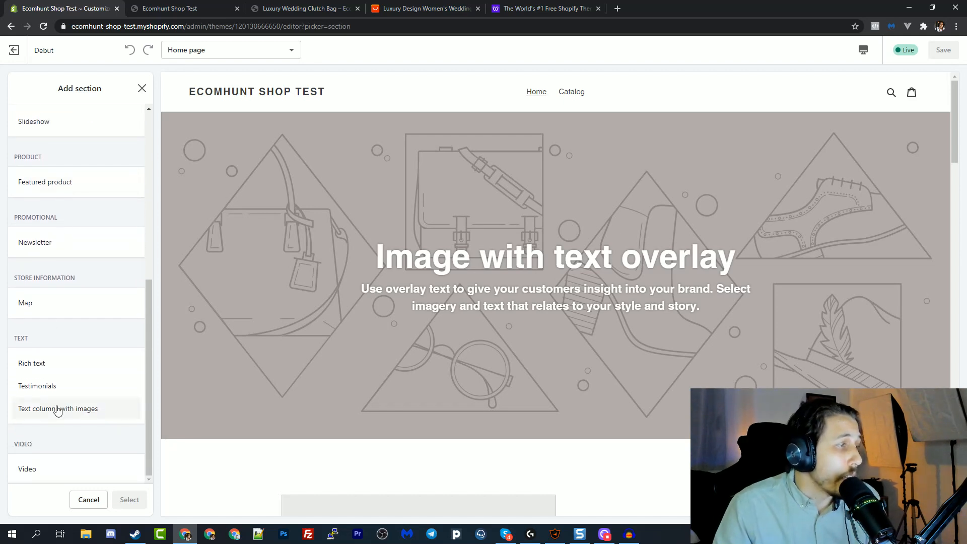
left_click(89, 500)
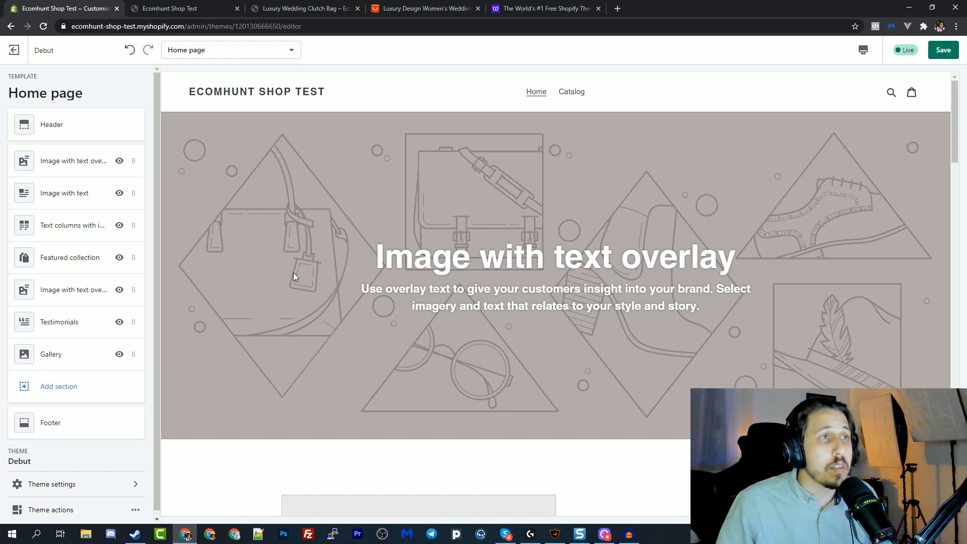
Switch to the Debutify website and scroll through the top of its landing page.
left_click(545, 8)
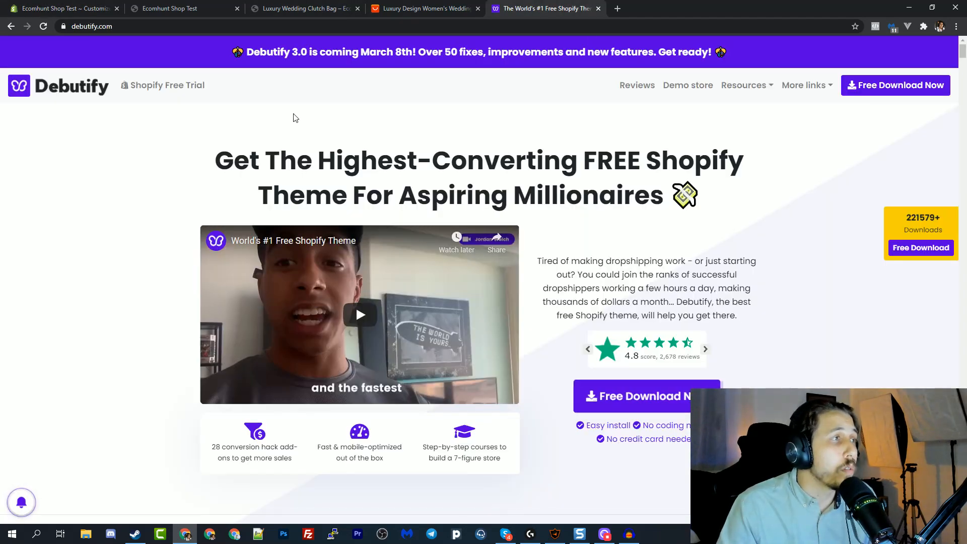
scroll("down", 3)
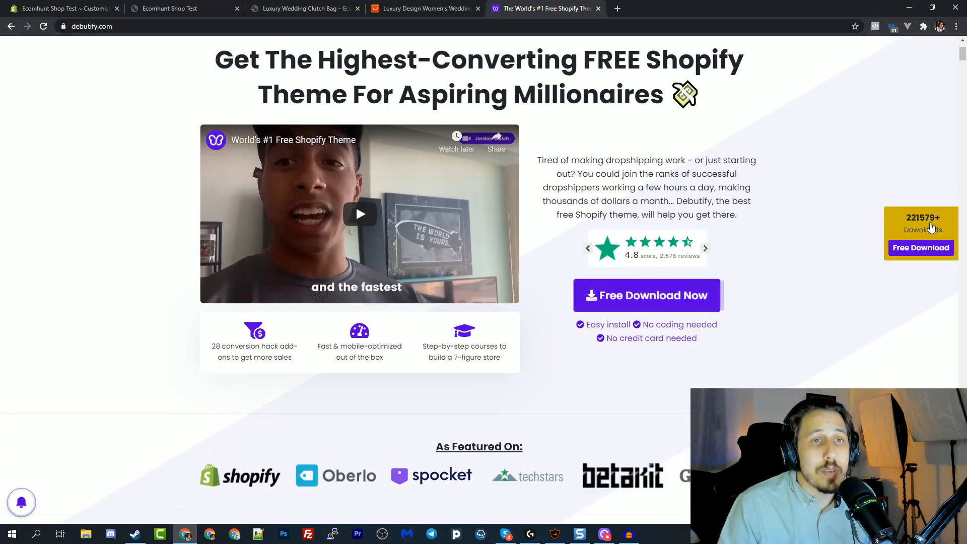
scroll("down", 3)
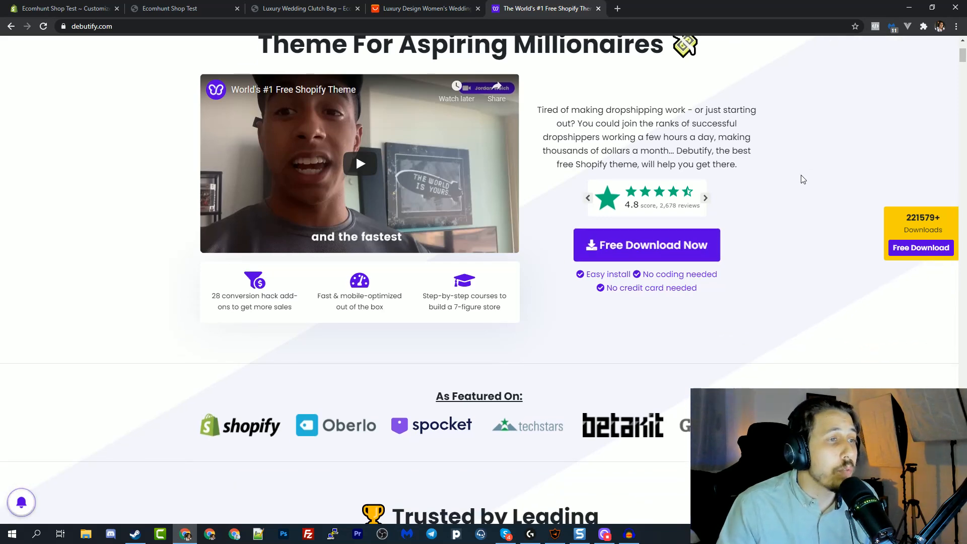
scroll("down", 3)
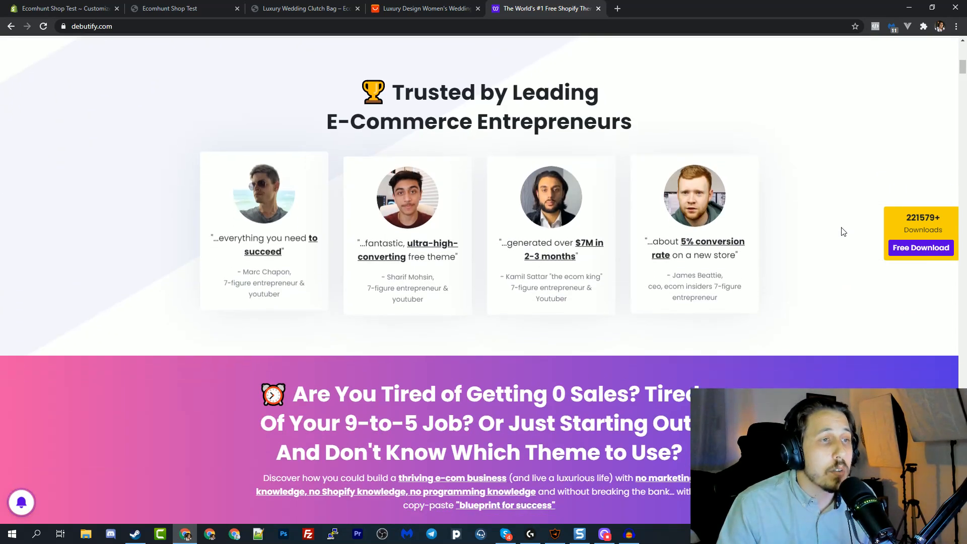
scroll("up", 3)
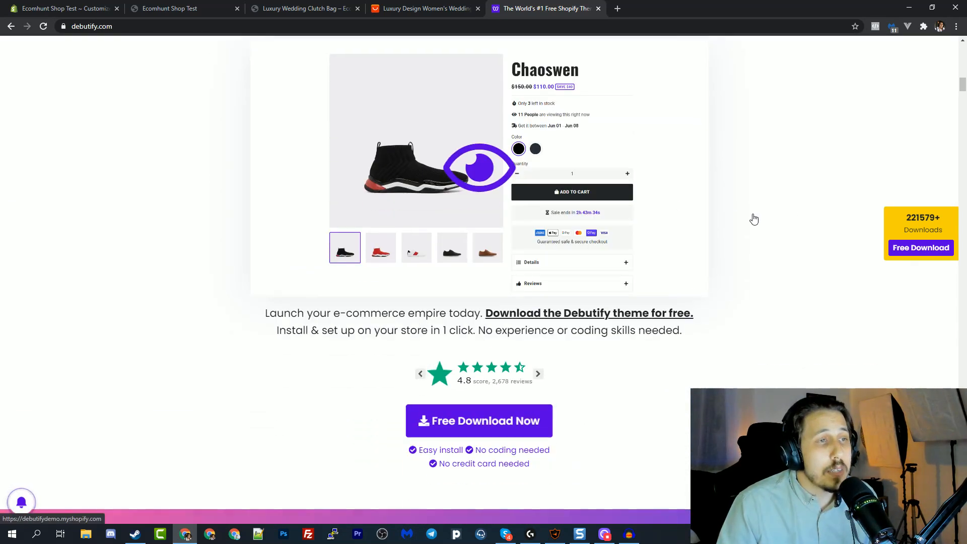
scroll("down", 3)
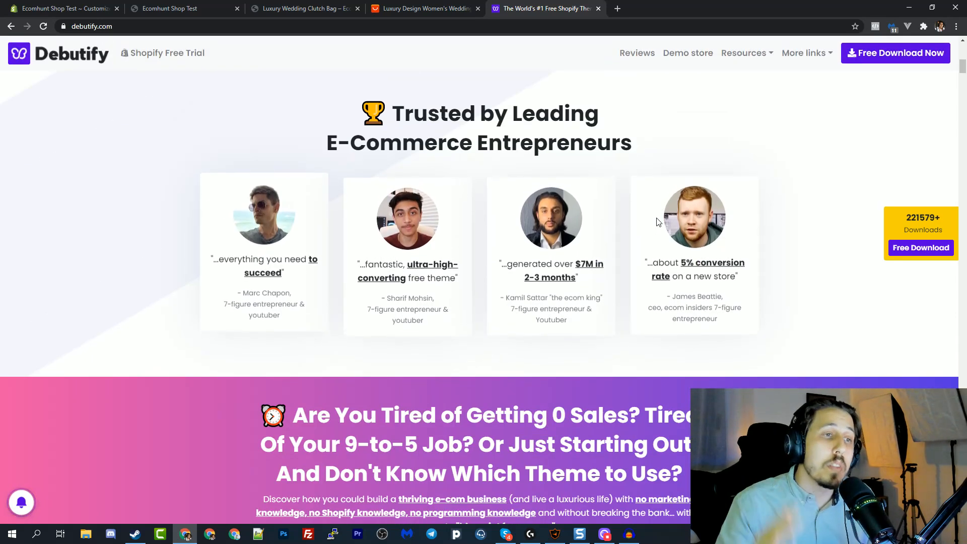
Scroll further down through the free add-ons and speed grade sections.
scroll("down", 3)
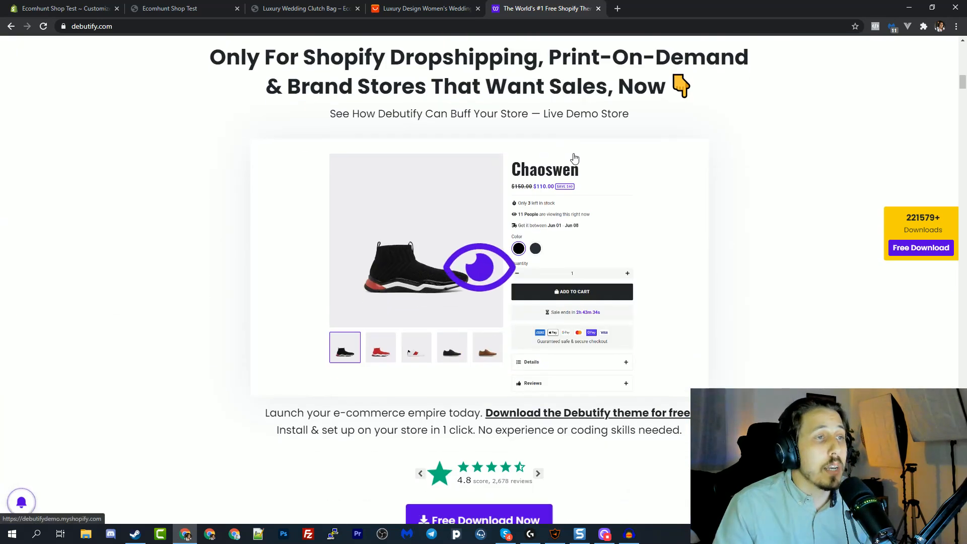
scroll("down", 3)
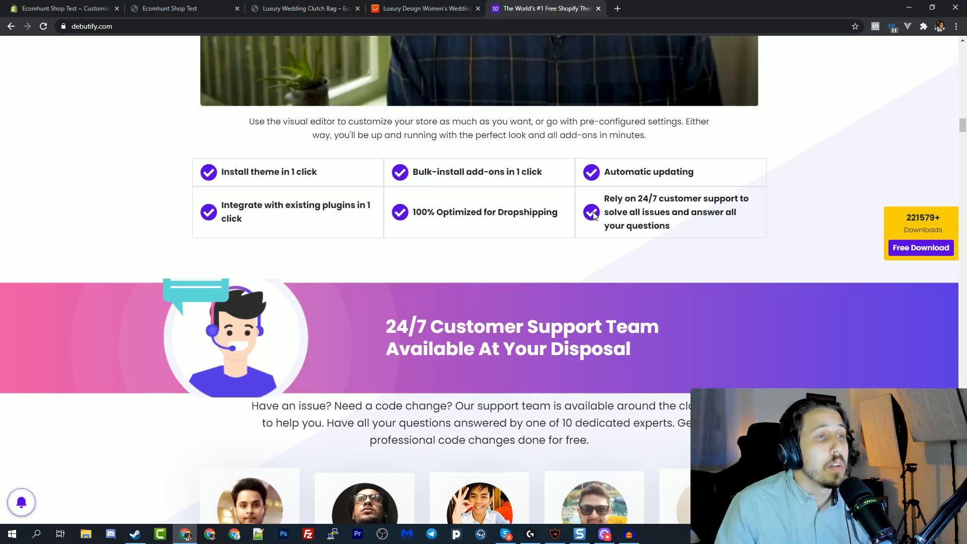
scroll("down", 3)
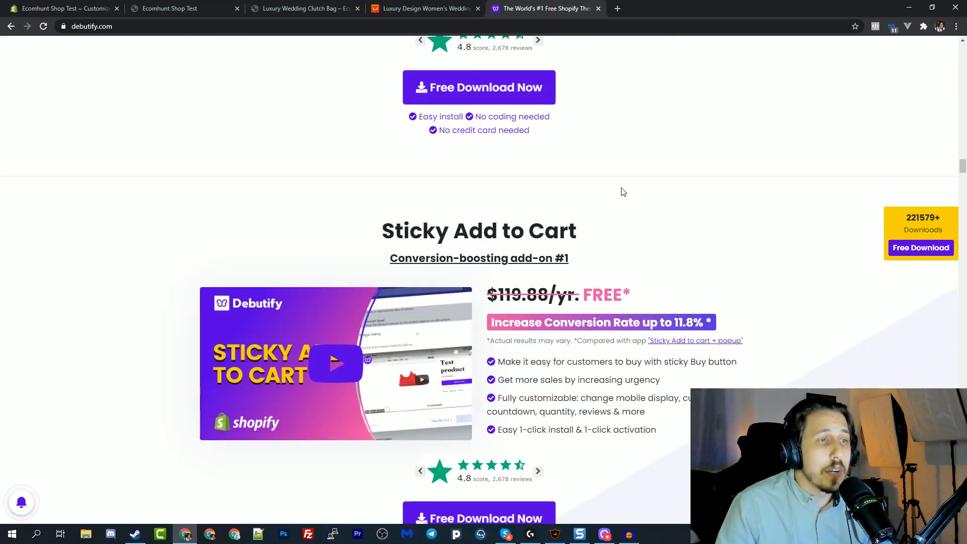
scroll("down", 3)
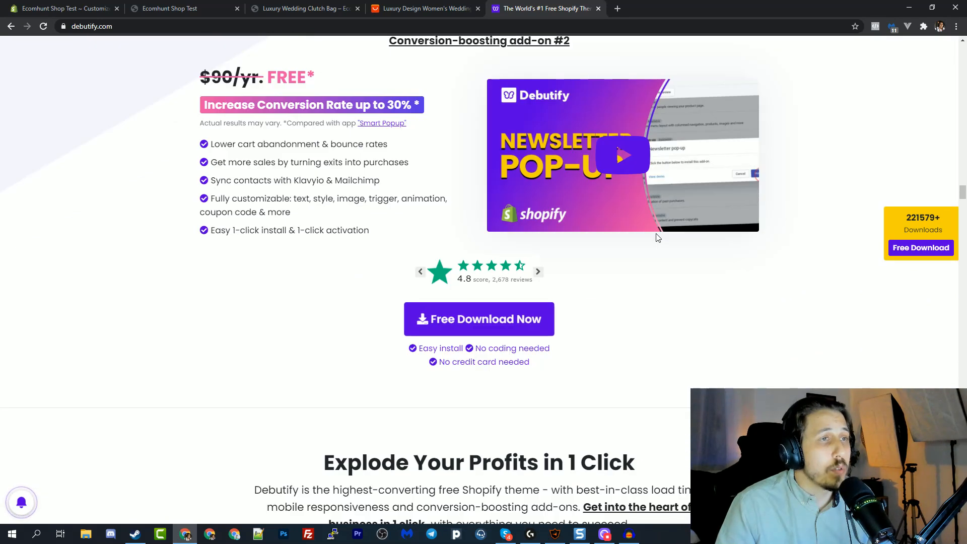
scroll("down", 3)
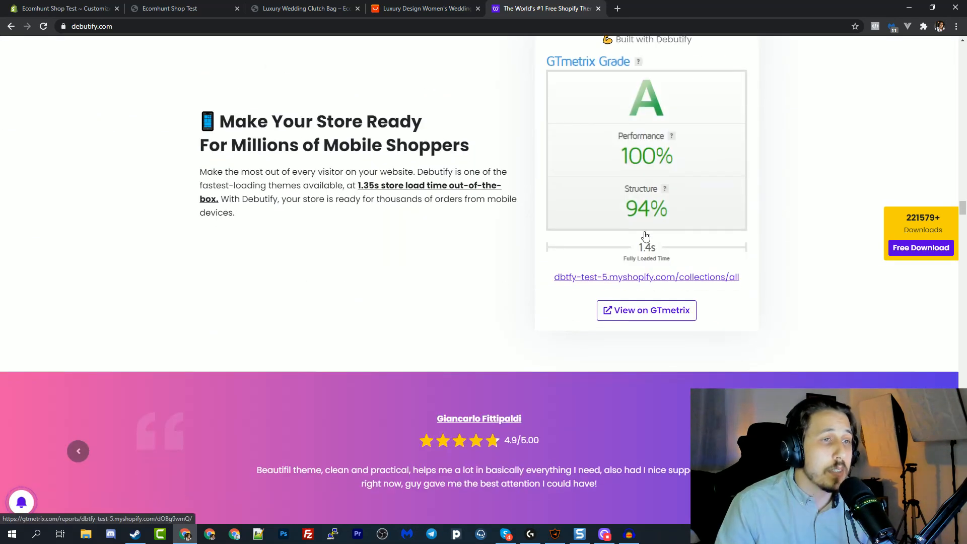
scroll("down", 3)
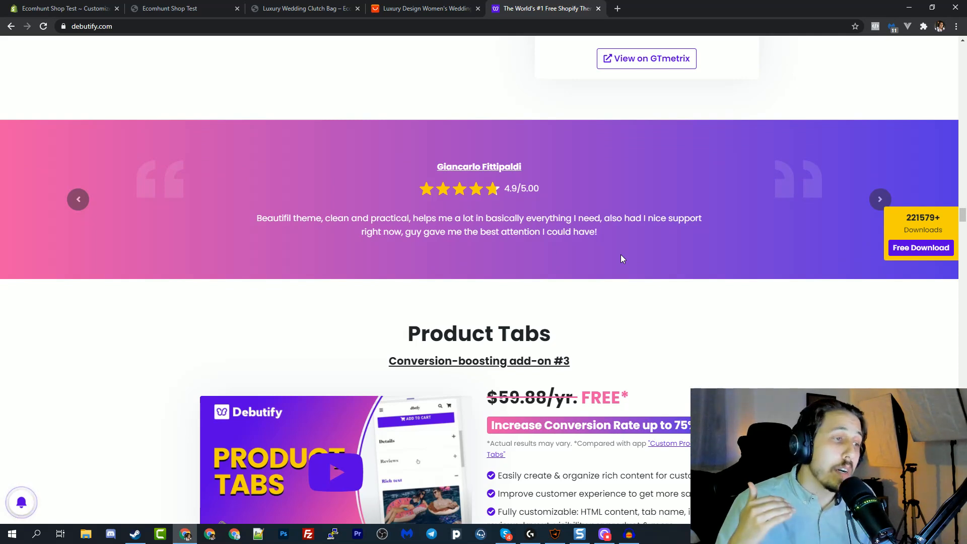
scroll("down", 3)
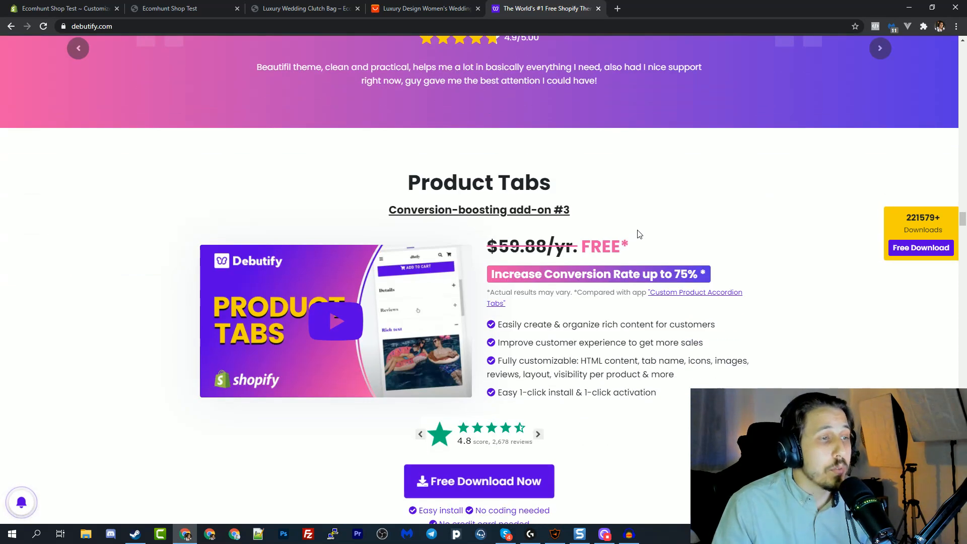
scroll("down", 3)
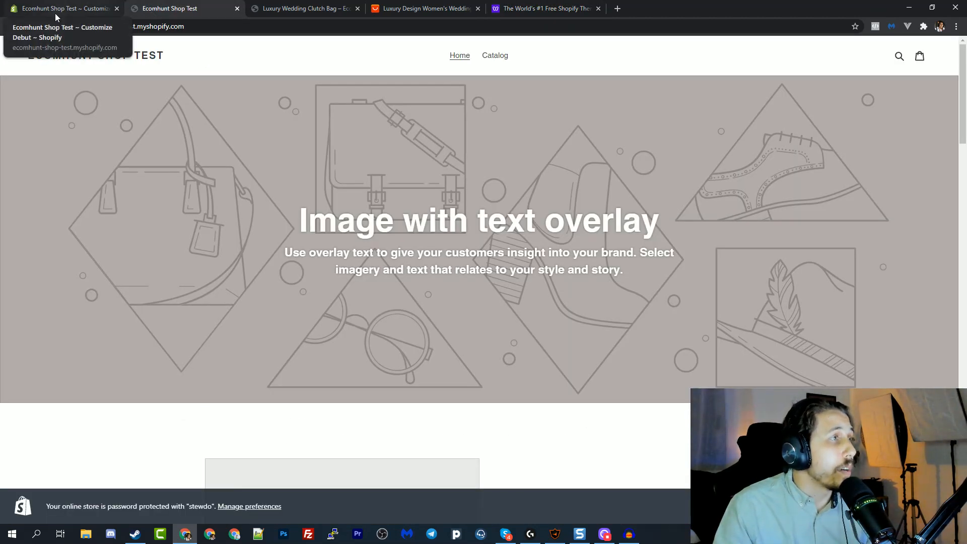
Exit the editor to Themes and confirm publishing Debutify 2.0.2 over Debut.
left_click(58, 8)
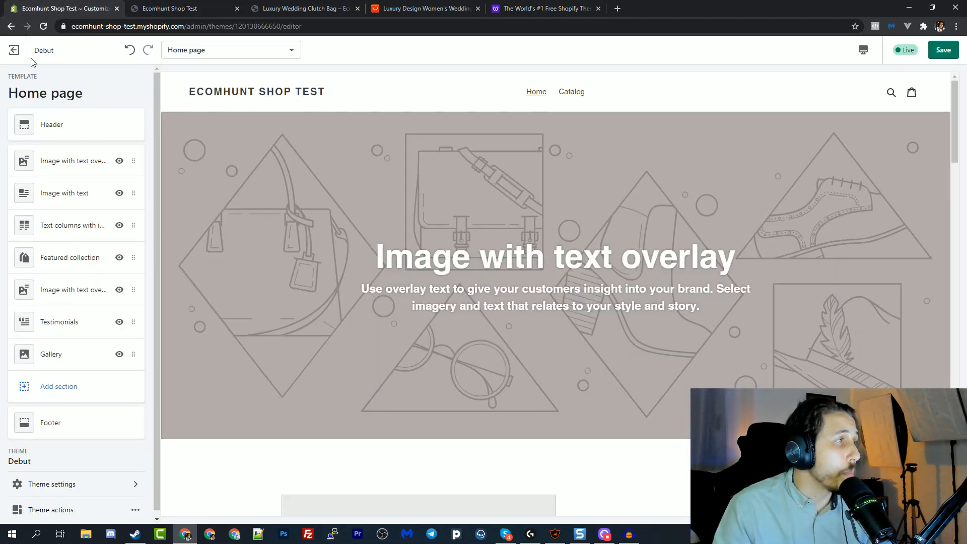
left_click(14, 50)
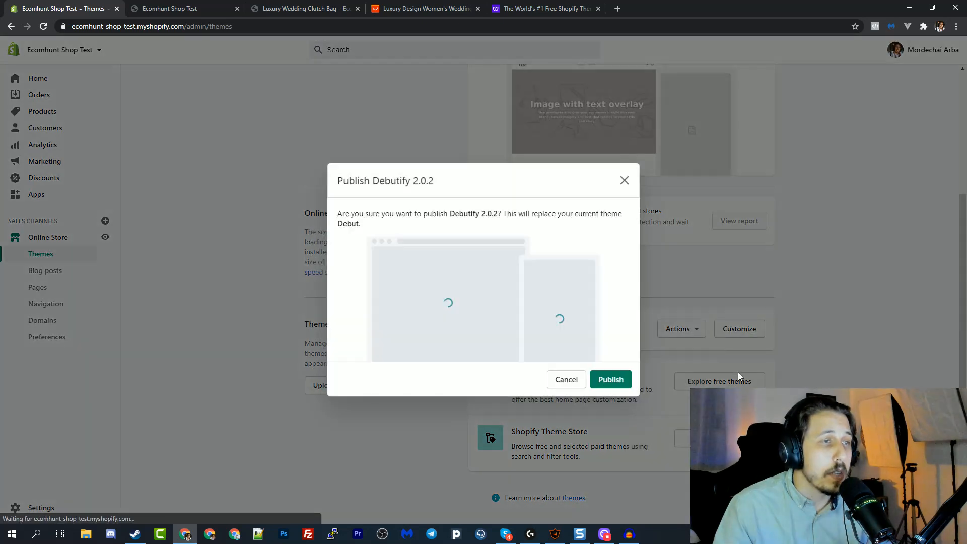
left_click(611, 379)
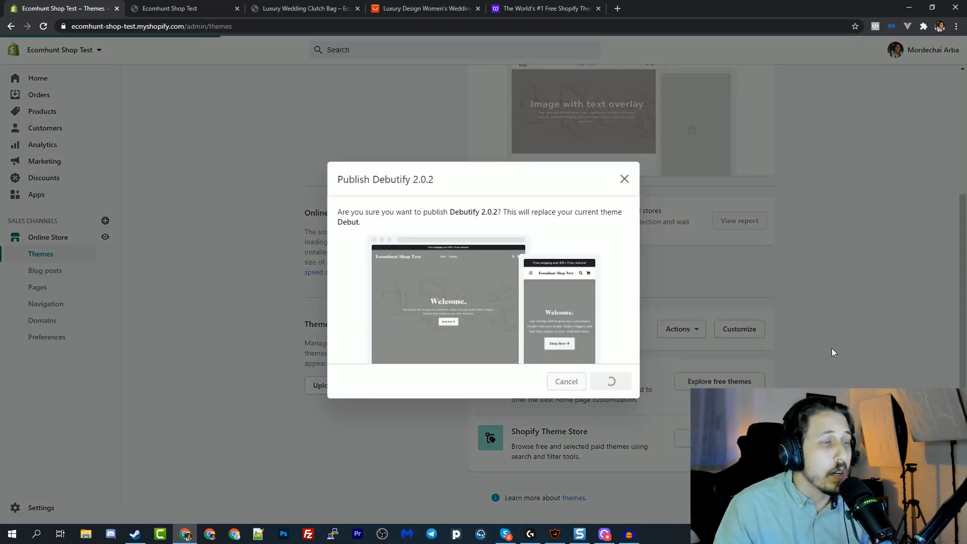
Check Debutify 2.0.2 is the current theme, then start customizing it.
left_click(610, 381)
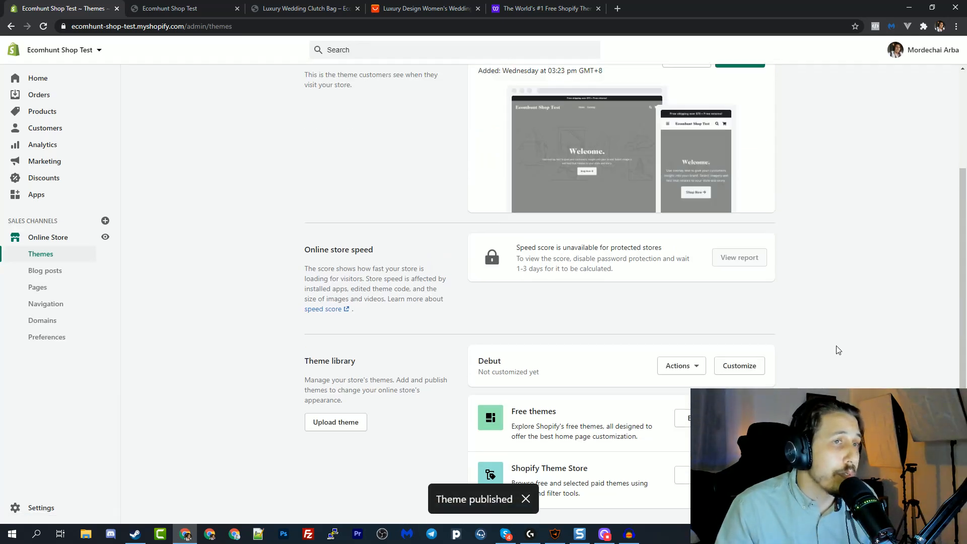
scroll("up", 3)
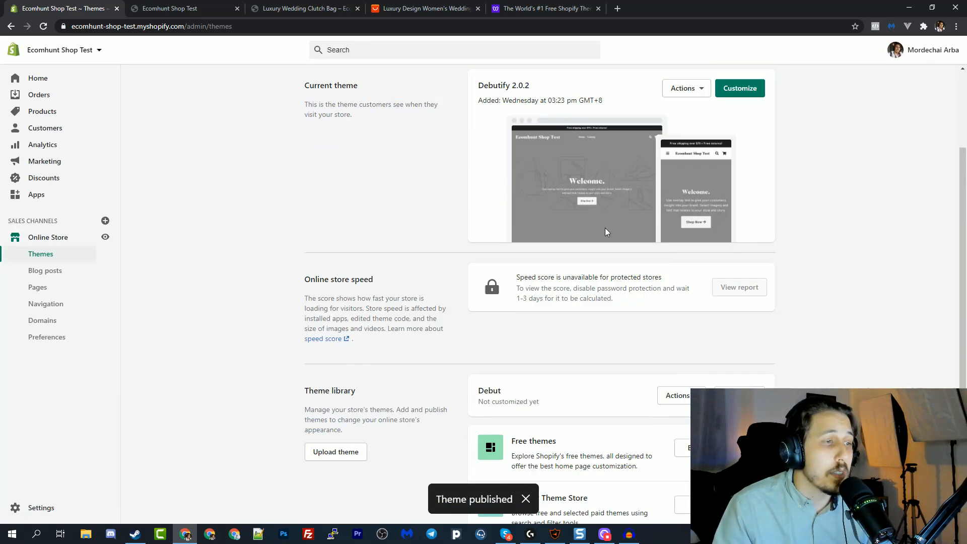
scroll("up", 3)
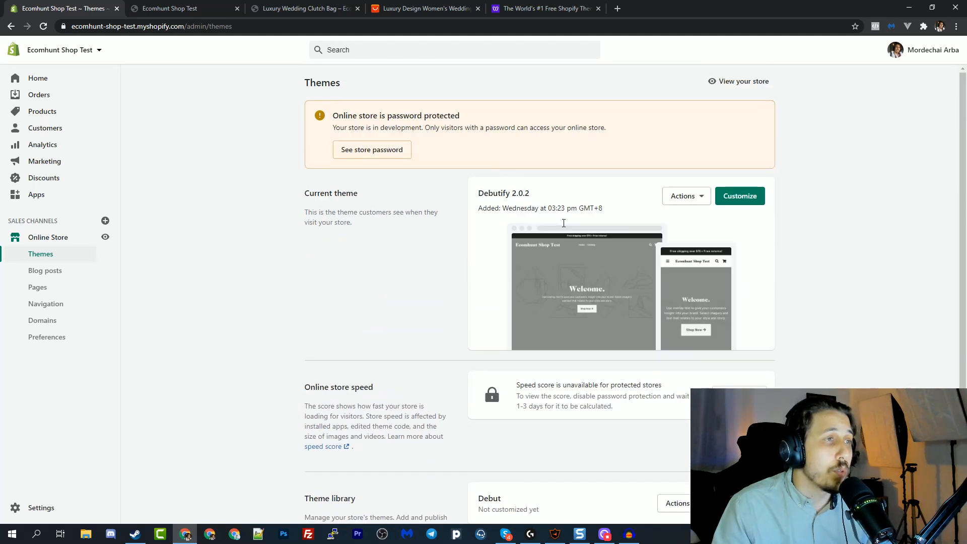
mouse_move(52, 243)
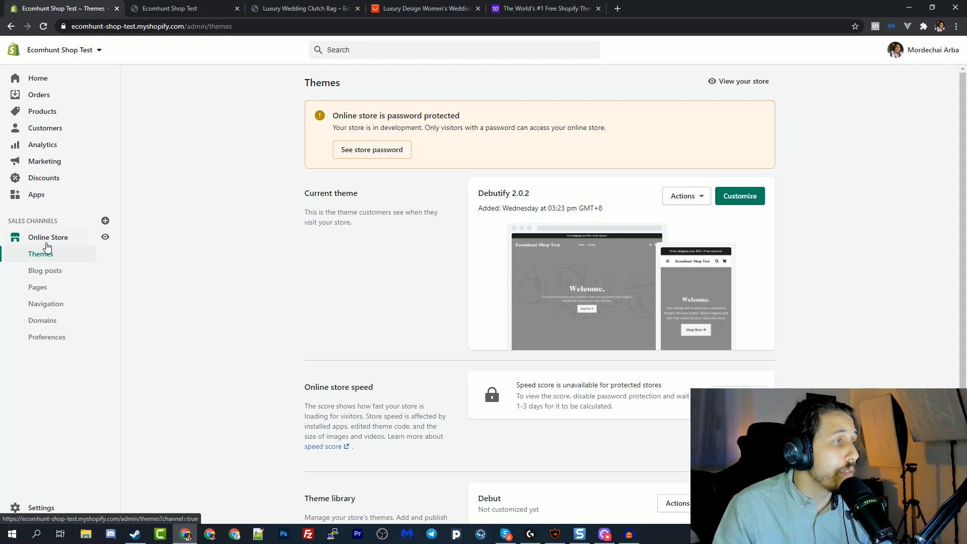
mouse_move(348, 275)
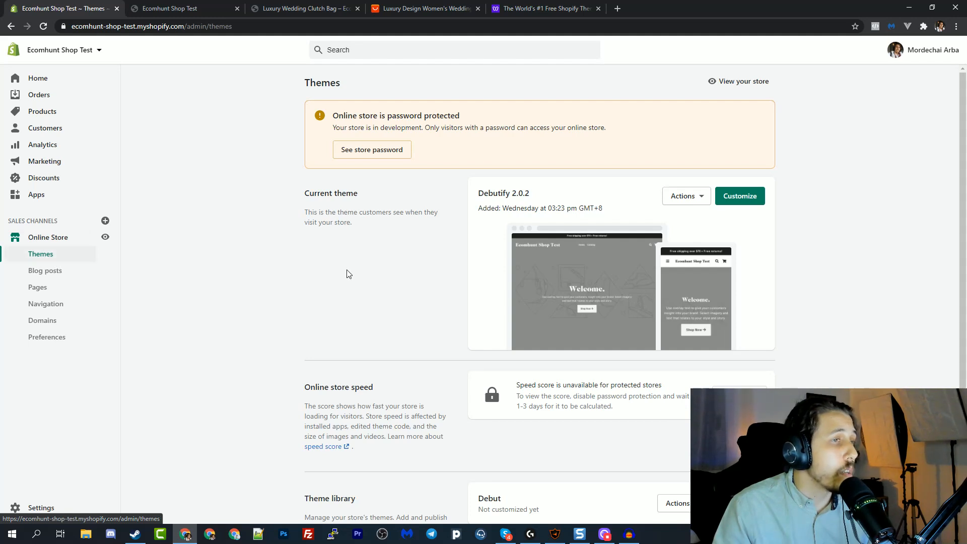
scroll("down", 3)
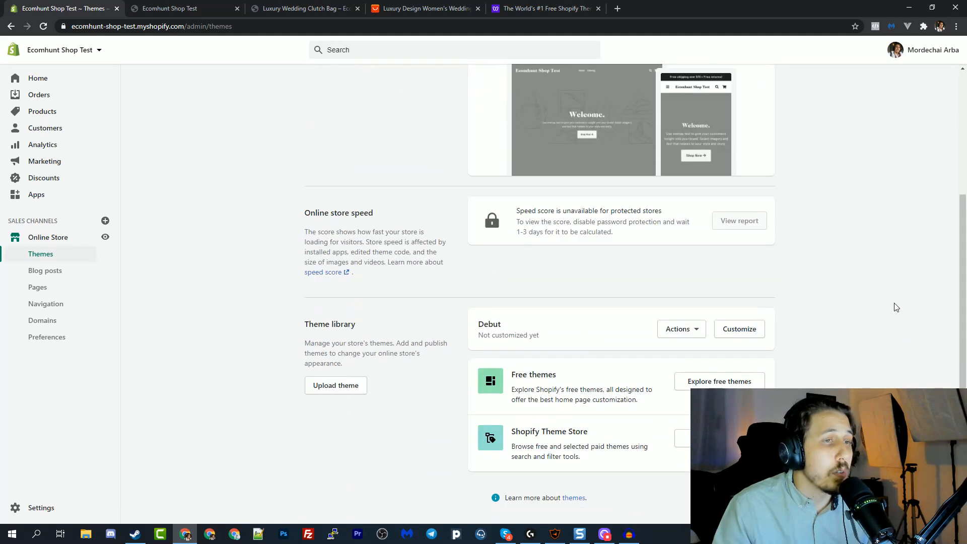
scroll("up", 3)
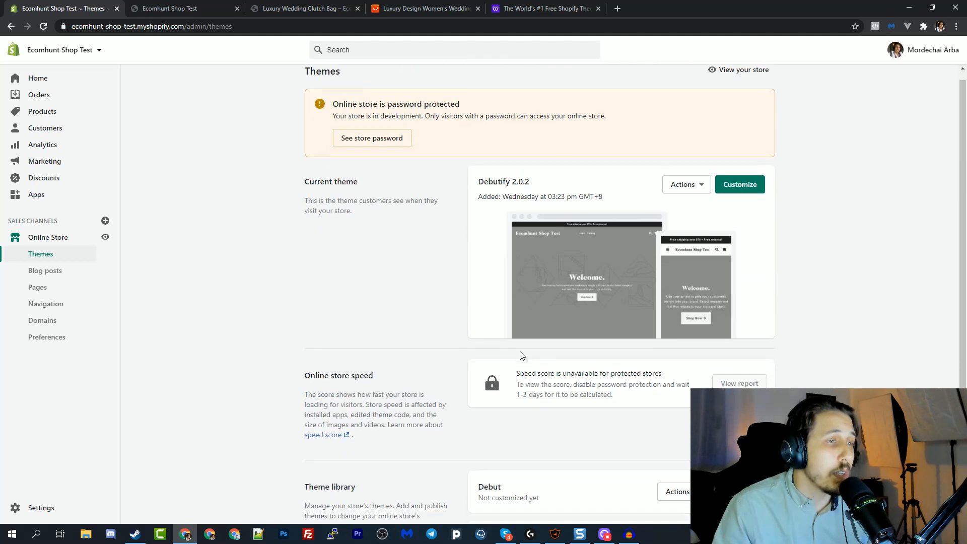
scroll("down", 3)
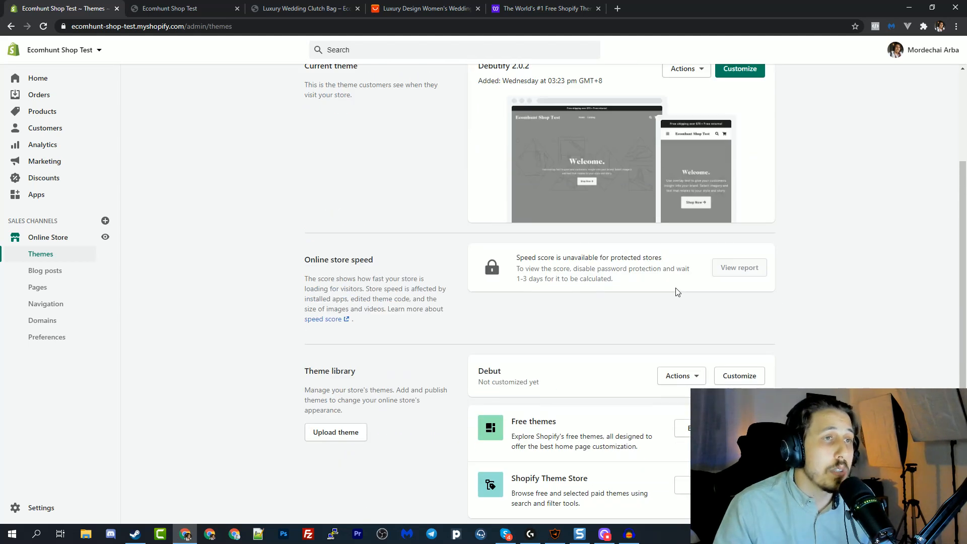
scroll("up", 3)
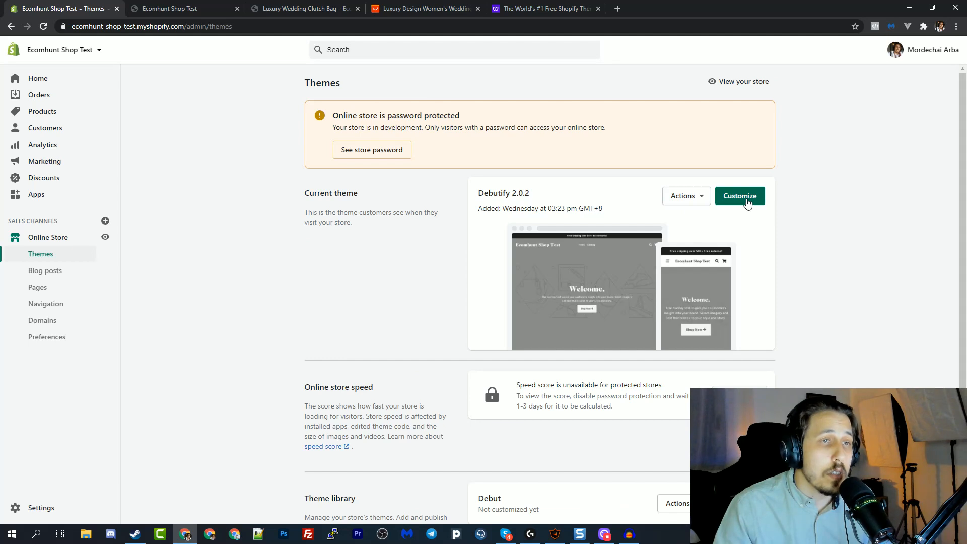
left_click(740, 196)
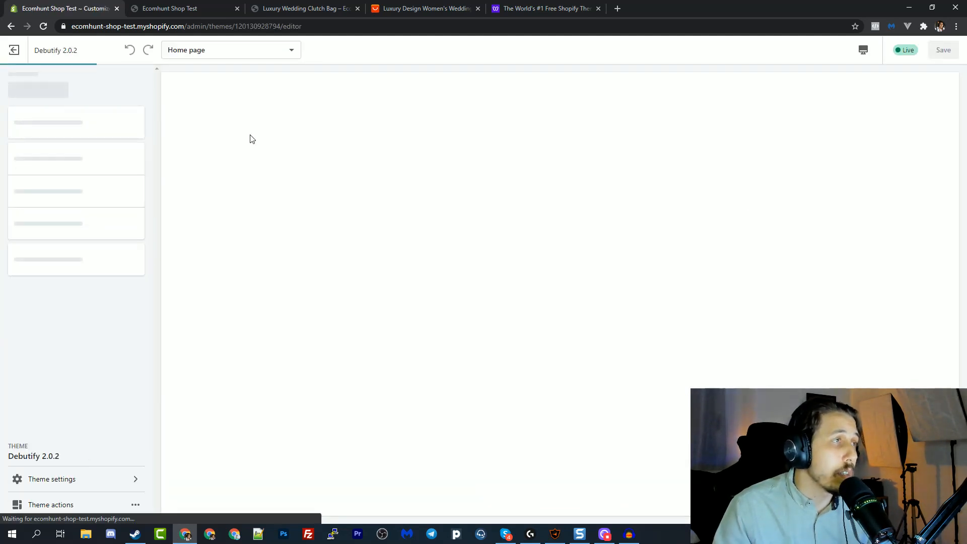
Return to the debutify.com tab and scroll near the top of the page.
left_click(192, 8)
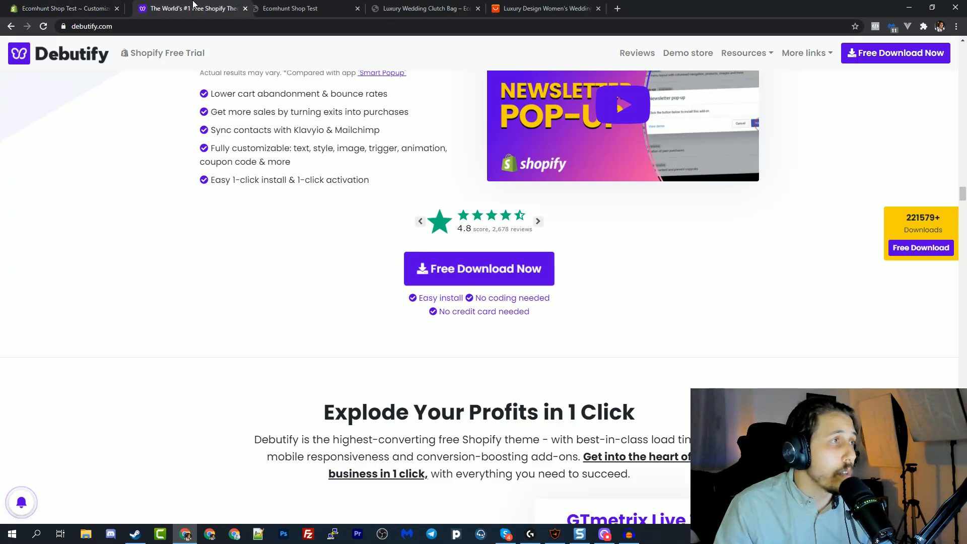
scroll("down", 3)
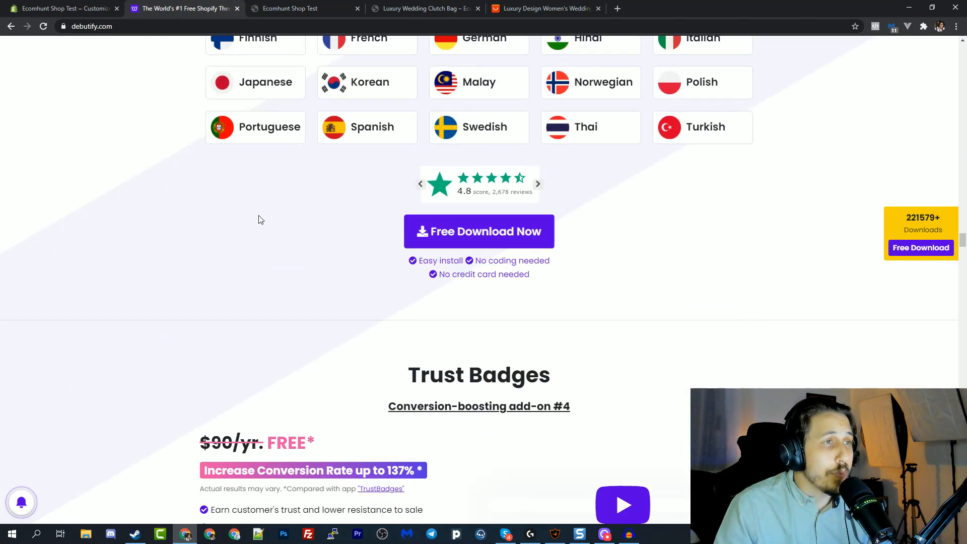
scroll("down", 3)
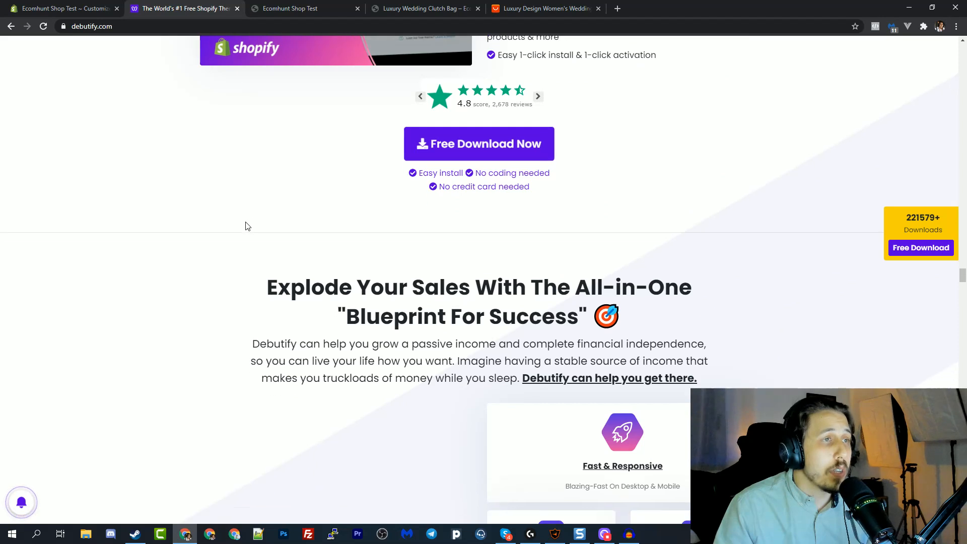
scroll("up", 3)
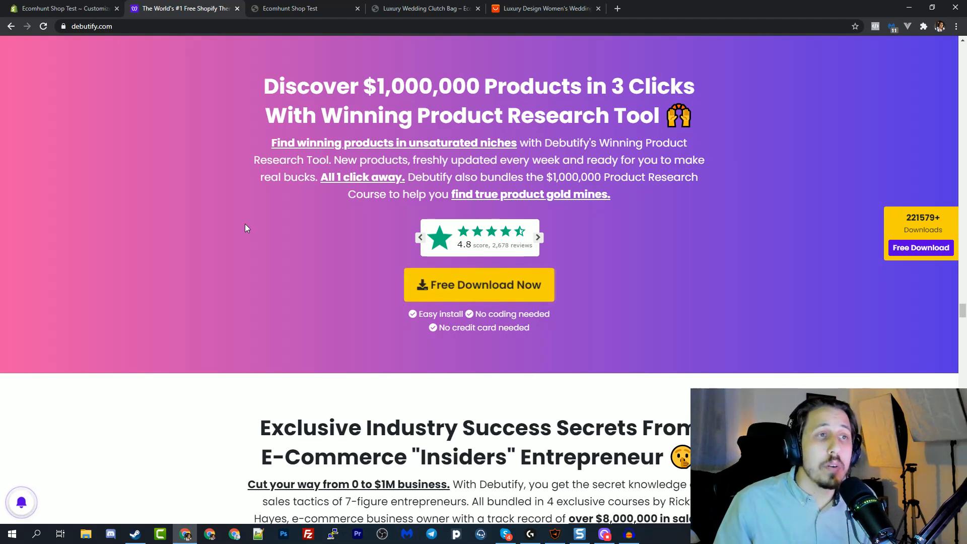
mouse_move(275, 235)
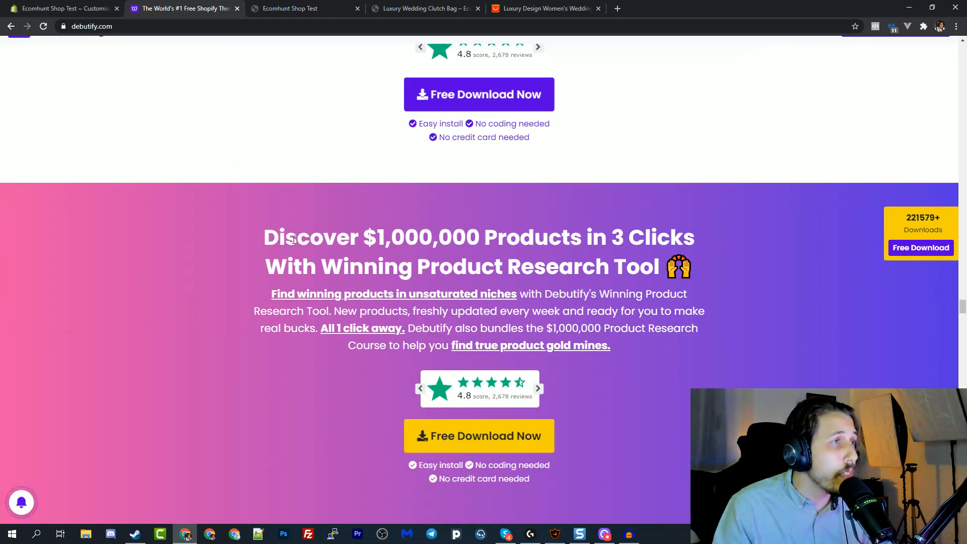
Scroll down through the Course Author and Upsell Bundles sections, then back up.
scroll("down", 3)
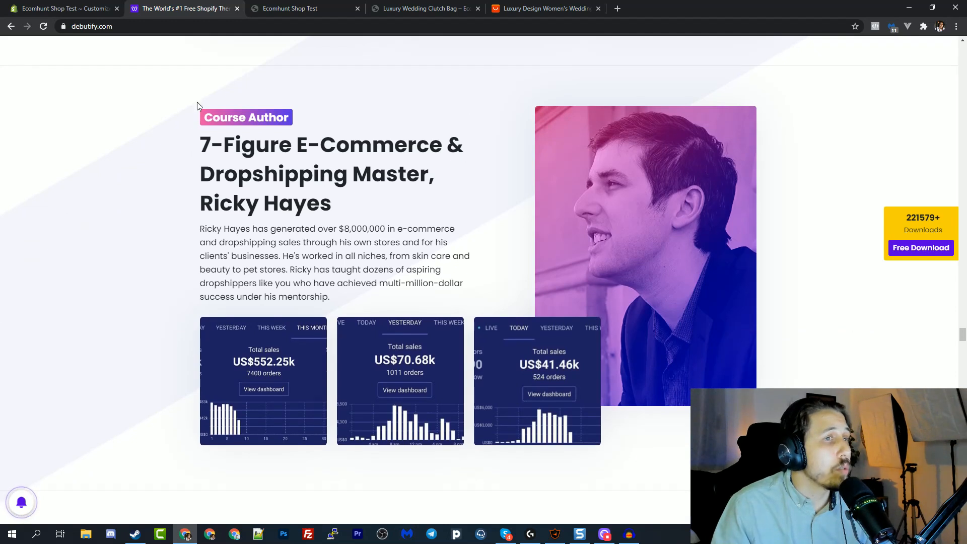
scroll("down", 3)
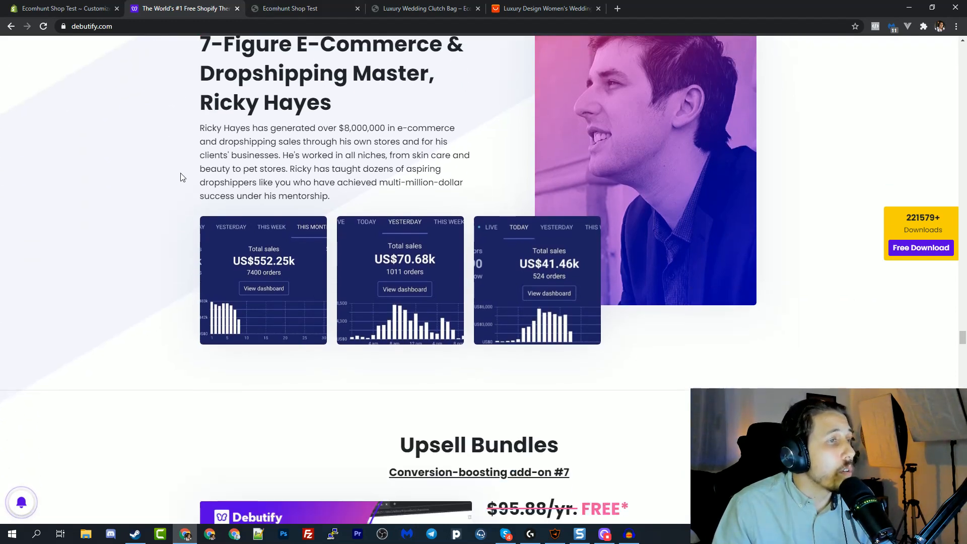
scroll("down", 3)
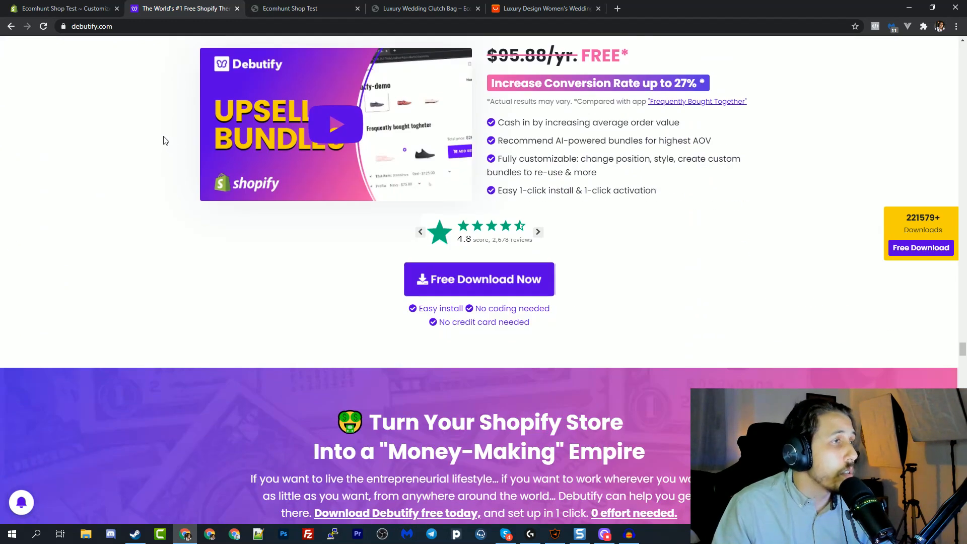
scroll("down", 3)
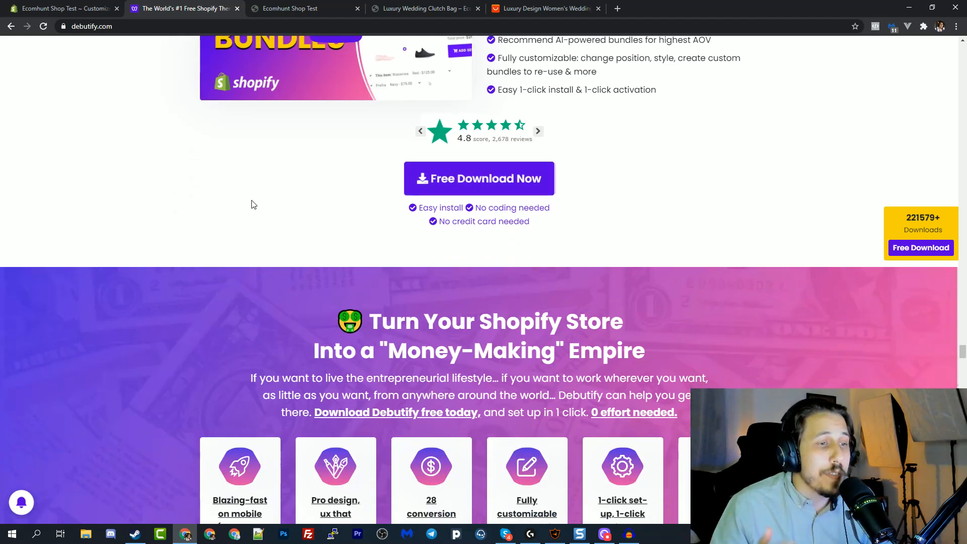
scroll("up", 3)
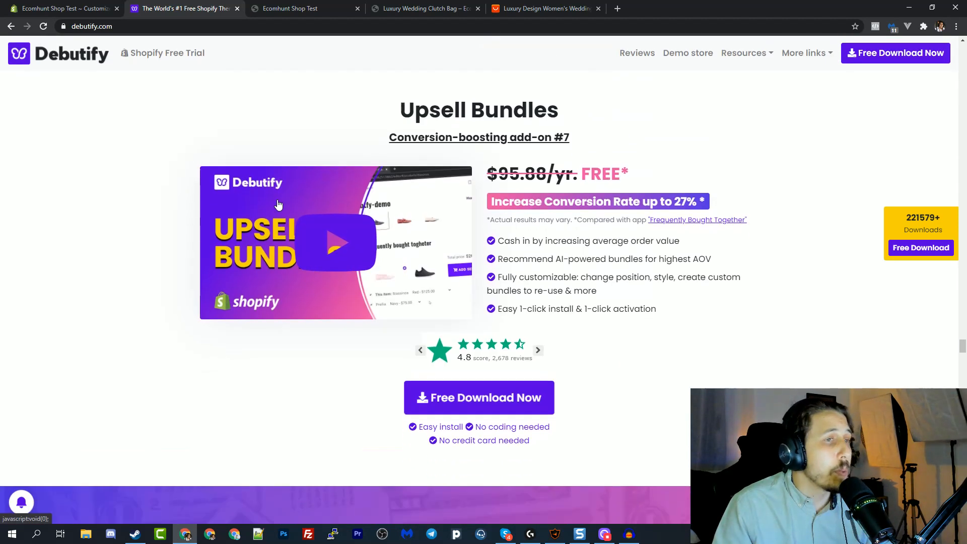
scroll("down", 3)
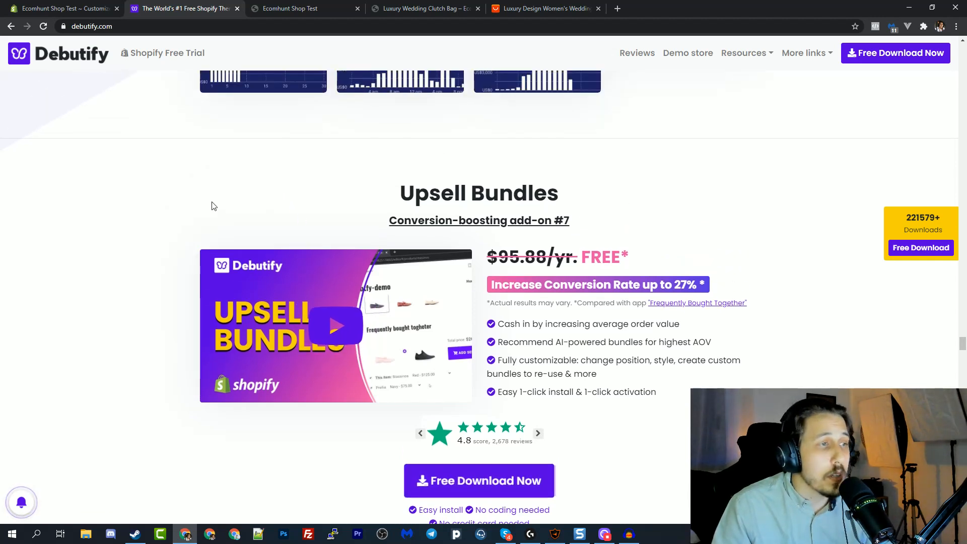
scroll("up", 3)
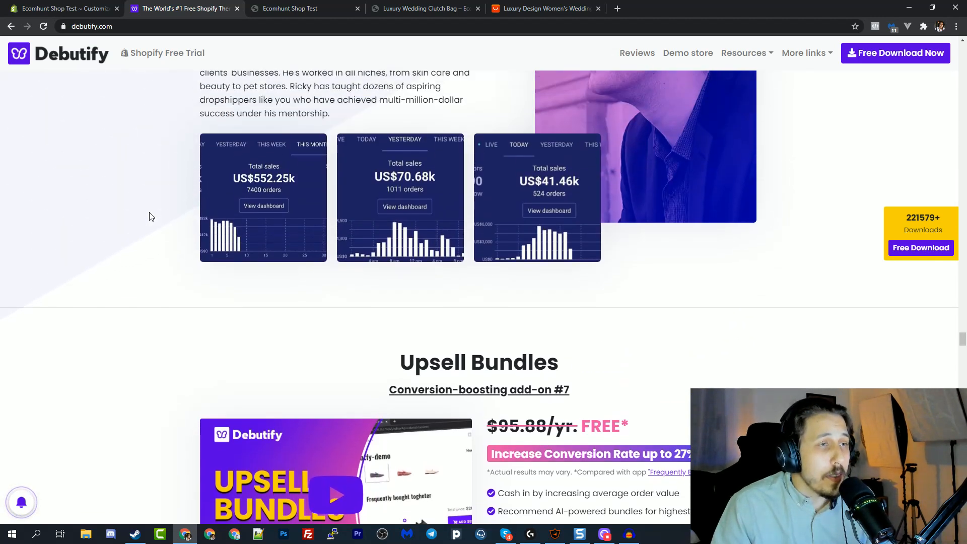
scroll("up", 3)
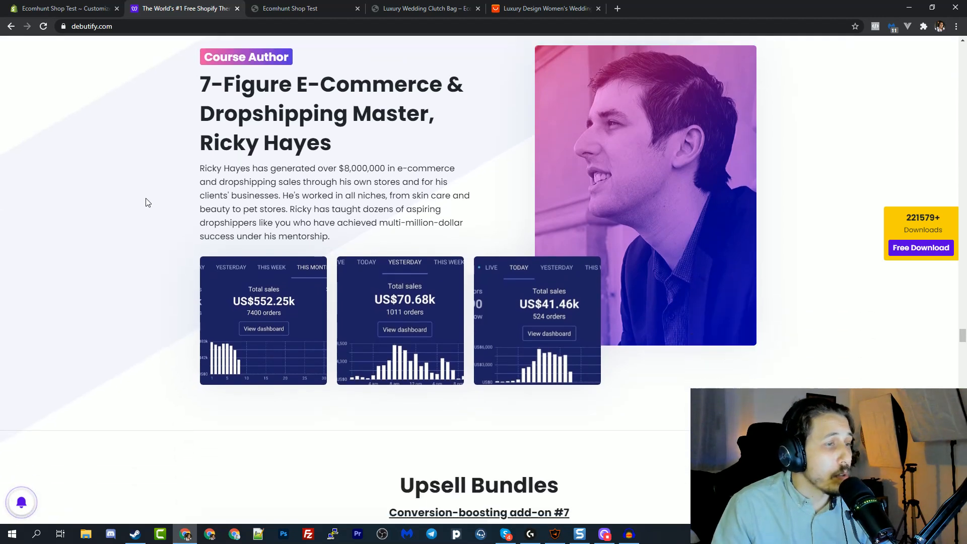
scroll("up", 3)
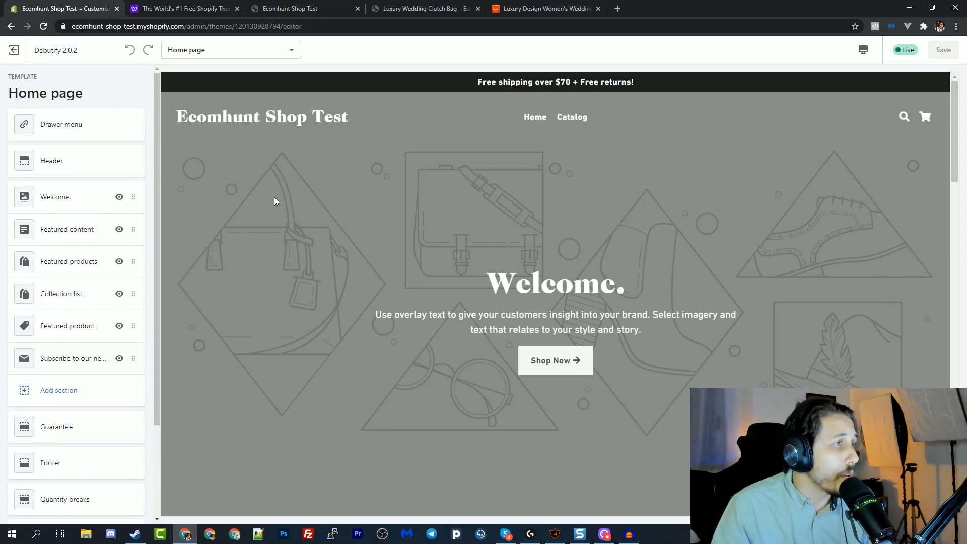
mouse_move(216, 50)
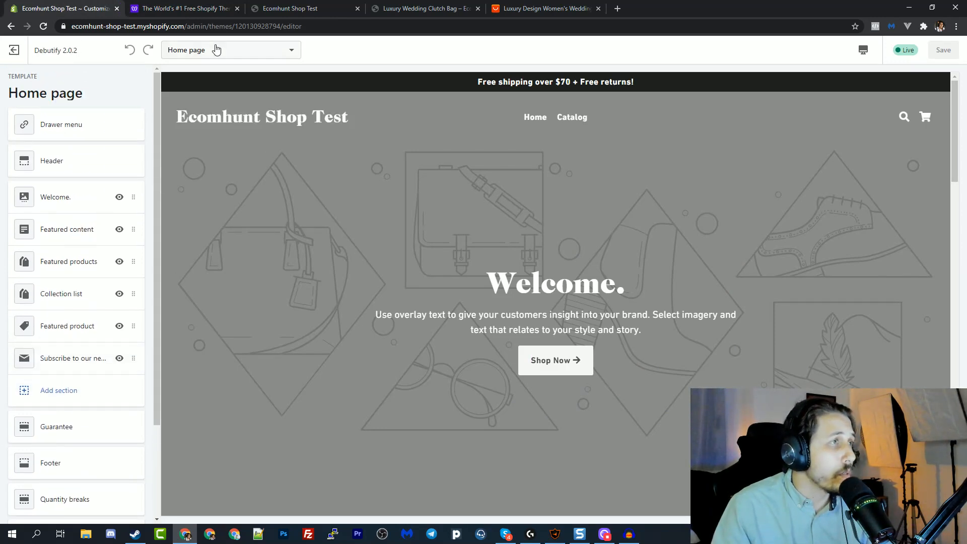
Switch to the Ecomhunt Shop Test storefront tab and scroll its homepage.
left_click(290, 8)
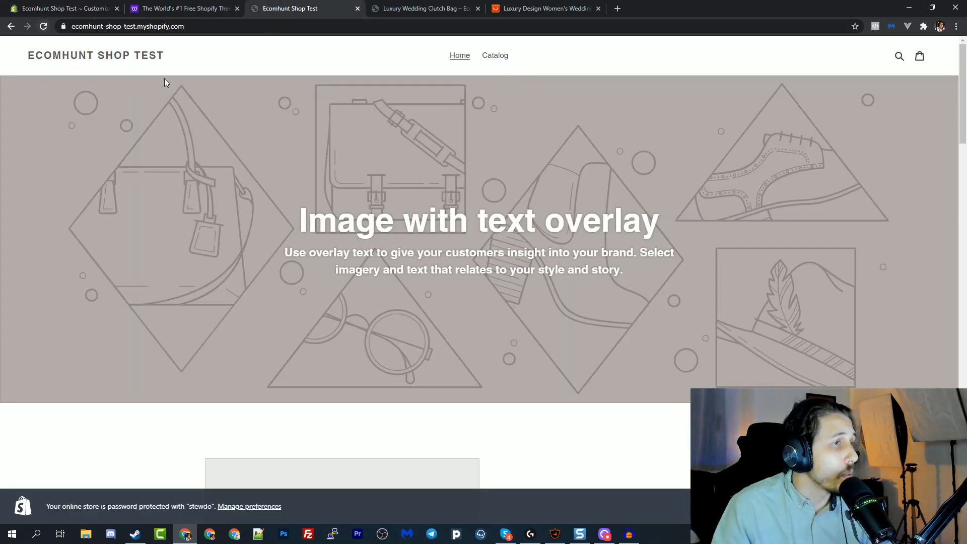
scroll("down", 3)
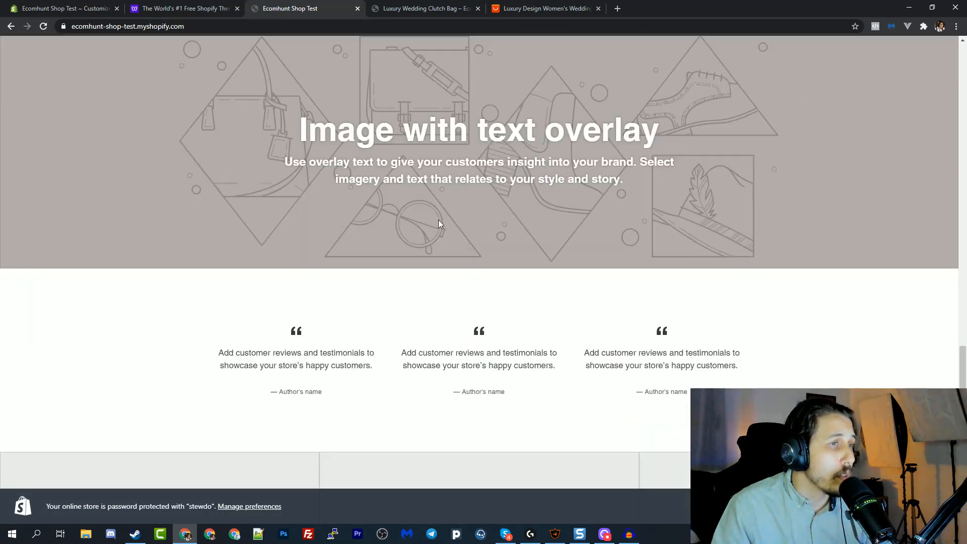
scroll("up", 3)
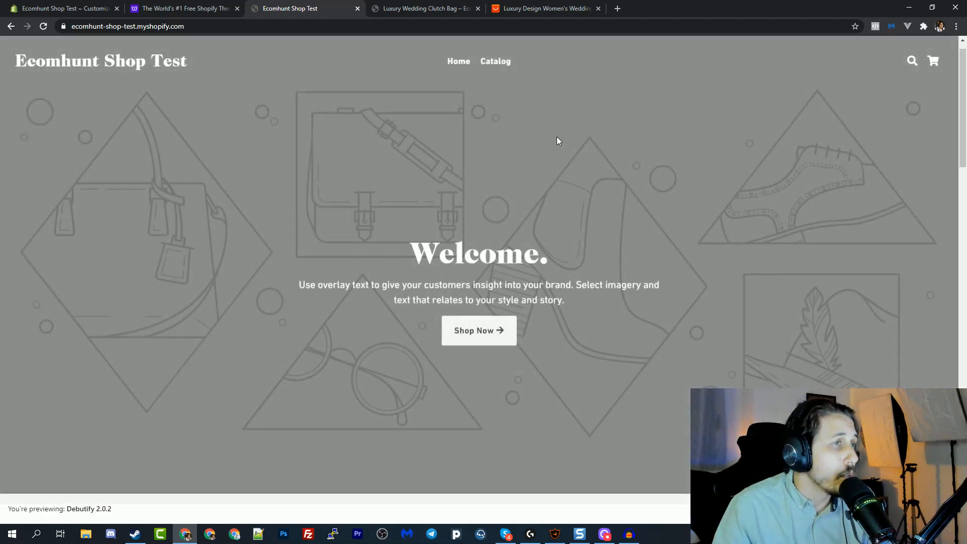
mouse_move(49, 11)
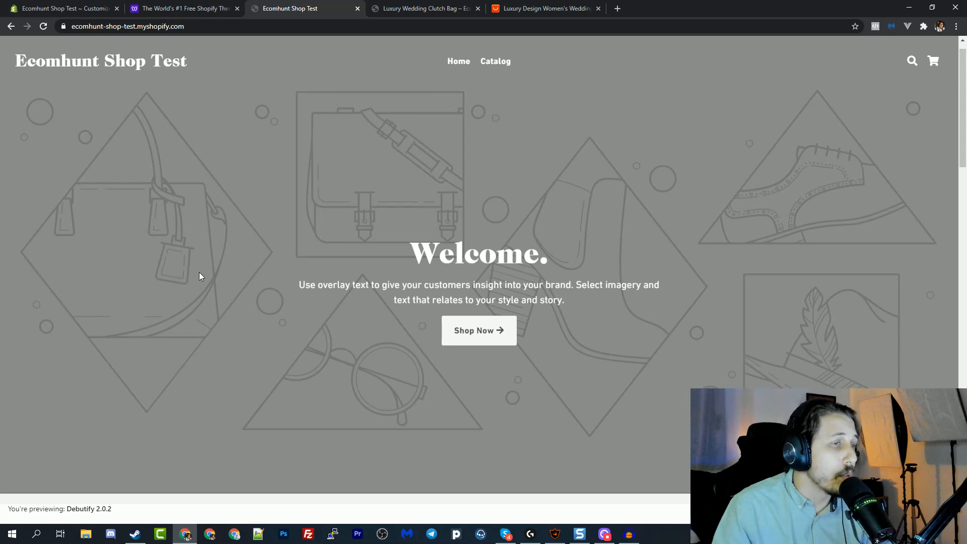
Scroll from the Welcome banner past Featured products, Collection list and newsletter to the footer.
scroll("down", 3)
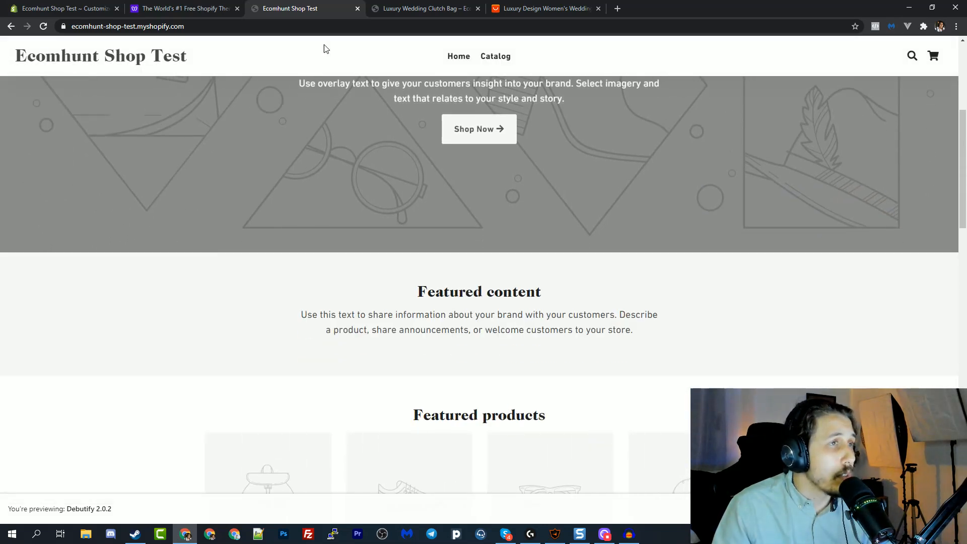
mouse_move(198, 79)
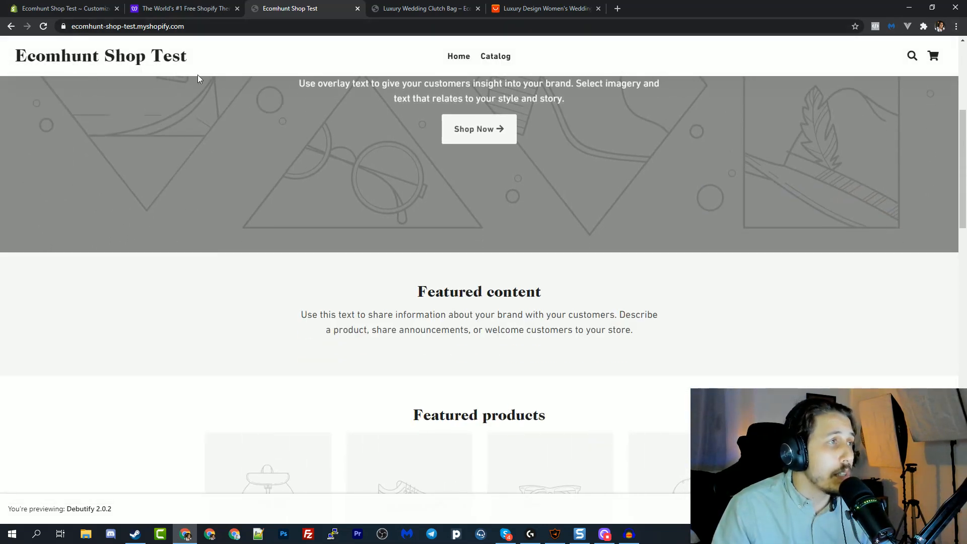
scroll("down", 3)
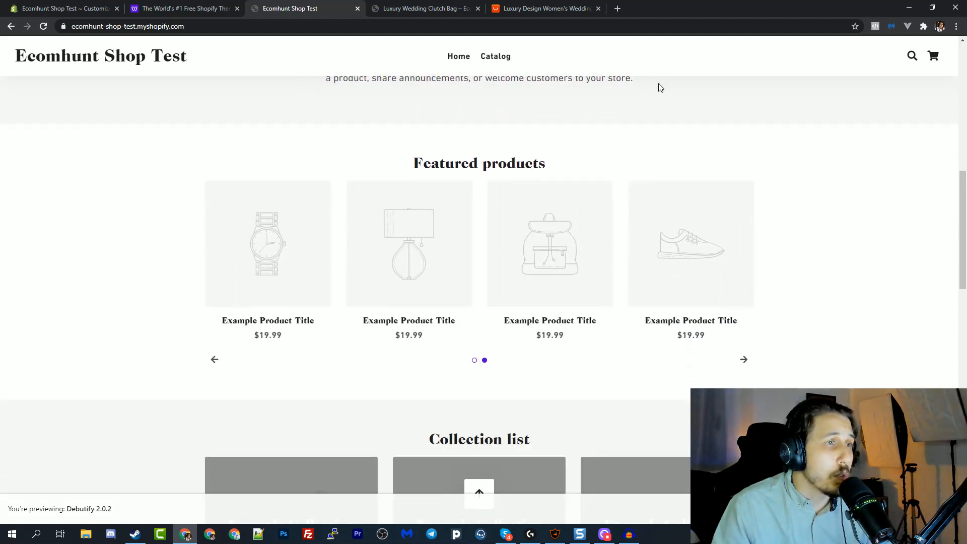
mouse_move(673, 110)
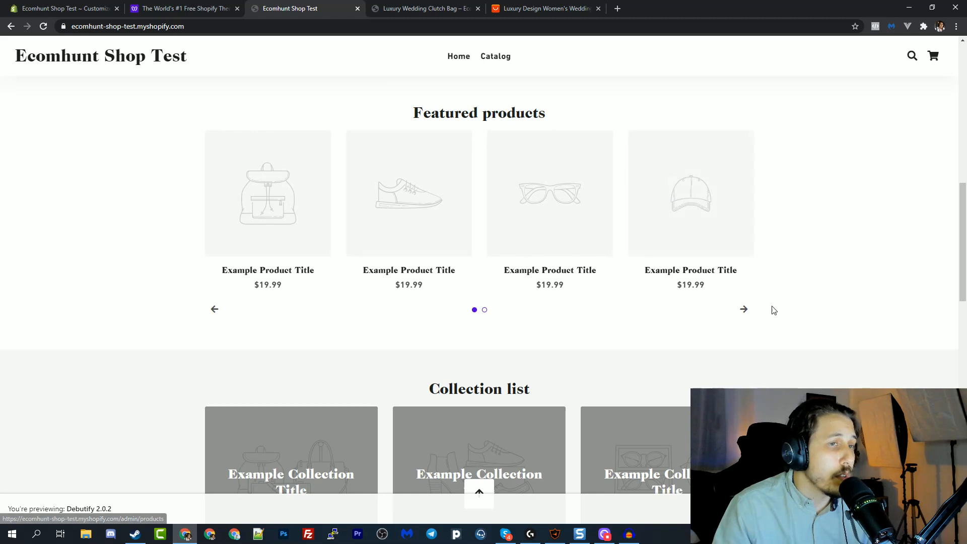
scroll("down", 3)
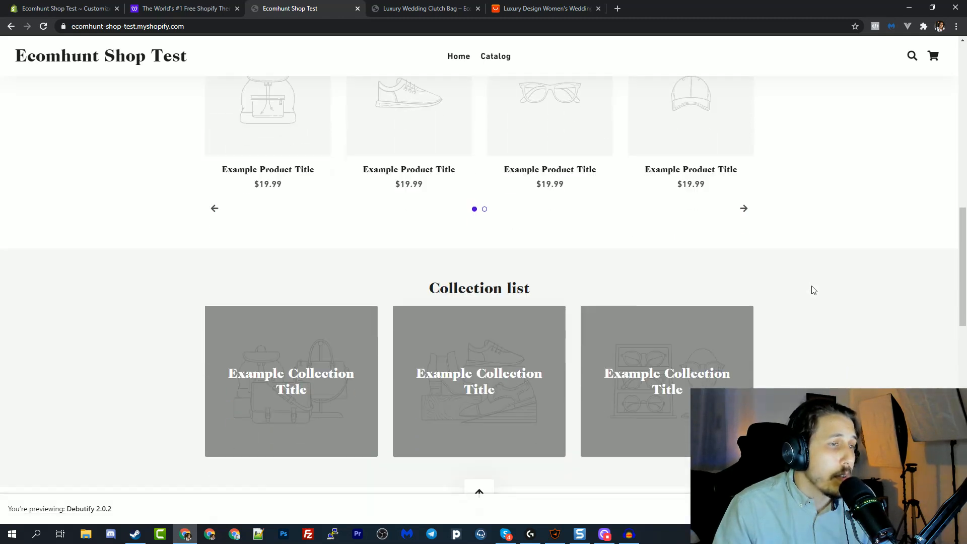
scroll("down", 3)
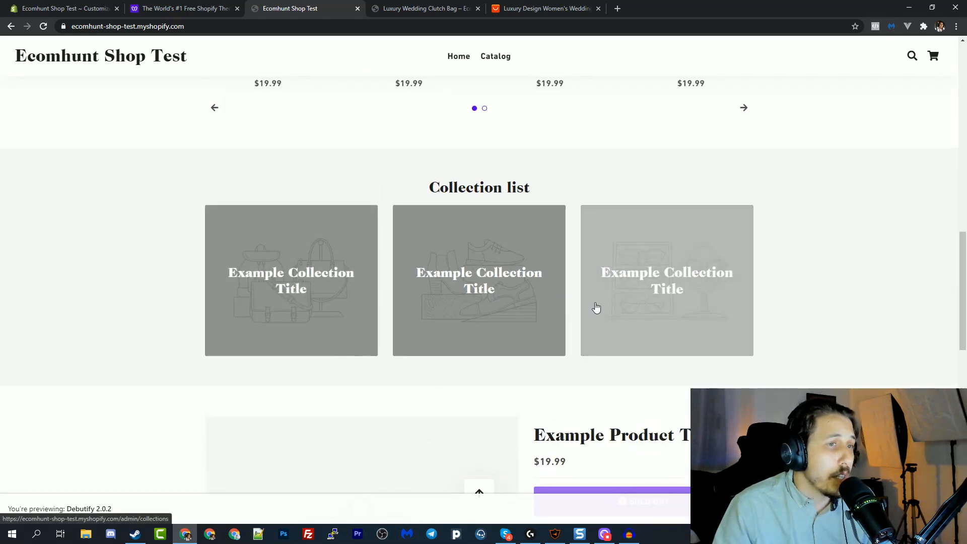
scroll("down", 3)
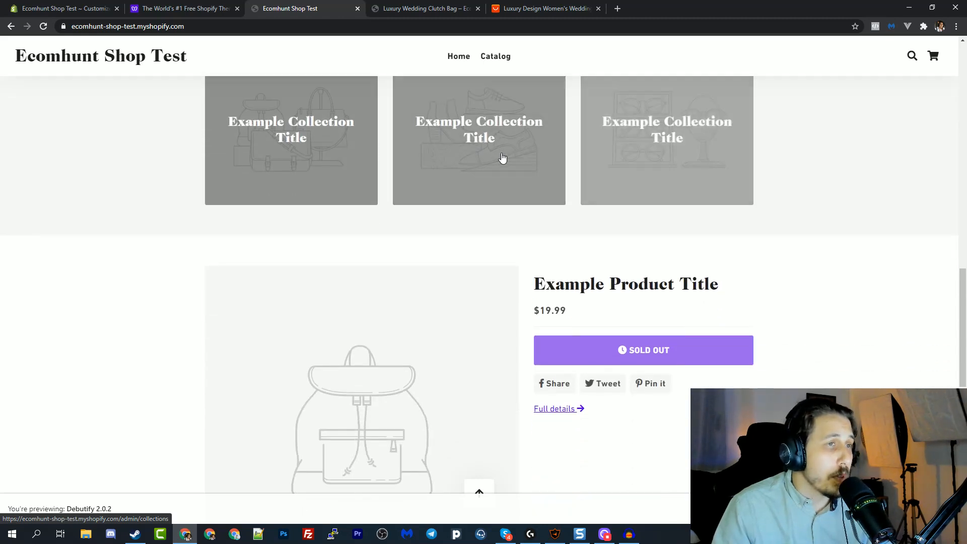
scroll("down", 3)
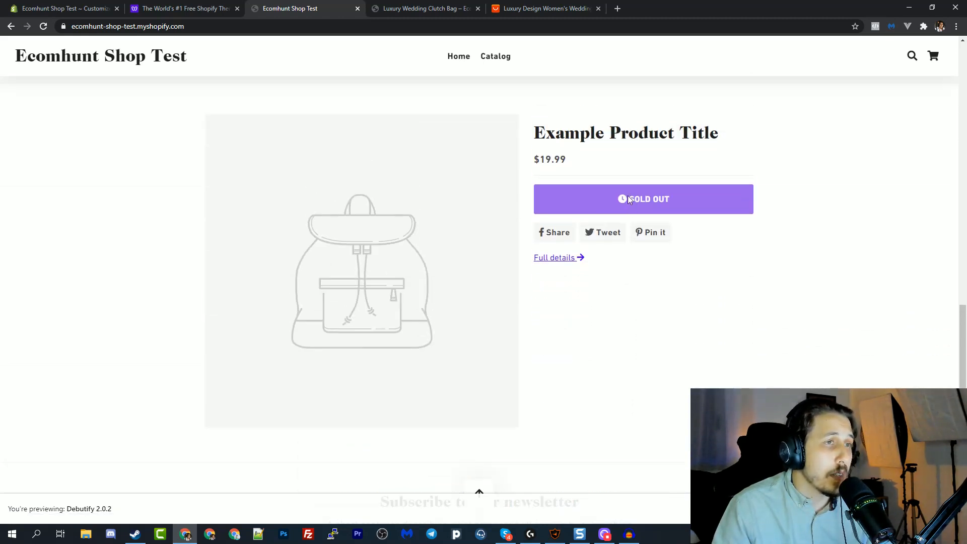
mouse_move(769, 325)
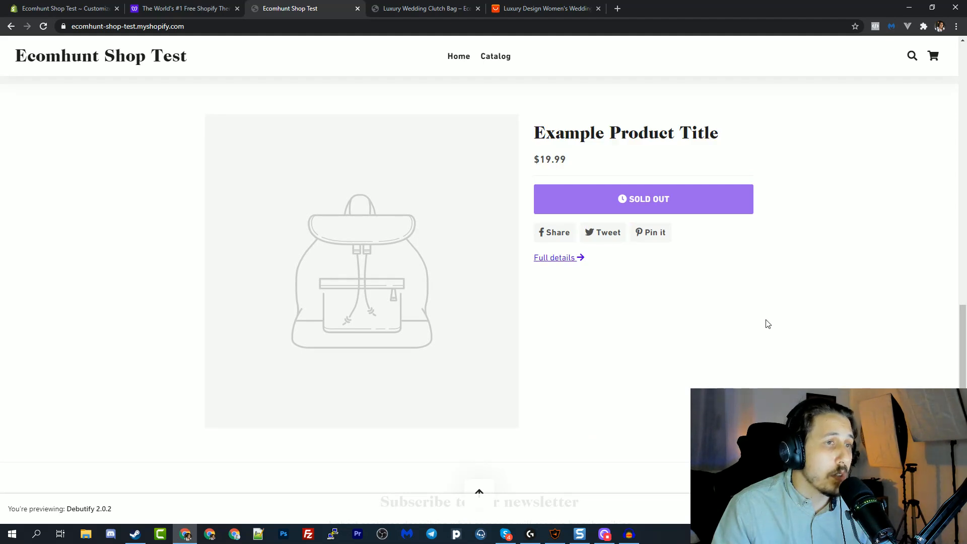
scroll("down", 3)
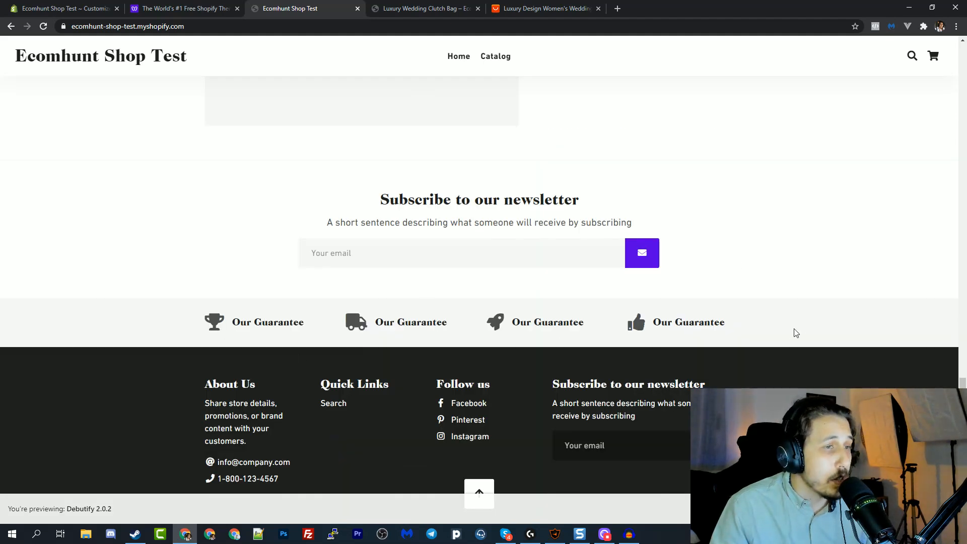
mouse_move(782, 330)
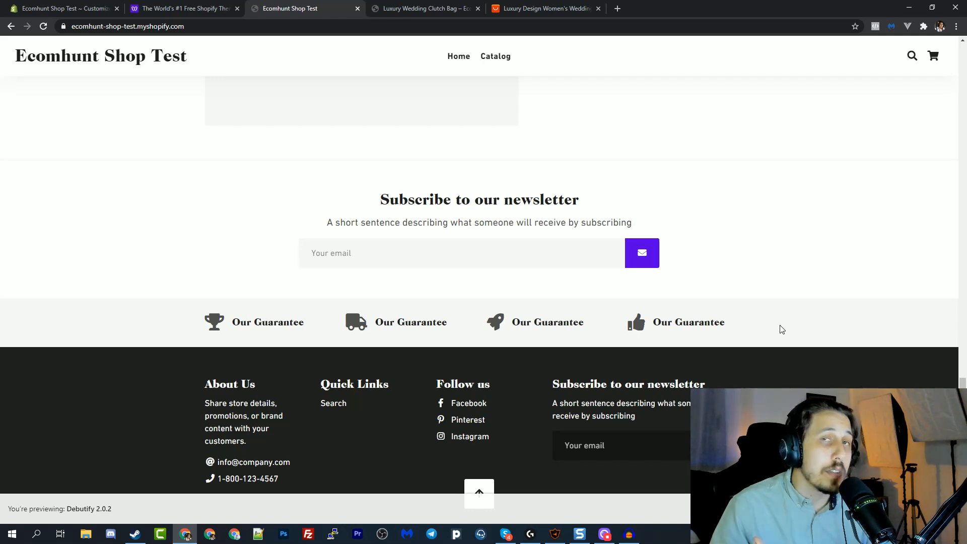
mouse_move(709, 284)
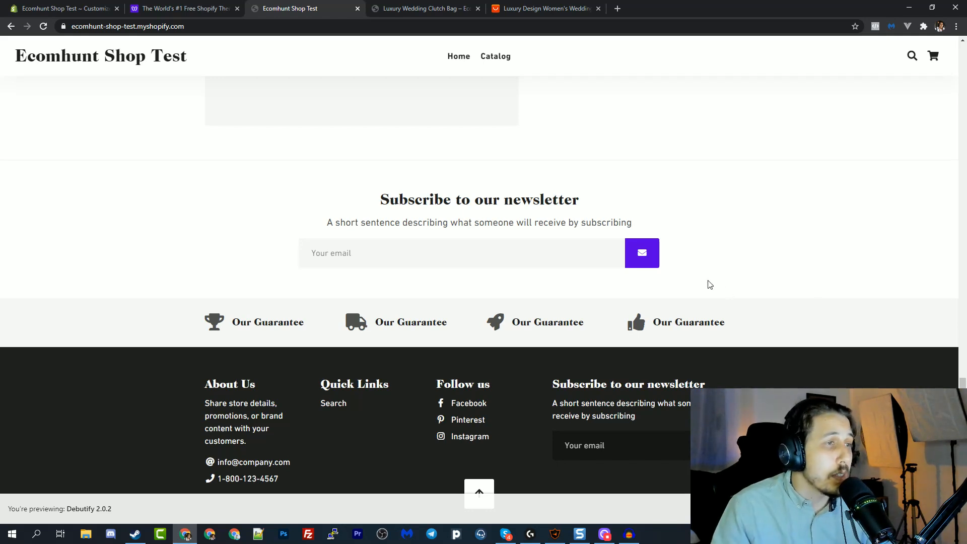
scroll("down", 3)
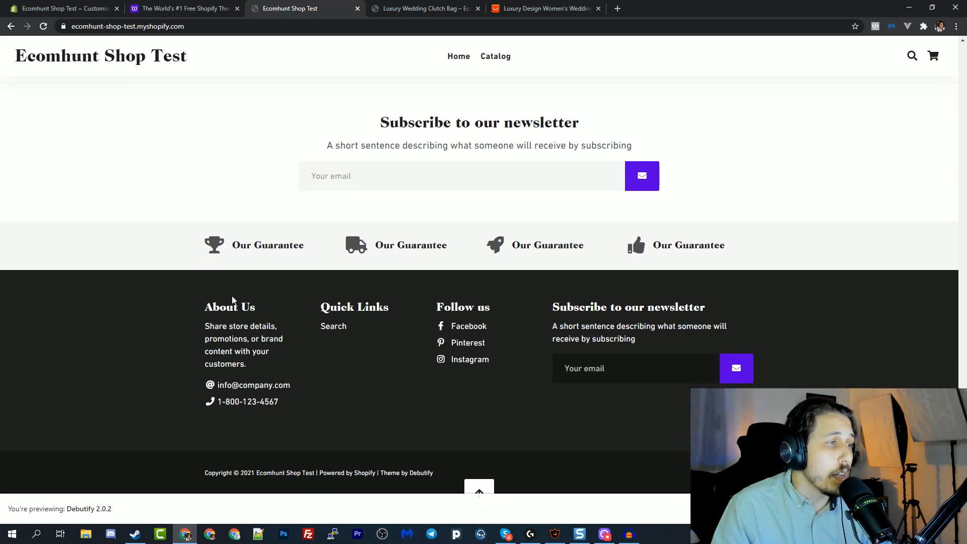
mouse_move(418, 372)
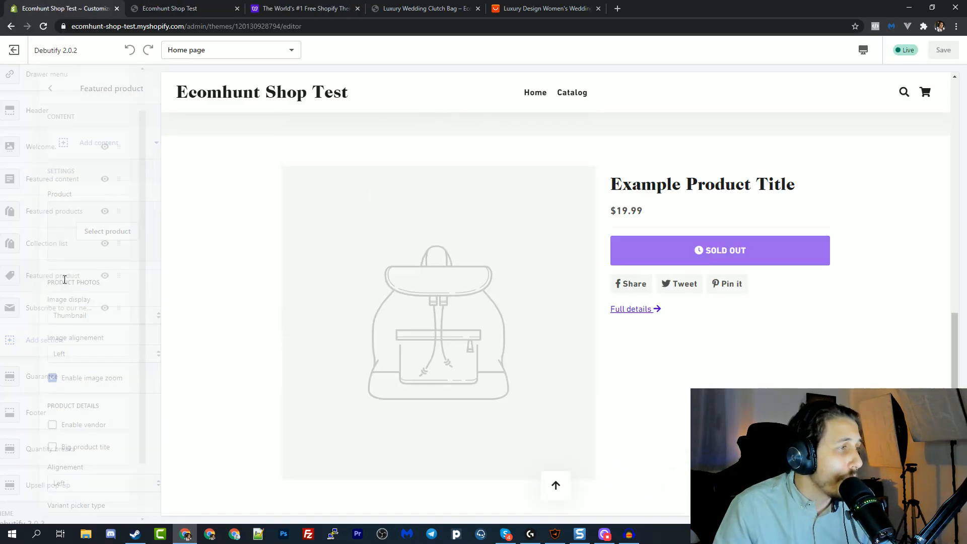
Open the Featured product settings and its product picker listing Luxury Wedding Clutch Bag.
left_click(53, 276)
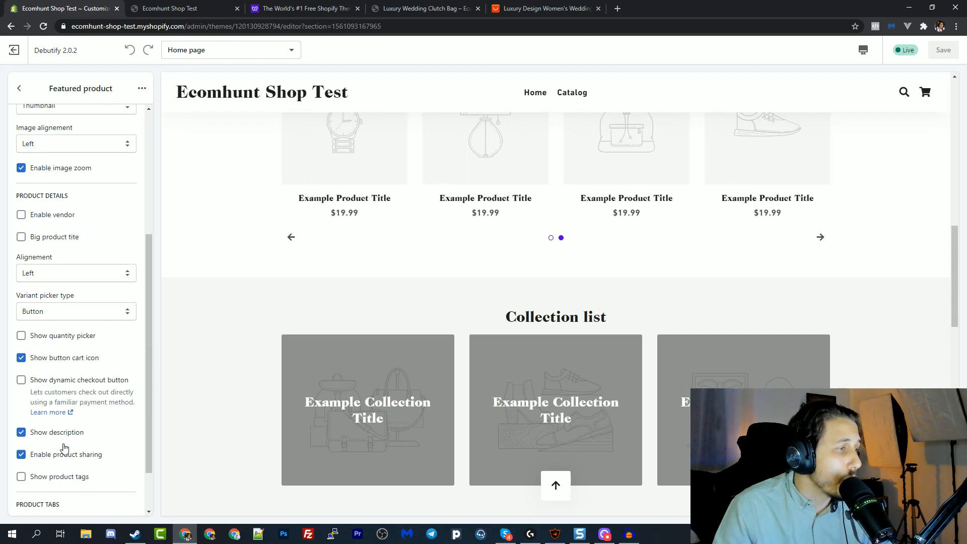
scroll("up", 3)
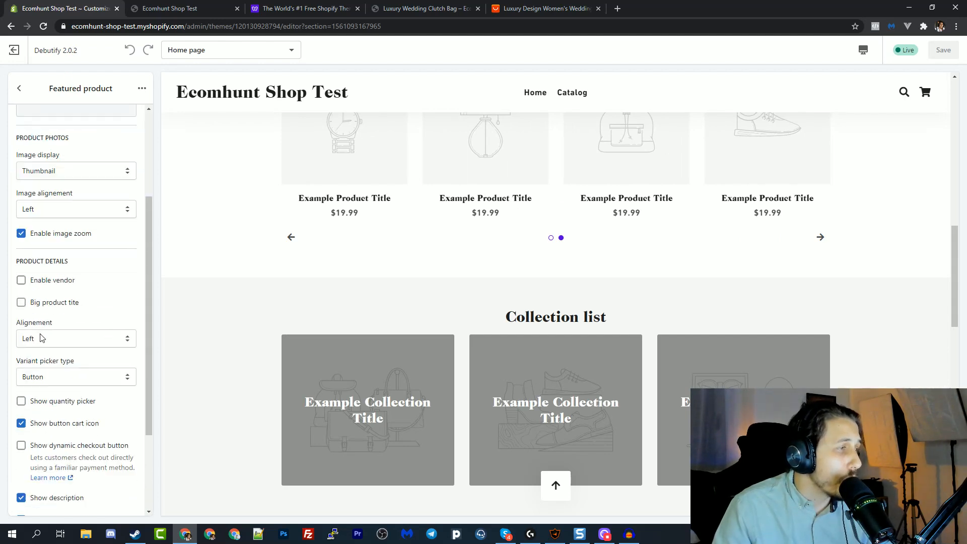
scroll("up", 3)
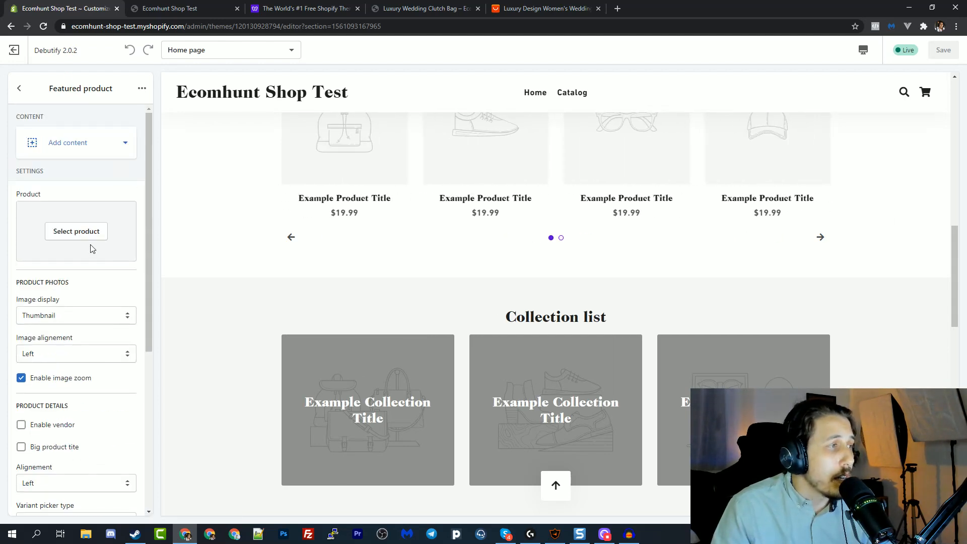
scroll("up", 3)
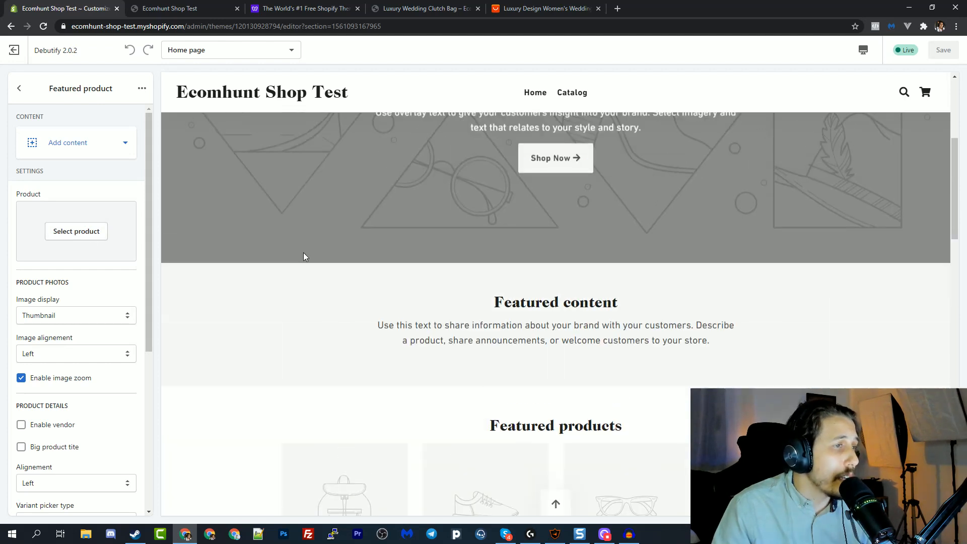
scroll("down", 3)
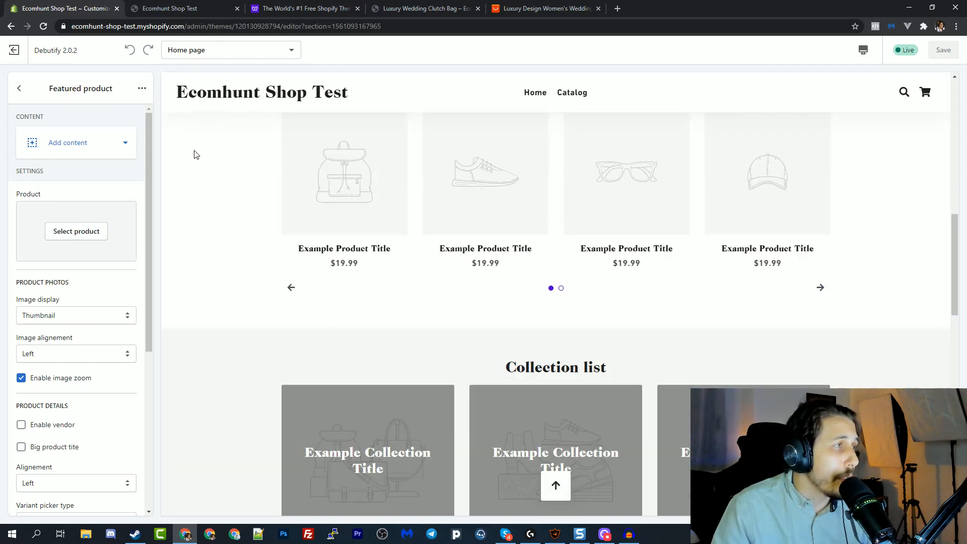
scroll("down", 3)
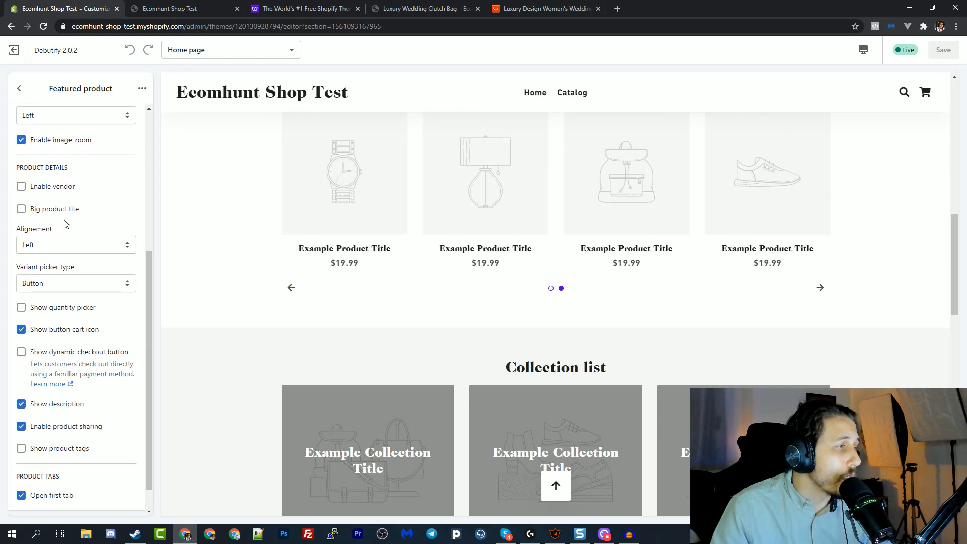
scroll("down", 3)
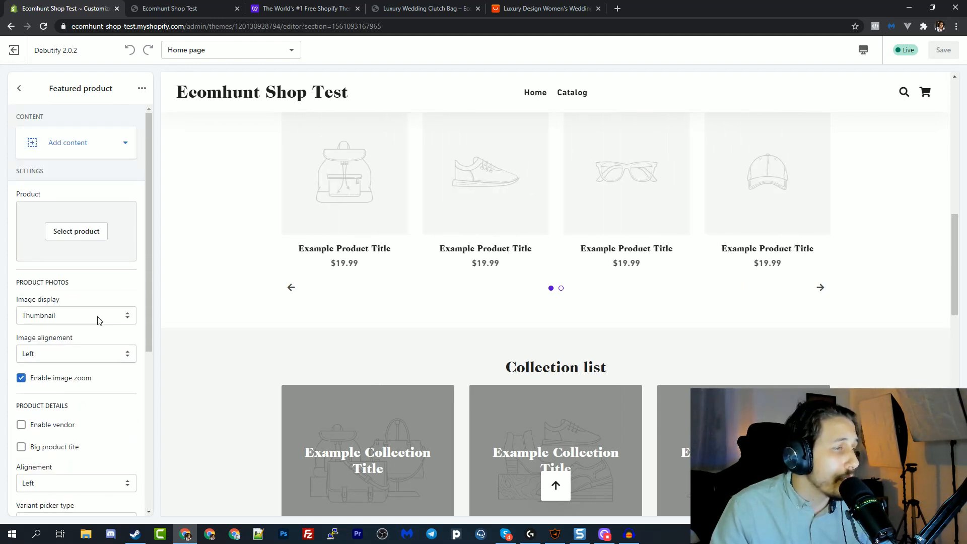
left_click(76, 230)
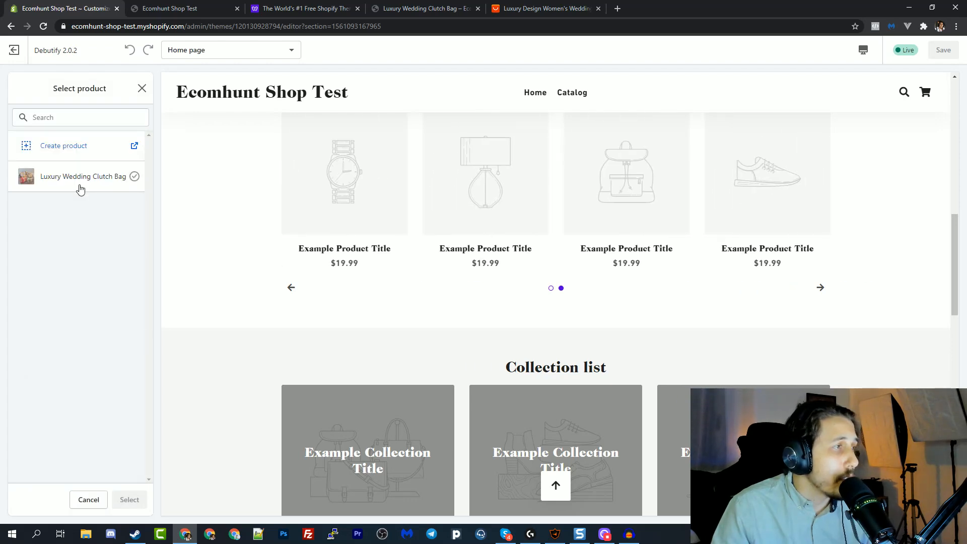
Feature the Luxury Wedding Clutch Bag in the home page product section.
left_click(129, 499)
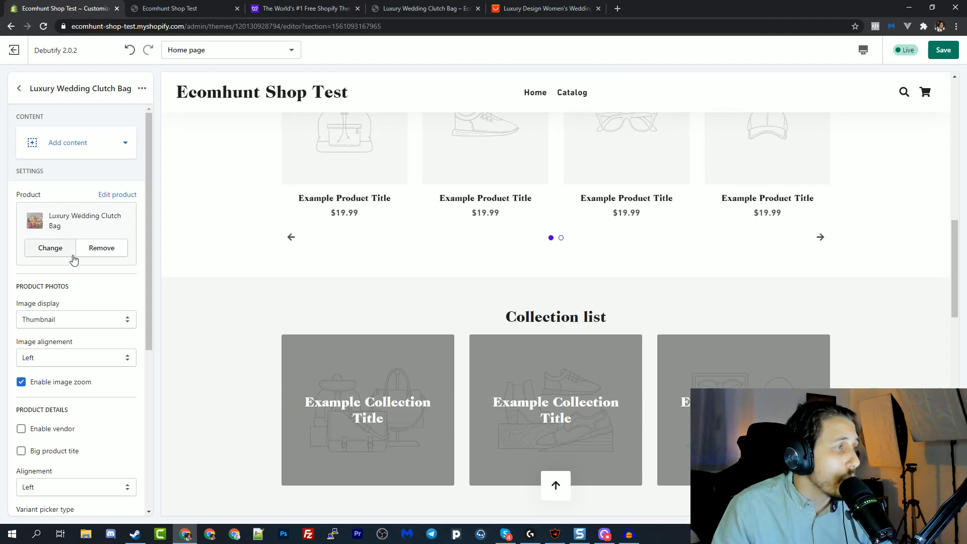
scroll("down", 3)
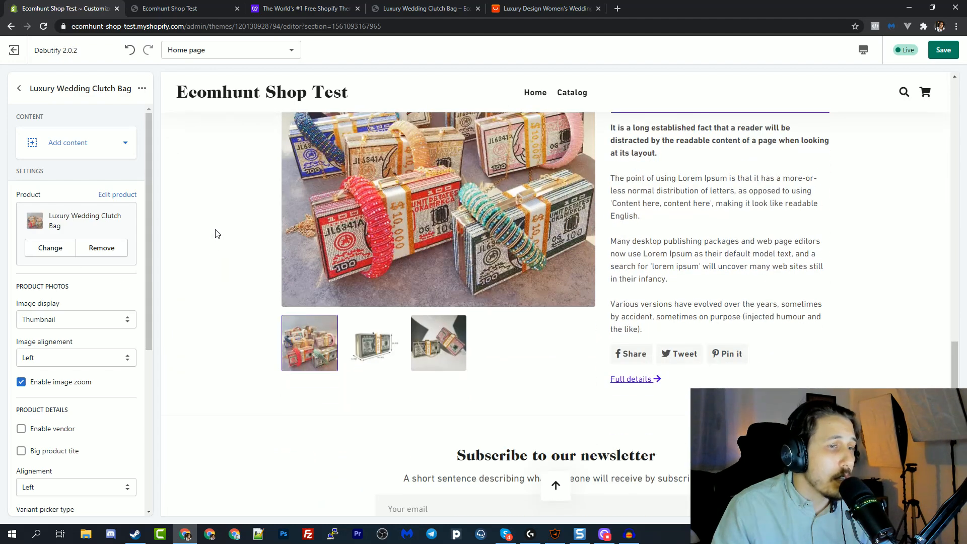
scroll("up", 3)
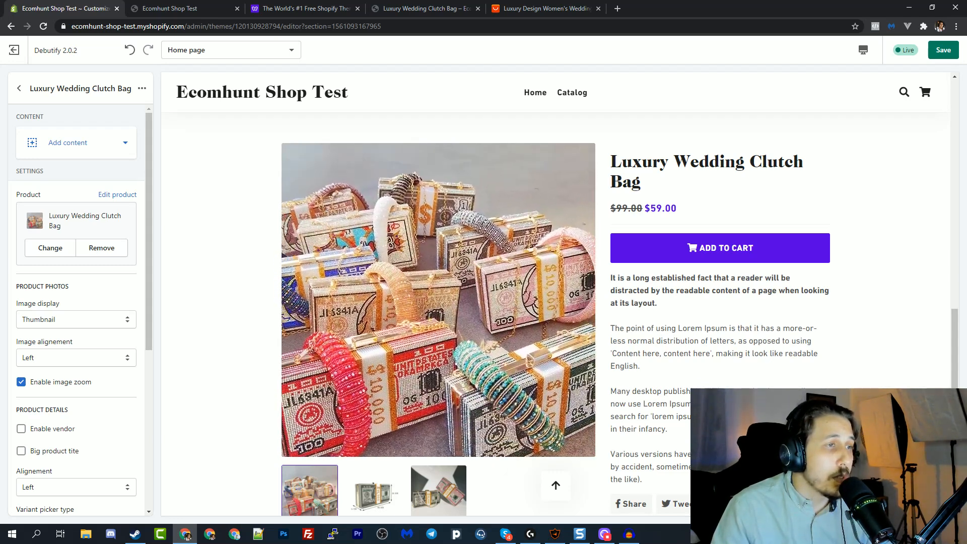
scroll("down", 3)
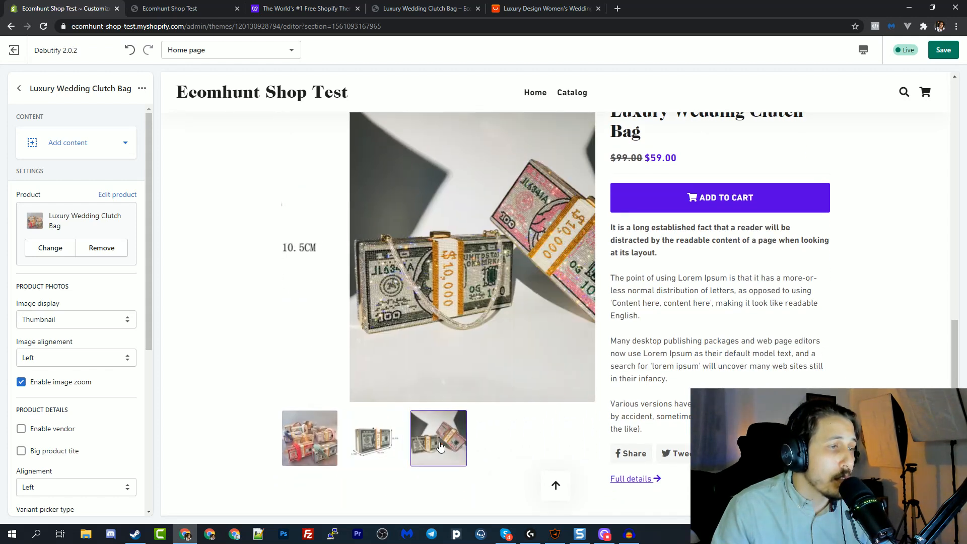
Show the bag's first product photo and follow its Full details link.
left_click(310, 438)
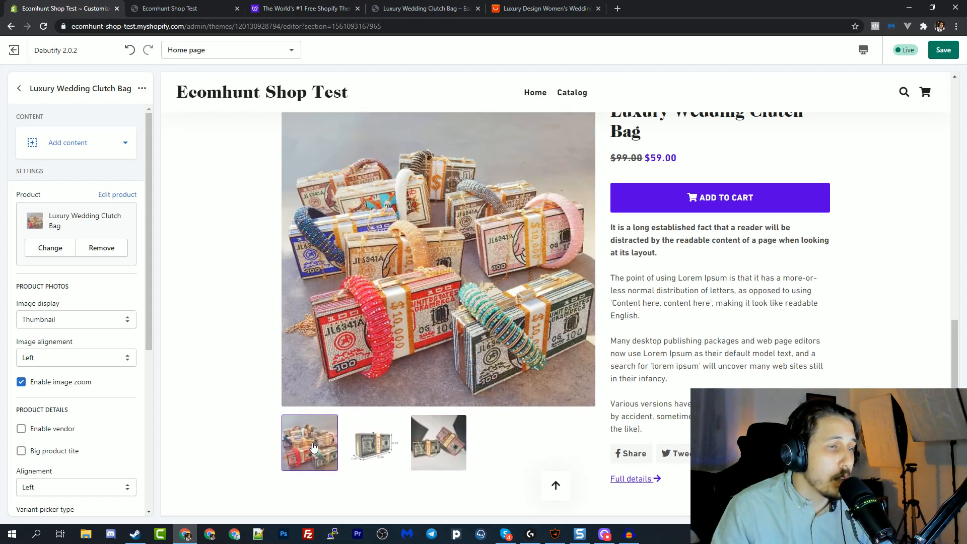
scroll("up", 3)
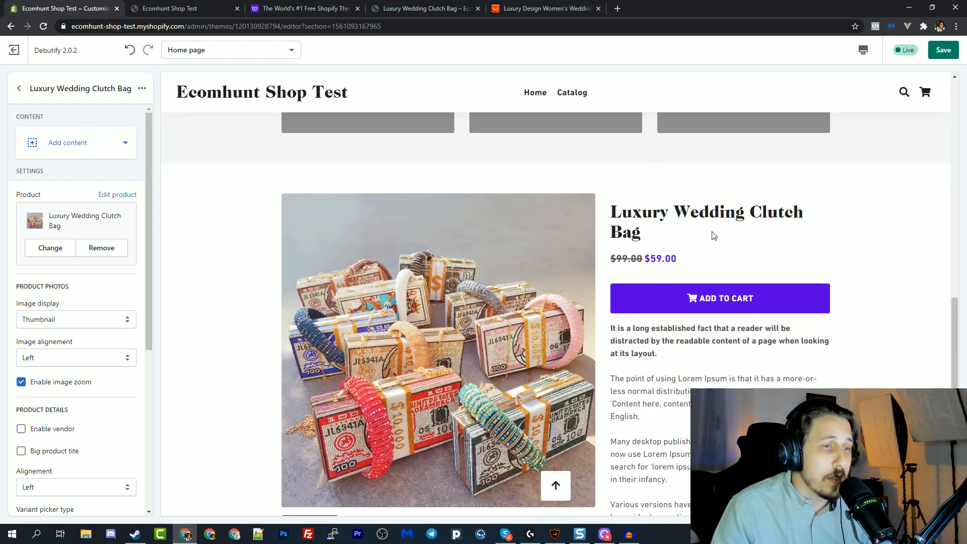
mouse_move(720, 298)
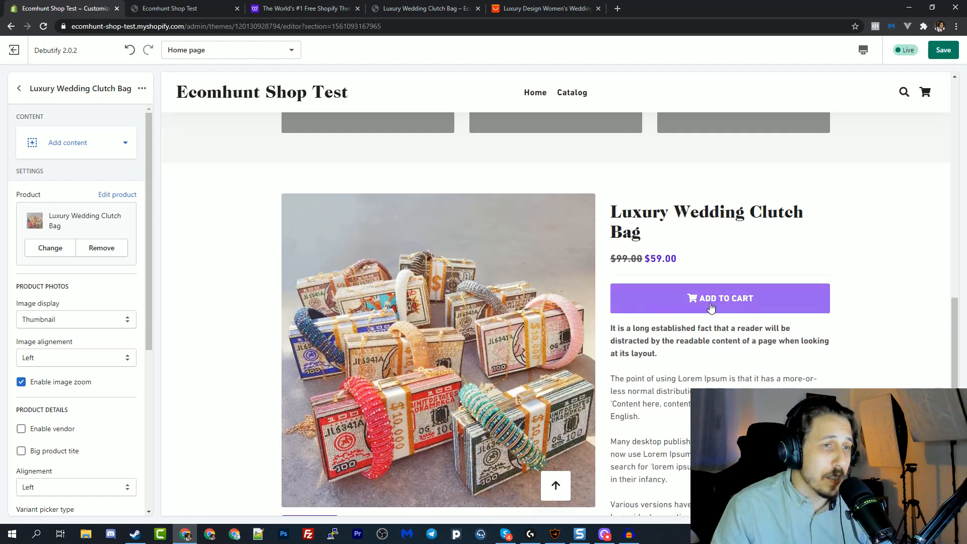
mouse_move(810, 302)
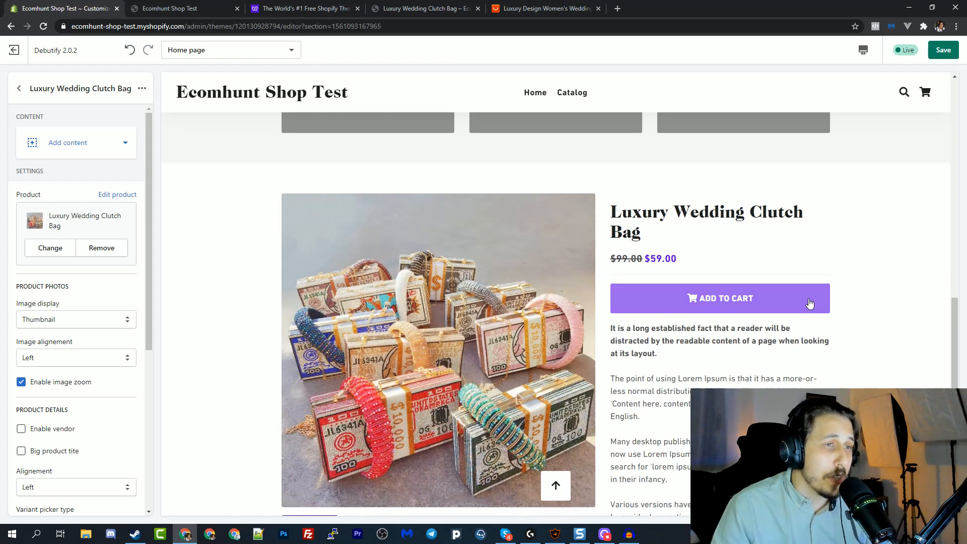
scroll("down", 3)
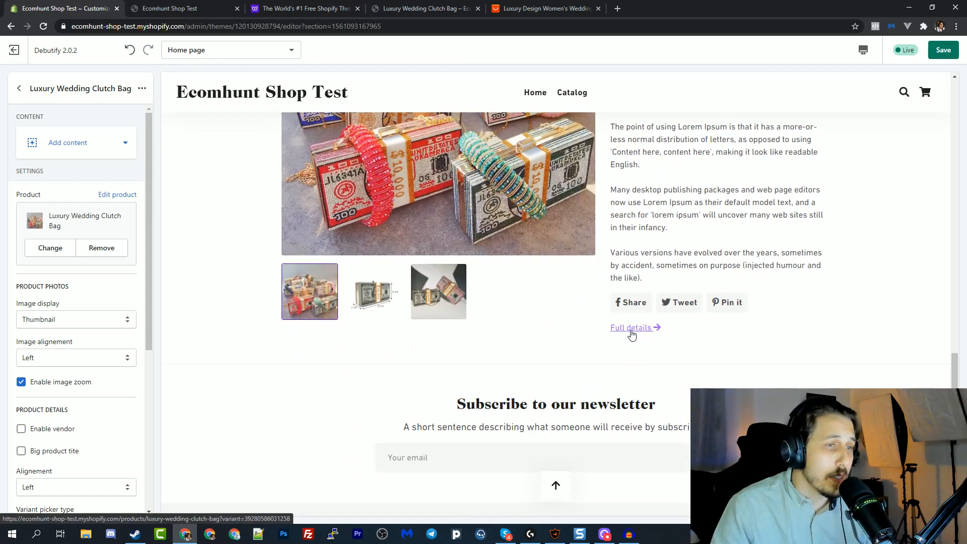
left_click(631, 327)
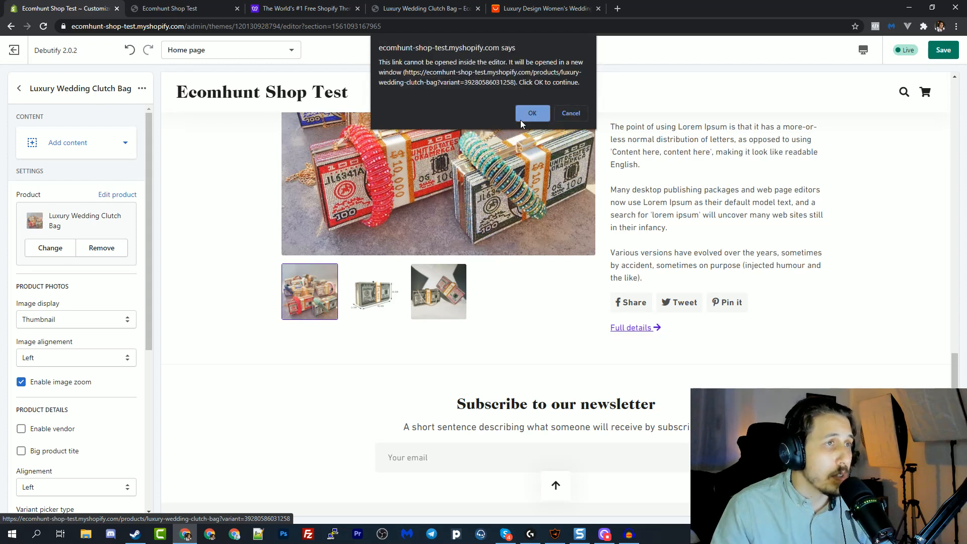
Preview the clutch bag product page template, then view Debutify's pricing plans.
left_click(532, 113)
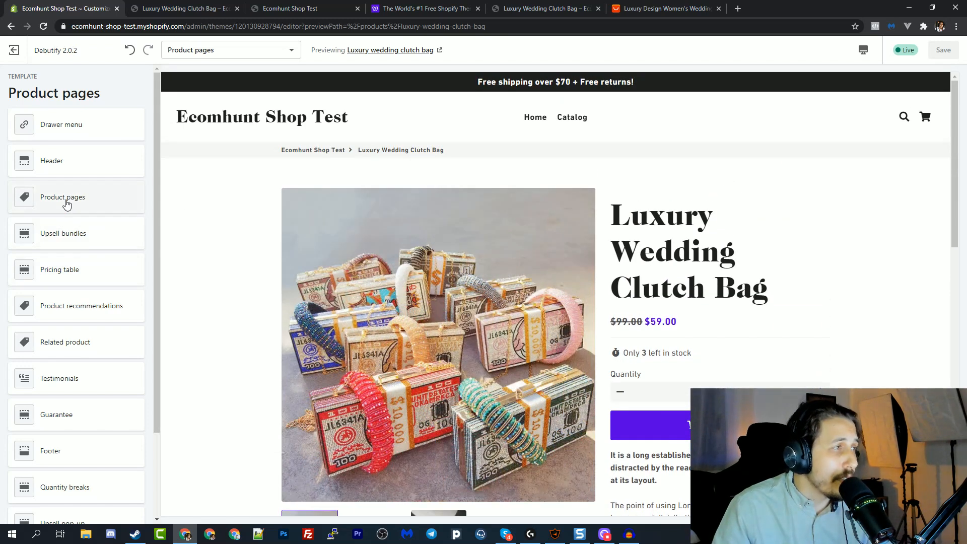
scroll("down", 3)
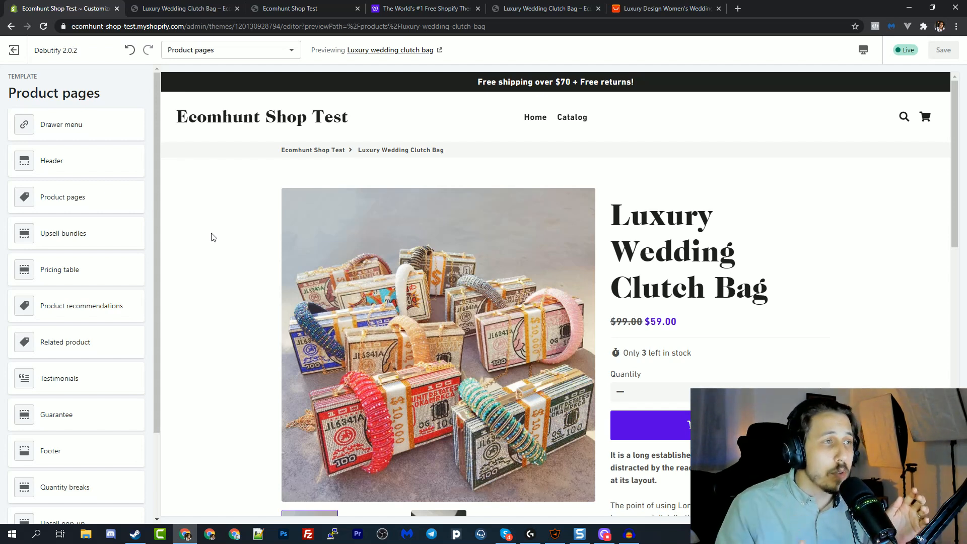
left_click(425, 8)
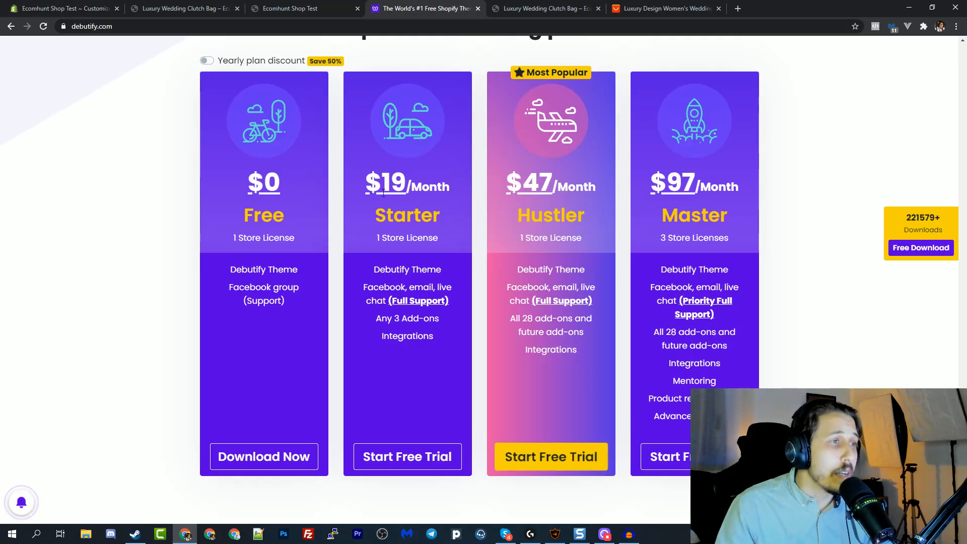
Review the Free-to-Master pricing cards, then return to the live clutch bag store page.
double_click(386, 183)
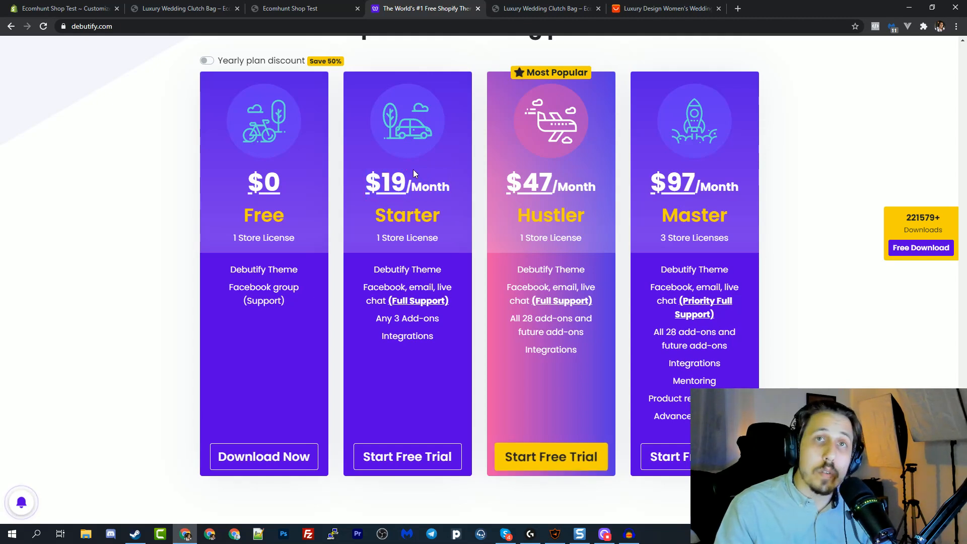
left_click(184, 8)
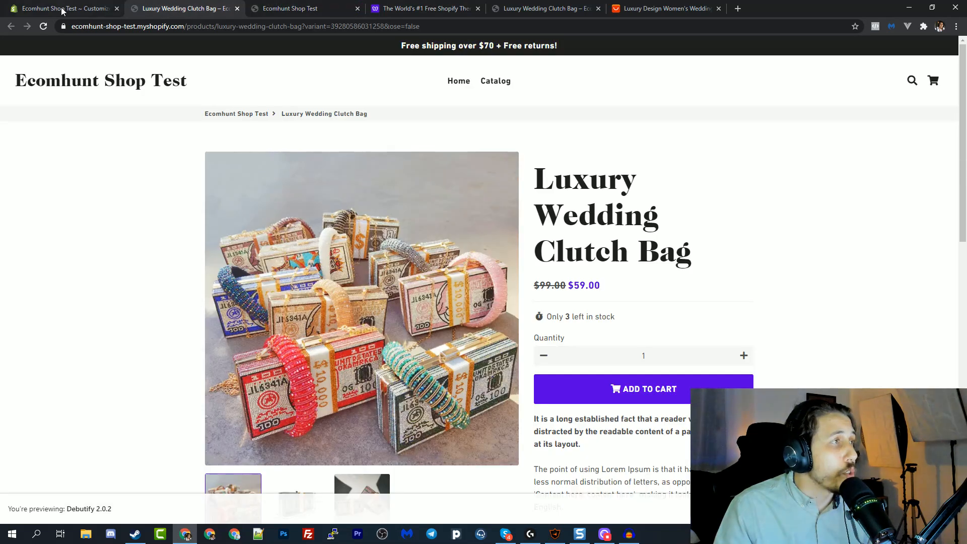
Activate the Upsell bundles add-on for the clutch bag product template and review its settings.
left_click(62, 8)
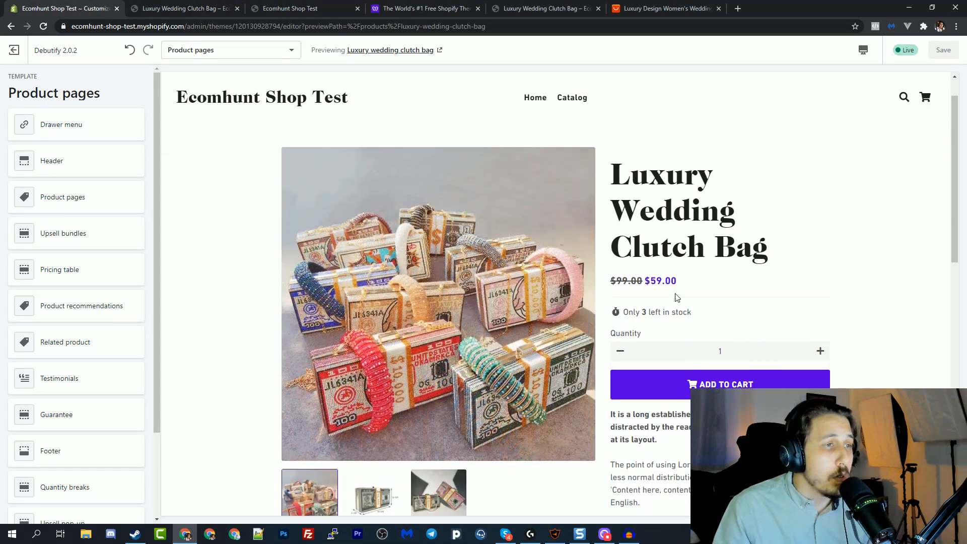
scroll("down", 3)
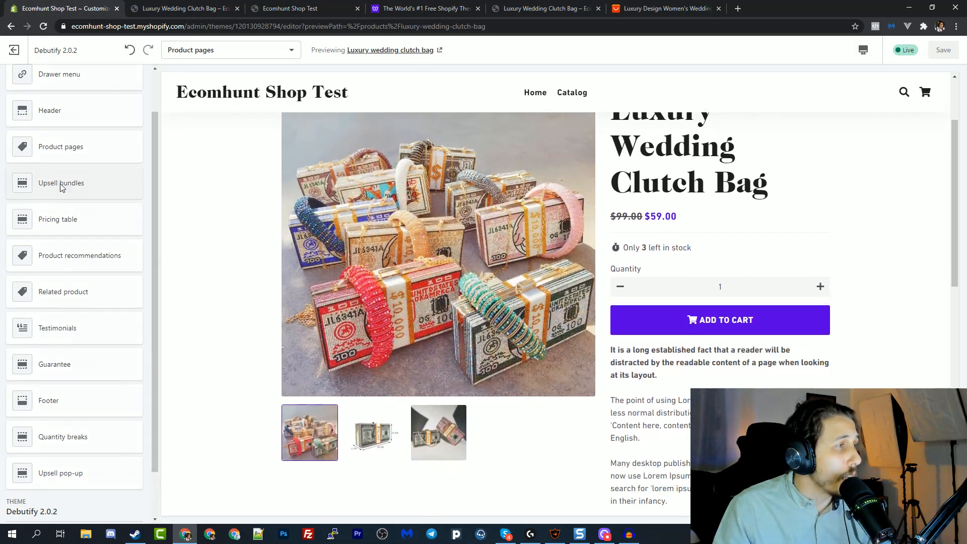
left_click(61, 183)
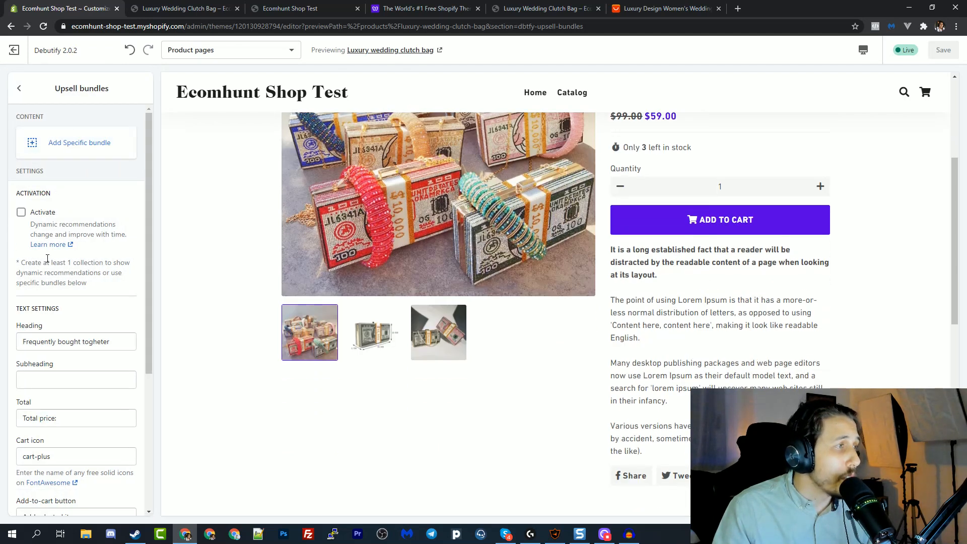
left_click(22, 211)
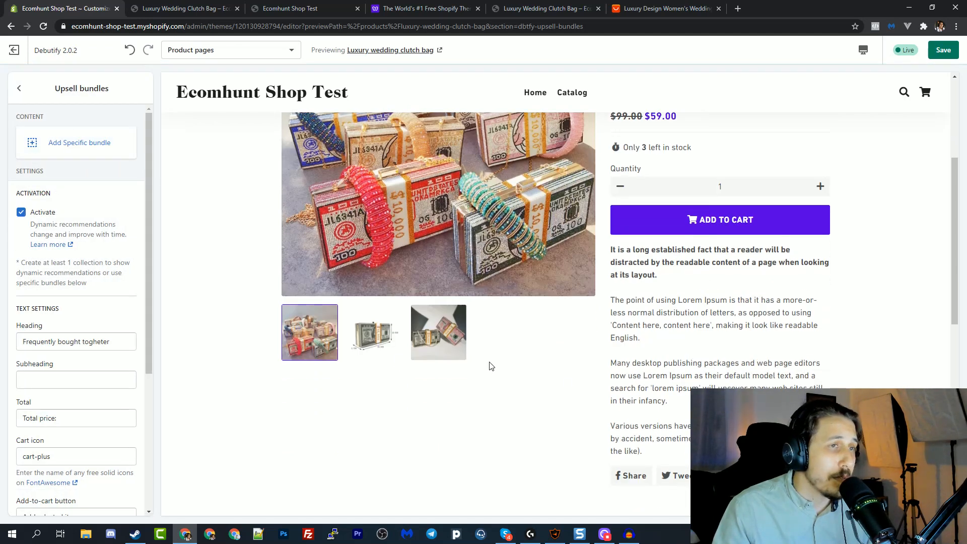
scroll("down", 3)
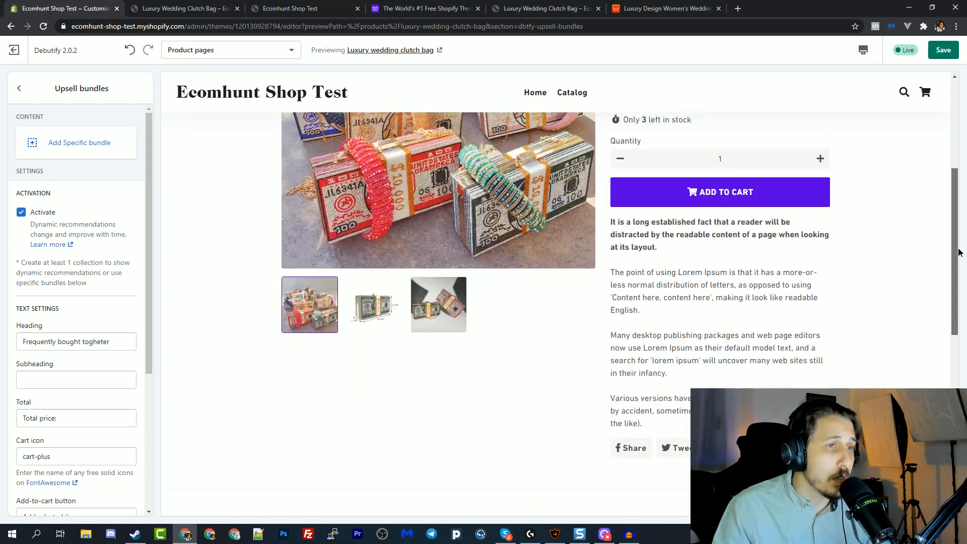
scroll("up", 3)
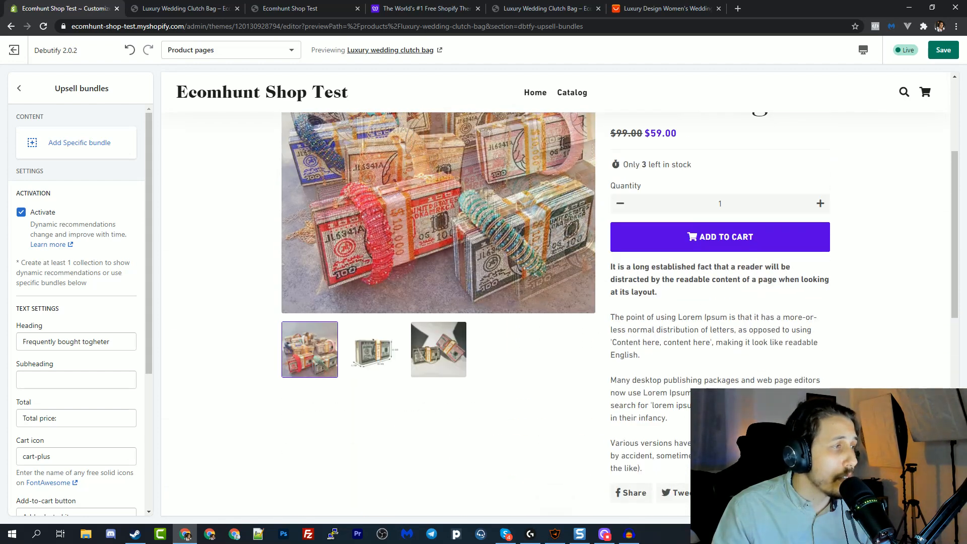
scroll("up", 3)
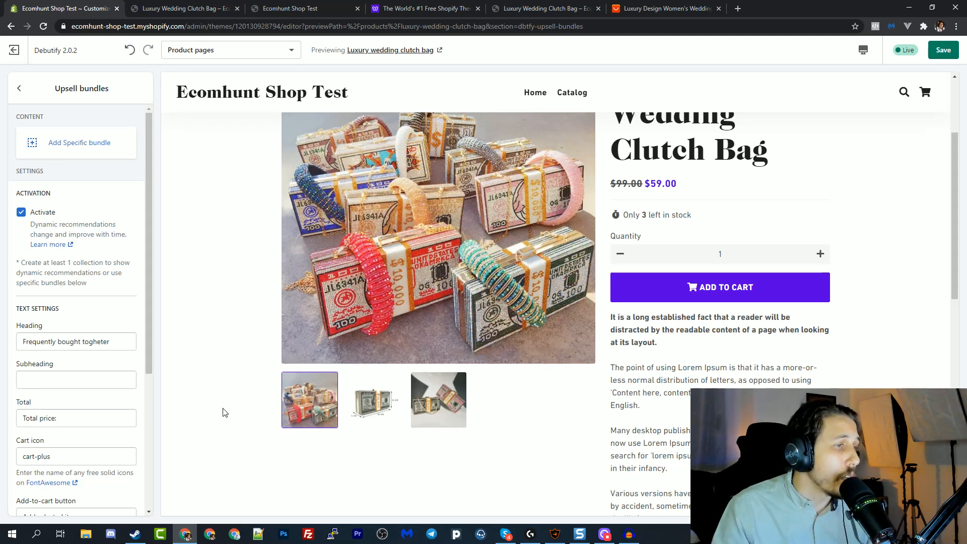
mouse_move(671, 197)
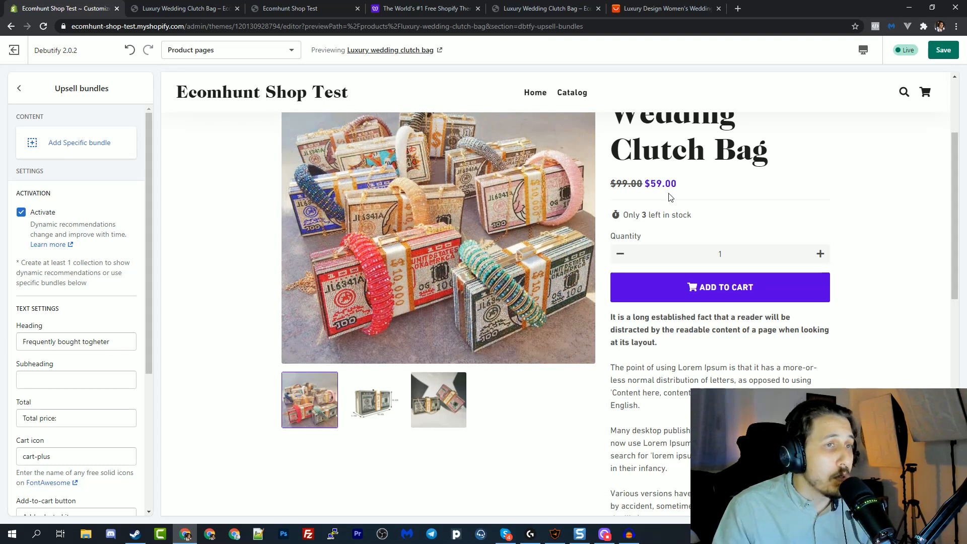
scroll("down", 3)
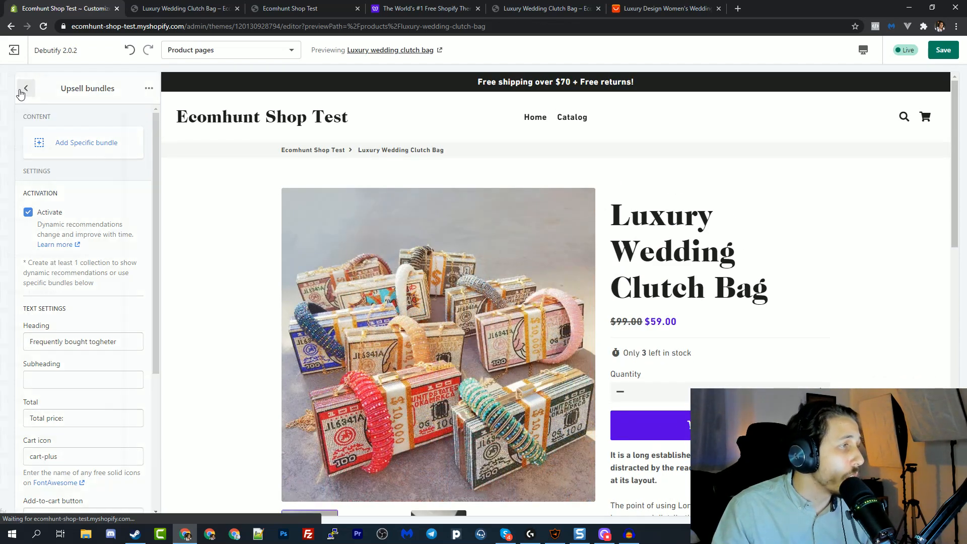
Leave the product page sections and show Debutify's theme-wide settings list.
left_click(25, 88)
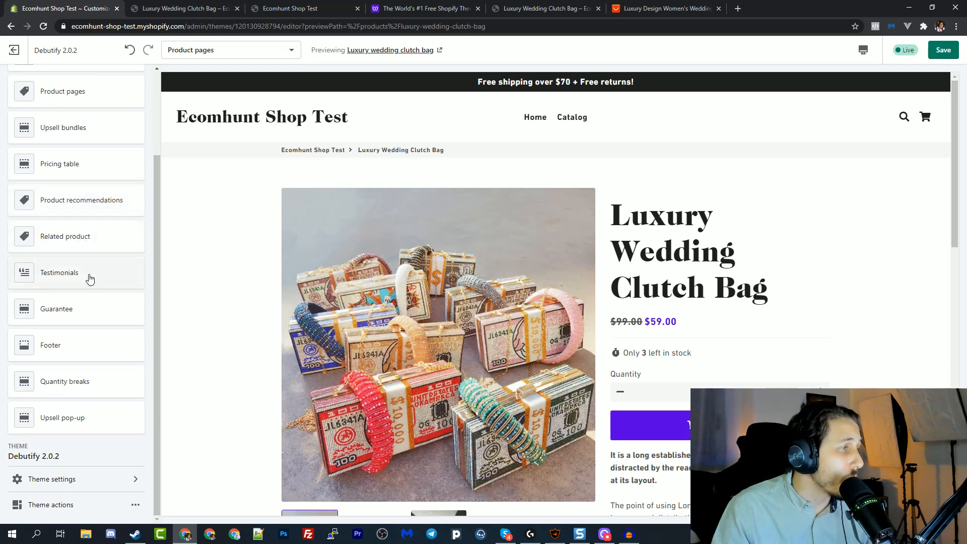
mouse_move(92, 440)
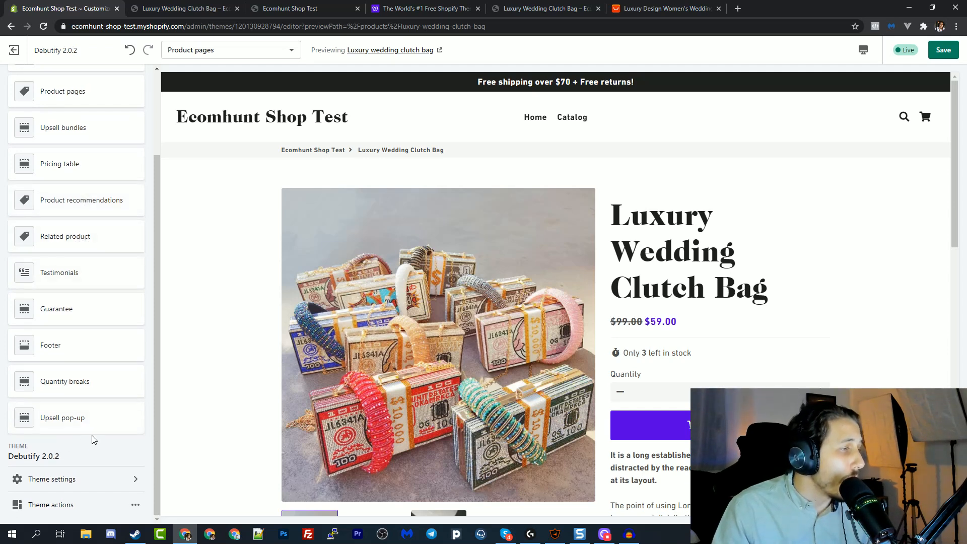
mouse_move(106, 486)
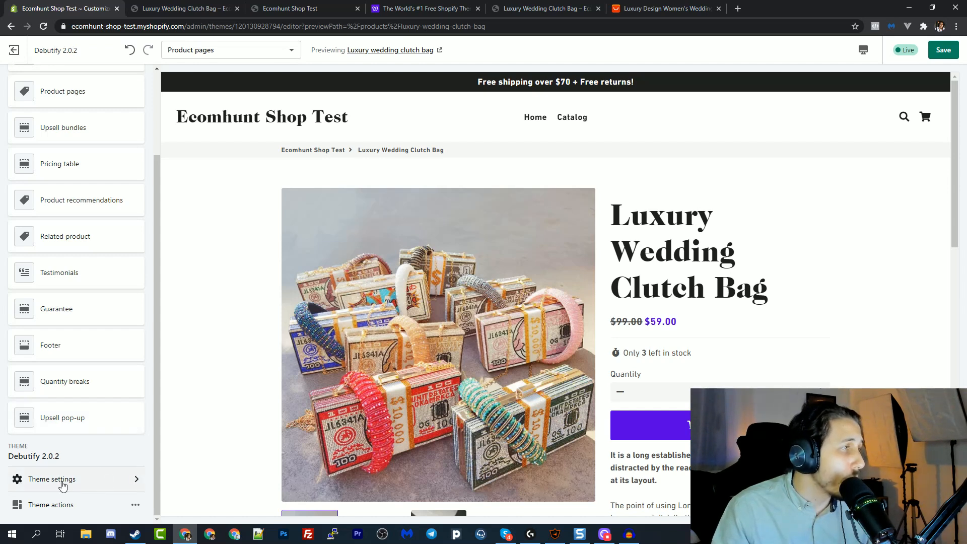
left_click(52, 478)
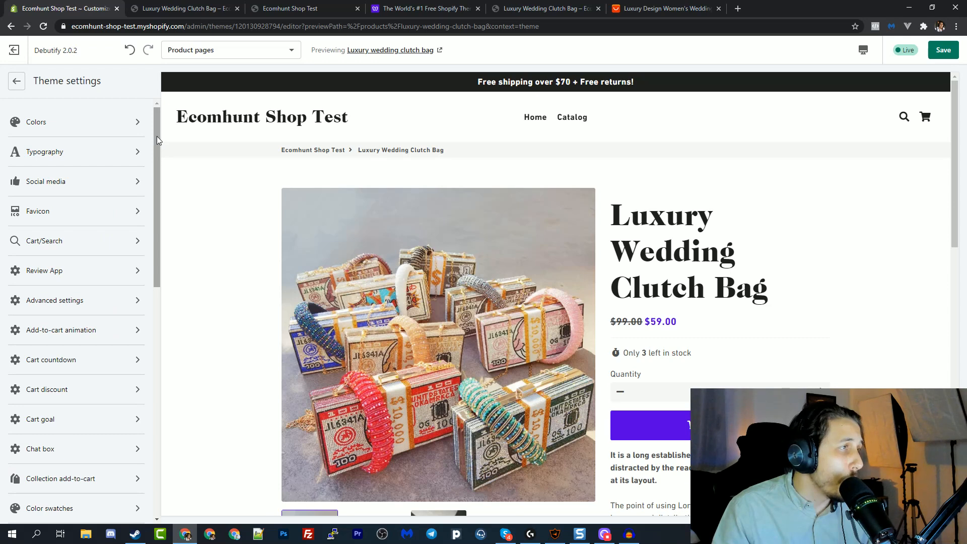
scroll("down", 3)
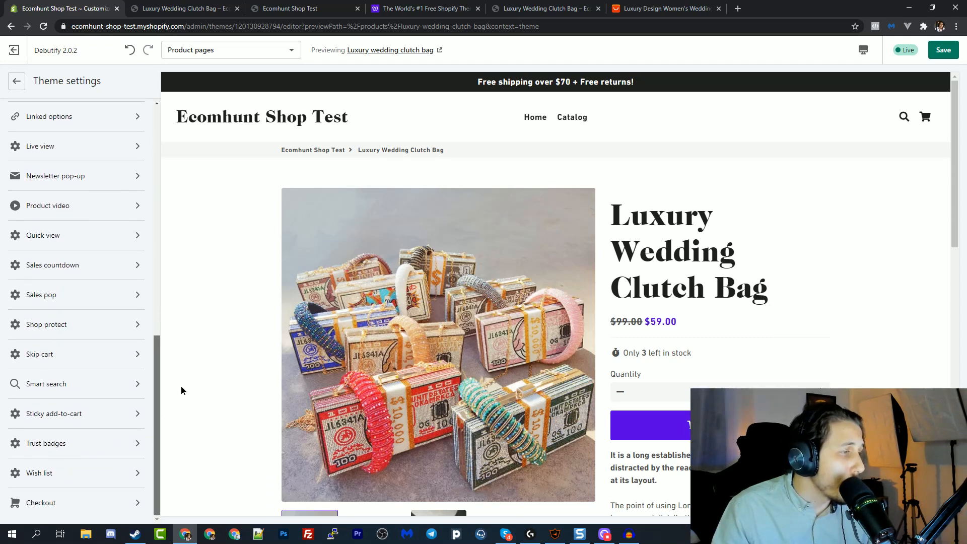
scroll("up", 3)
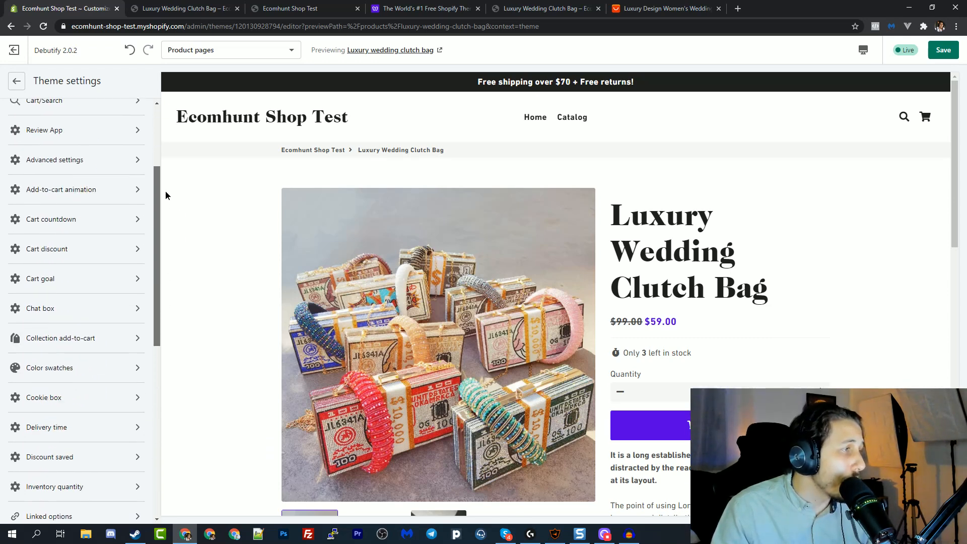
scroll("up", 3)
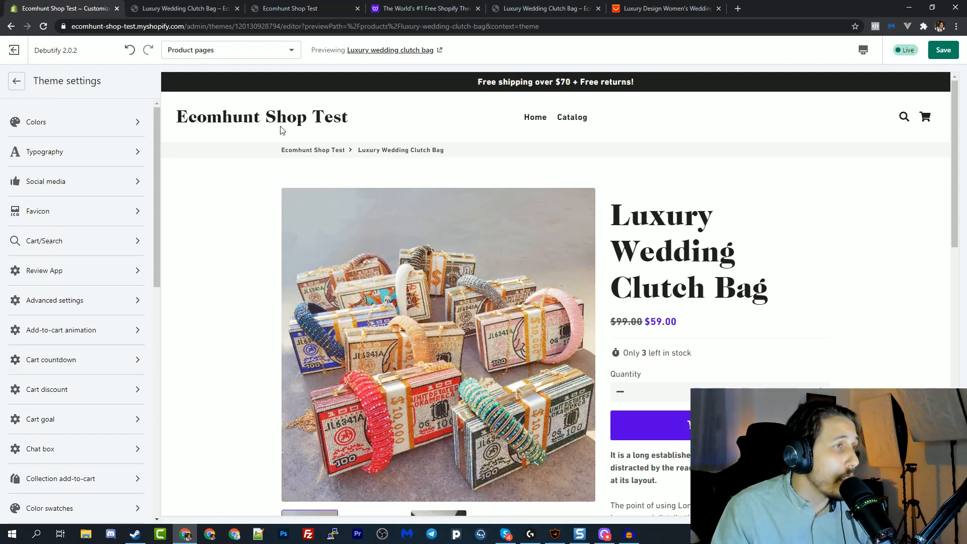
mouse_move(91, 260)
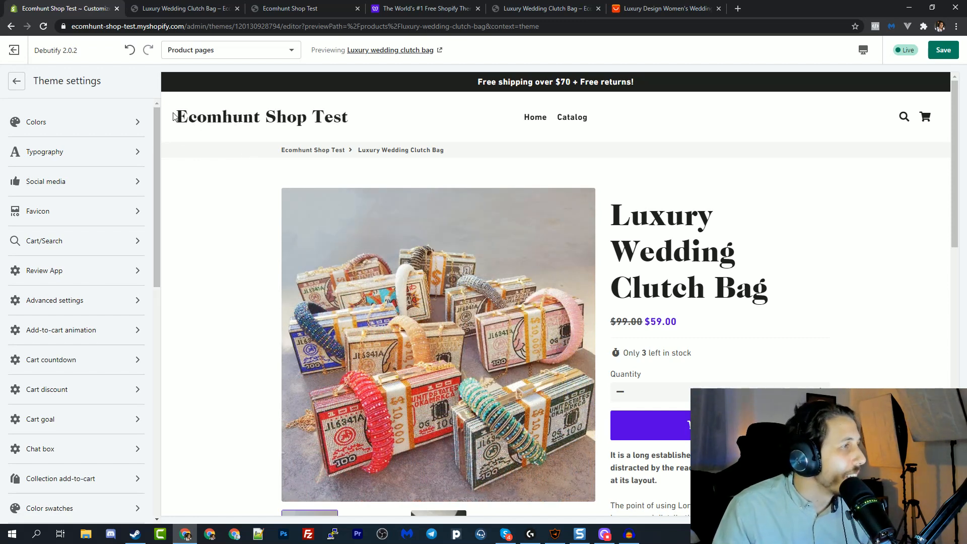
scroll("down", 3)
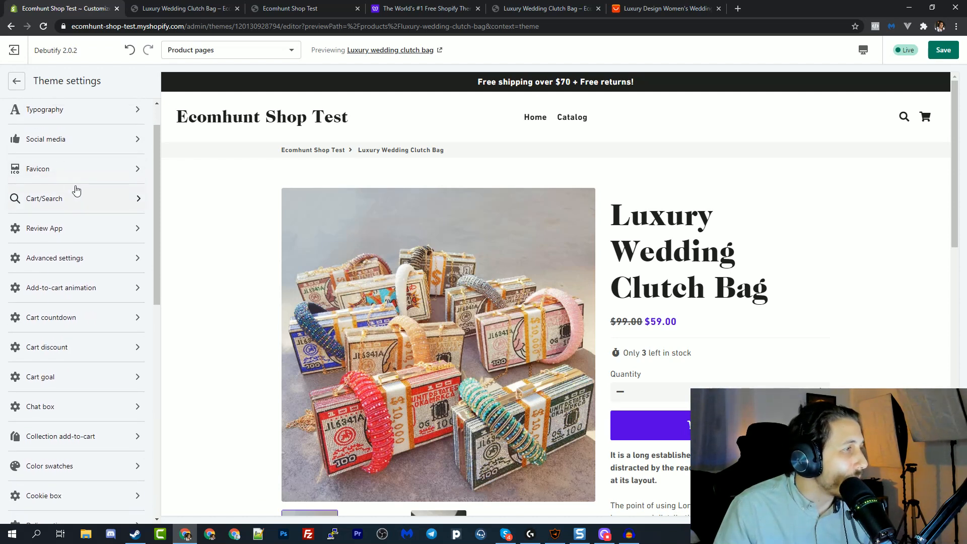
left_click(45, 227)
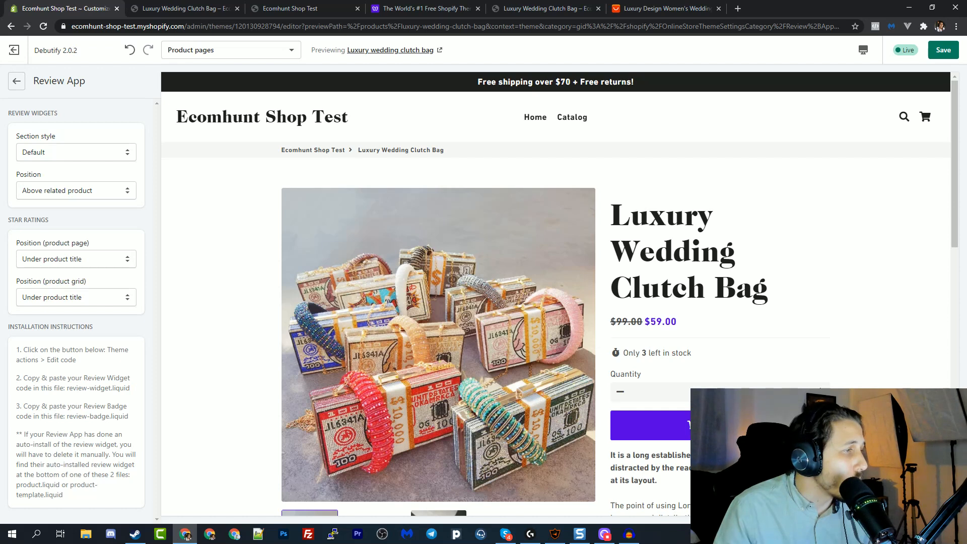
mouse_move(49, 136)
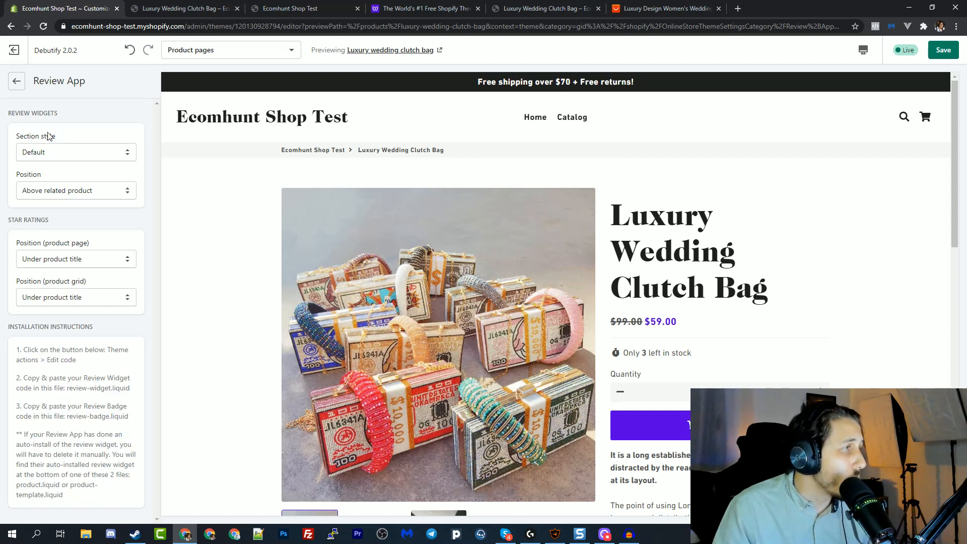
left_click(16, 81)
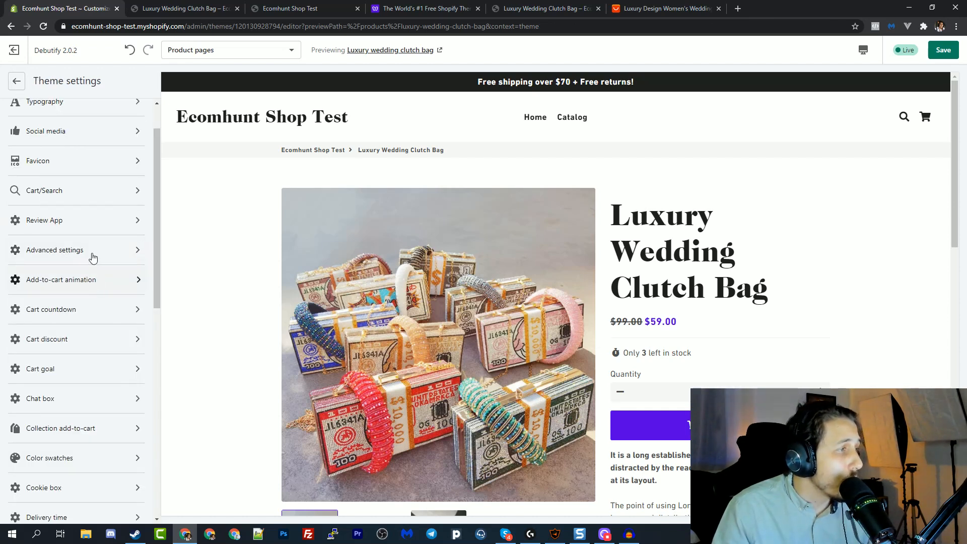
scroll("down", 3)
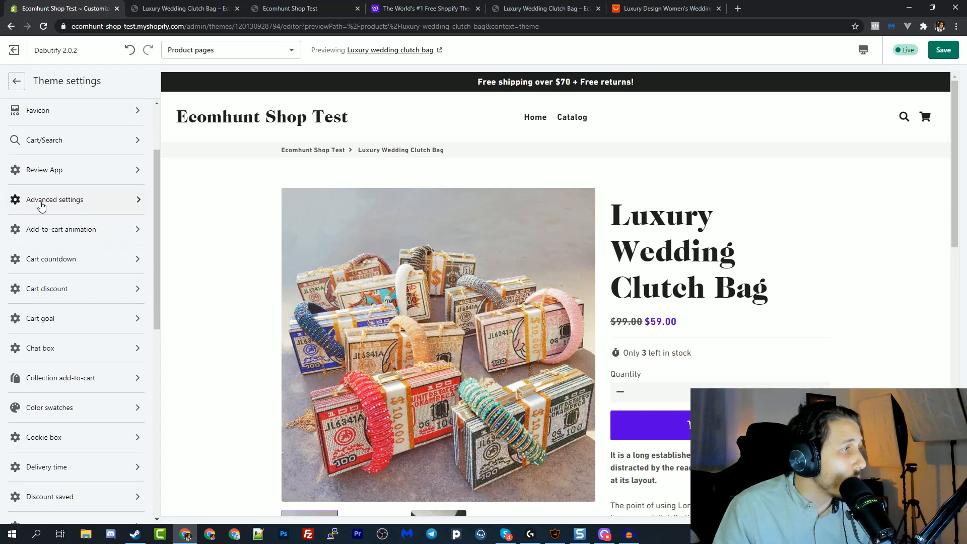
left_click(61, 228)
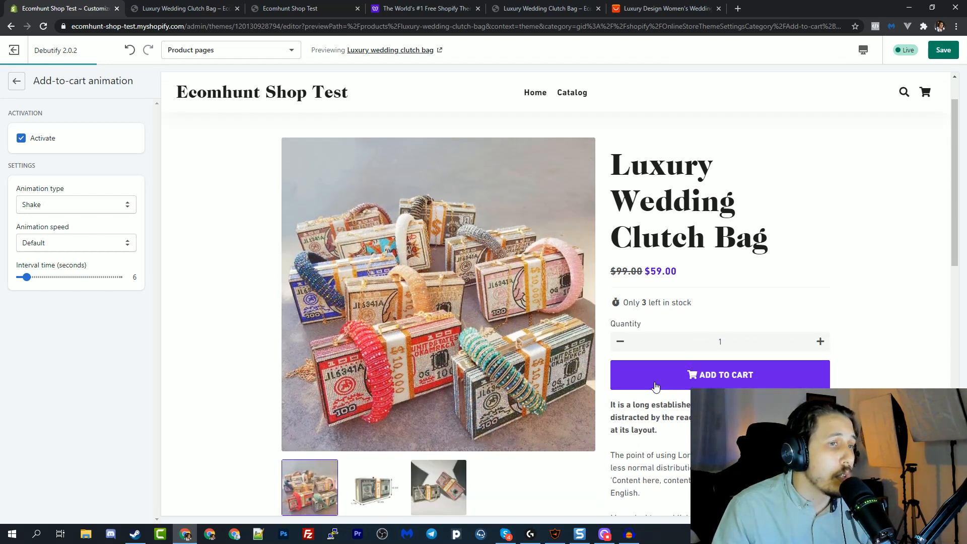
mouse_move(3, 298)
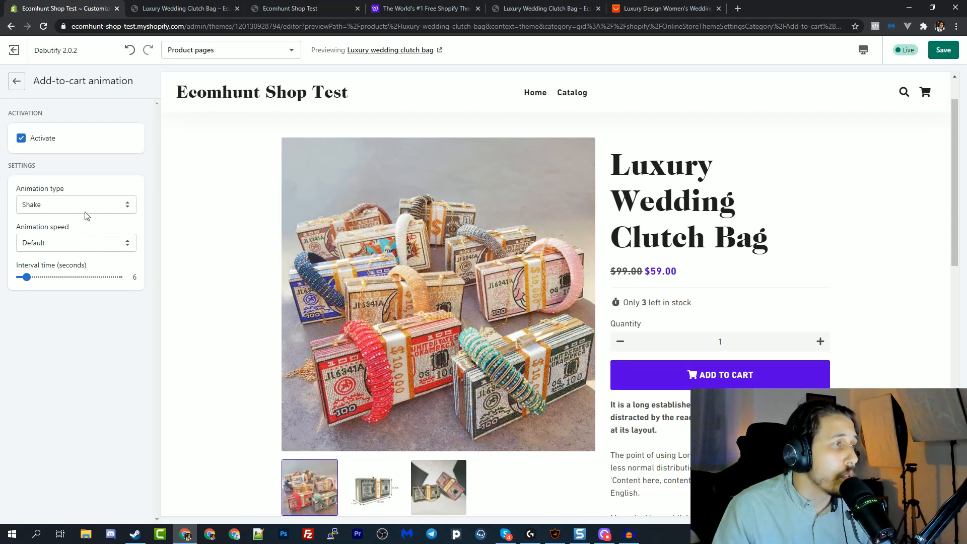
left_click(76, 204)
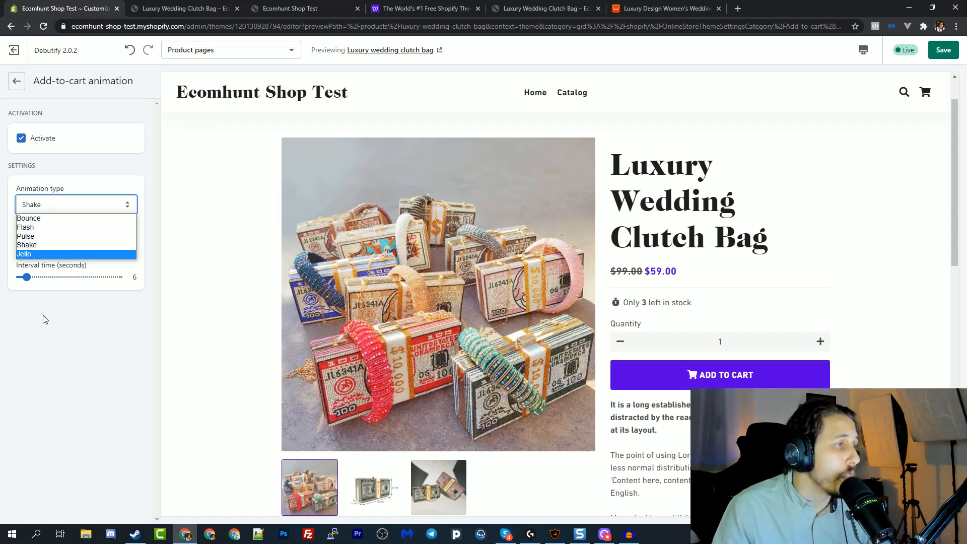
left_click(16, 81)
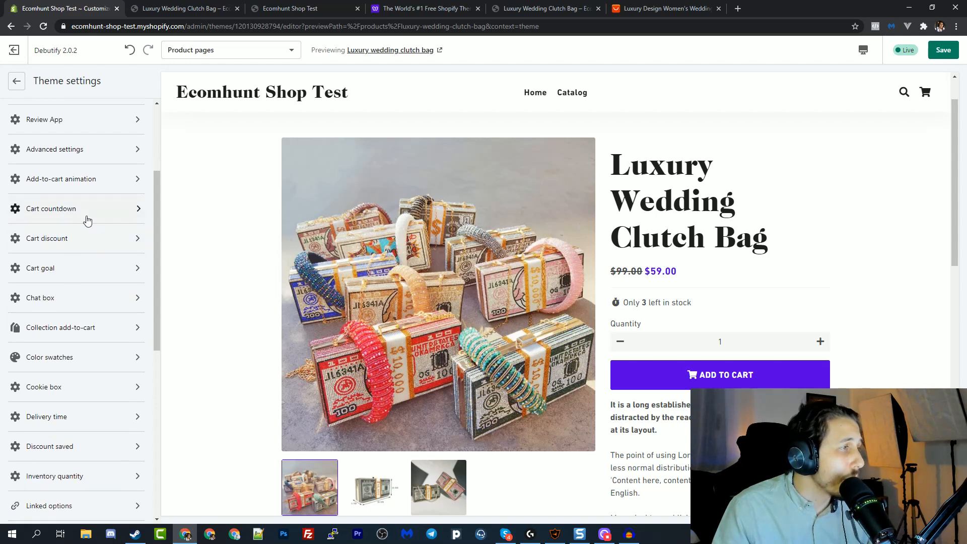
Activate the Cart countdown widget.
left_click(52, 208)
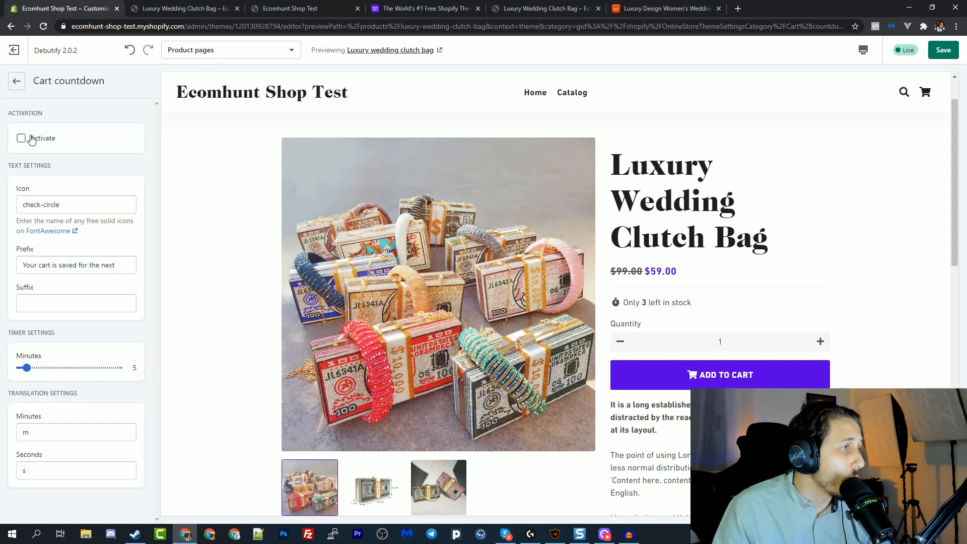
left_click(21, 138)
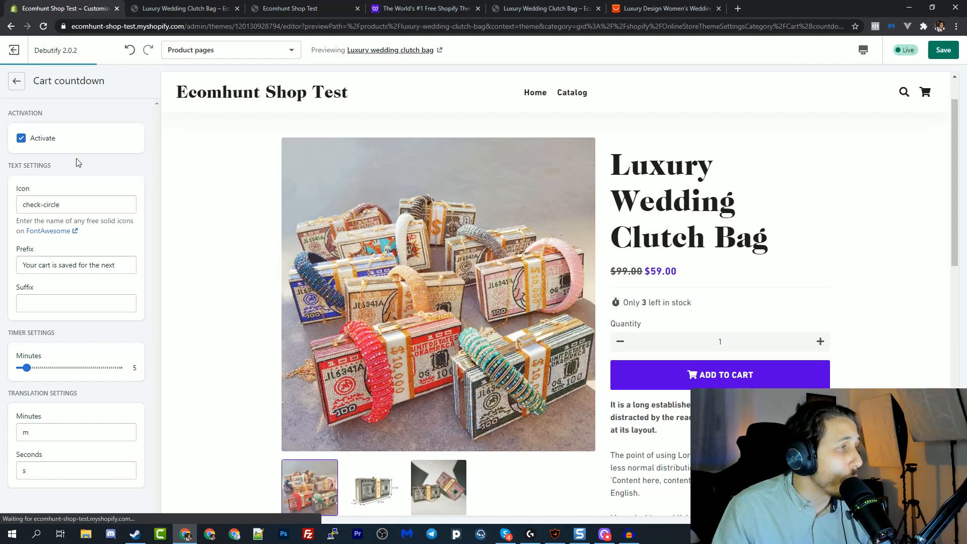
mouse_move(72, 142)
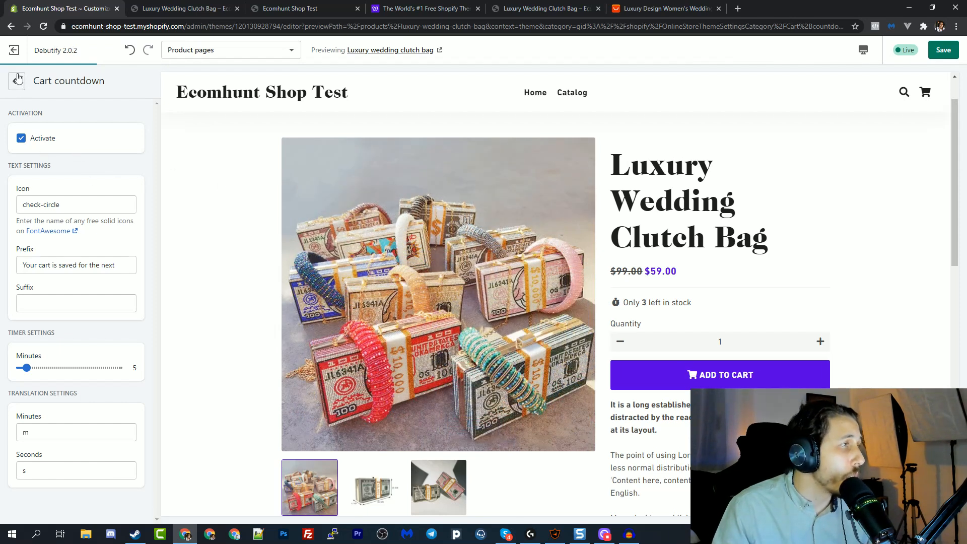
left_click(16, 81)
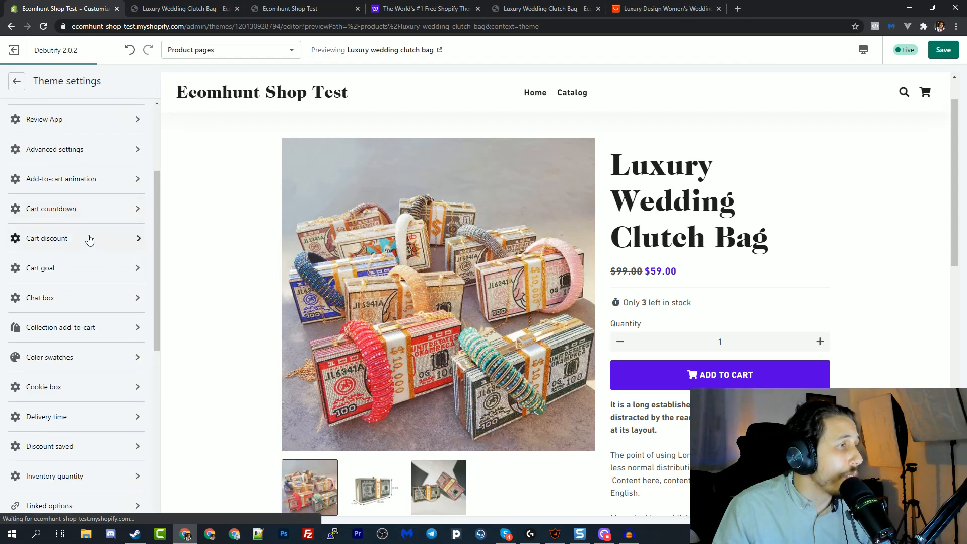
Activate the Cart discount widget and look over the Cart goal settings.
left_click(46, 239)
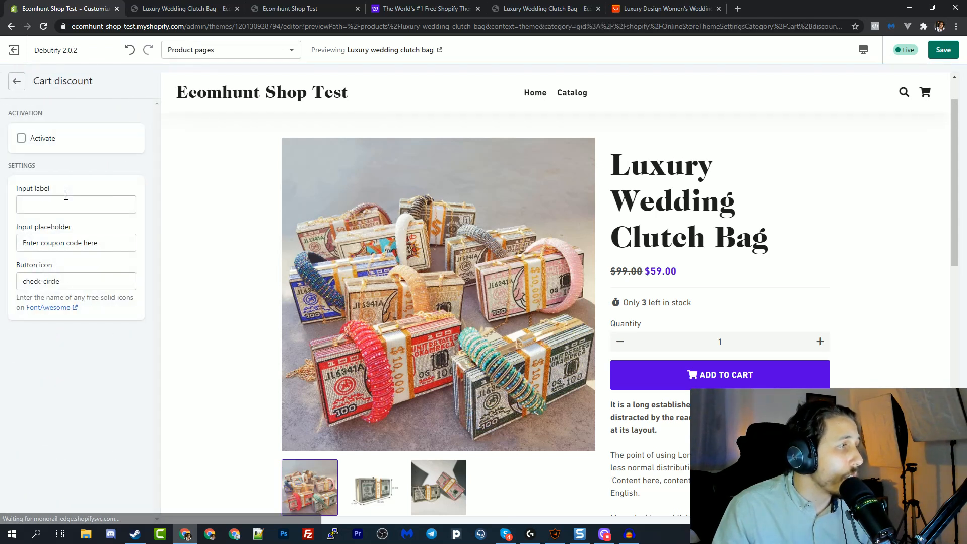
left_click(21, 138)
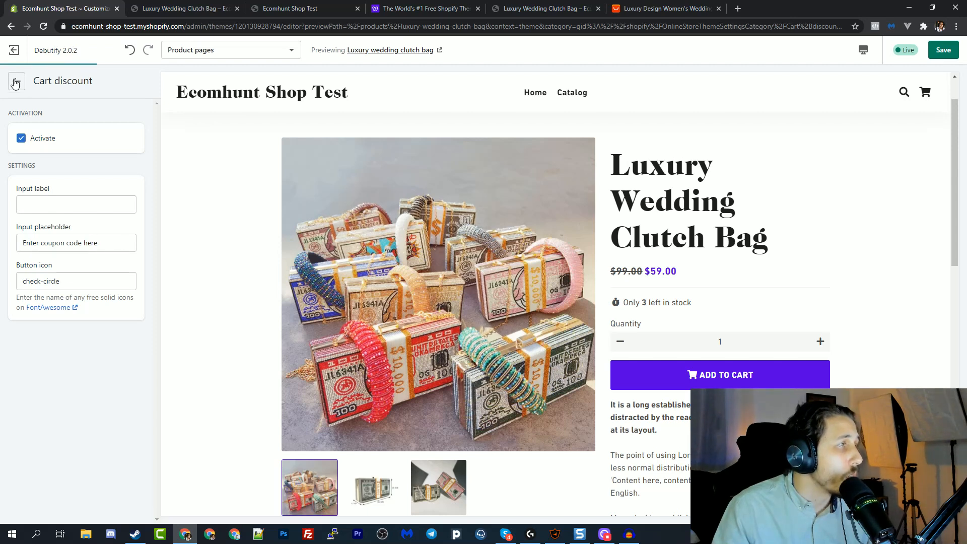
left_click(16, 80)
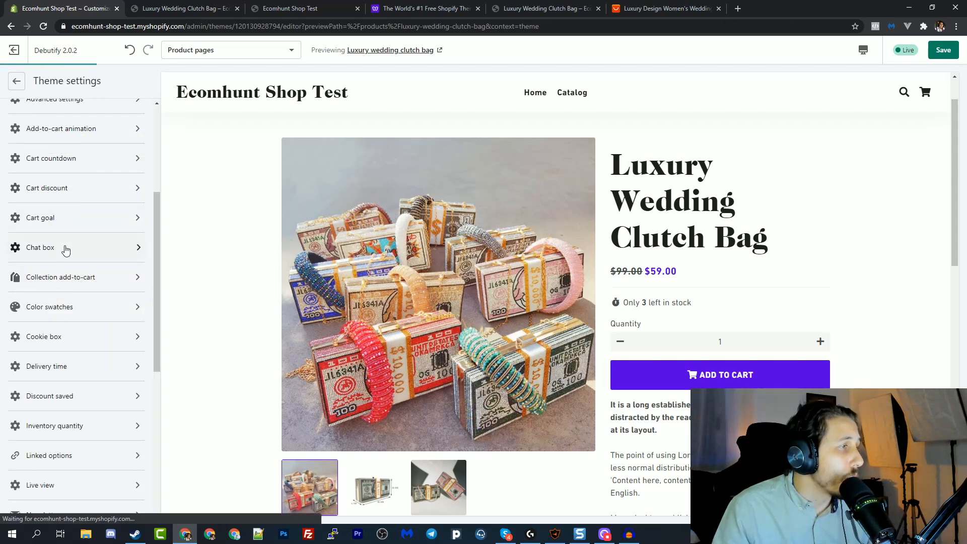
left_click(40, 217)
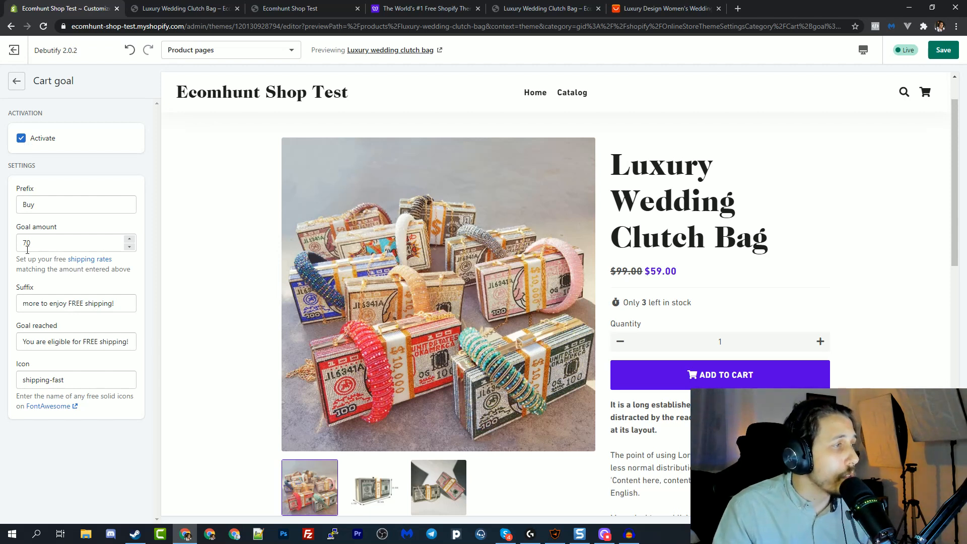
left_click(16, 80)
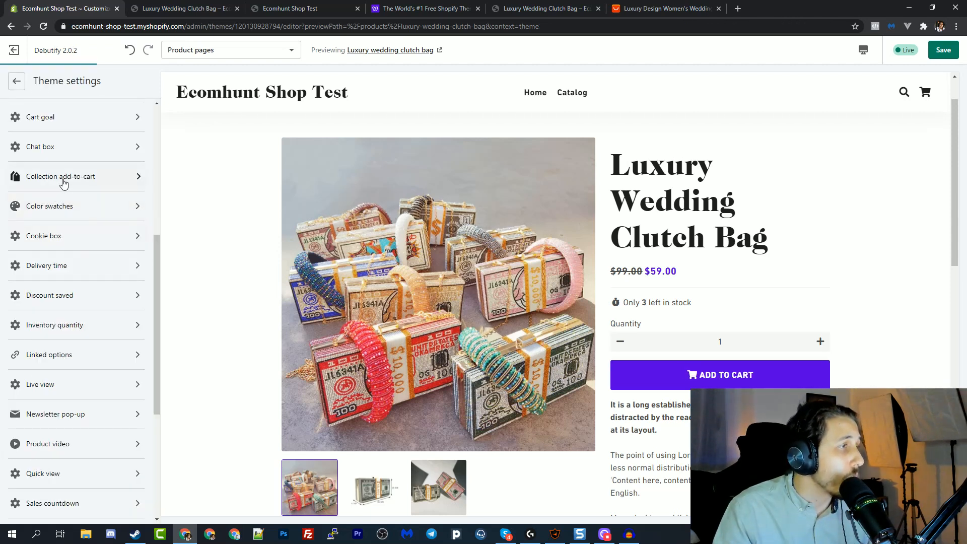
Review the Color swatches settings (Color variants, jpg images) and return to the settings list.
scroll("down", 3)
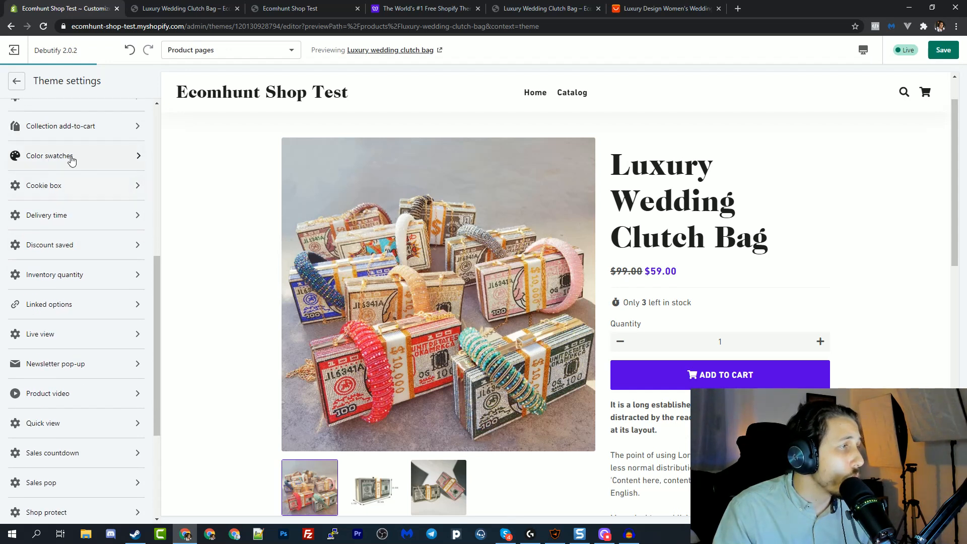
left_click(50, 155)
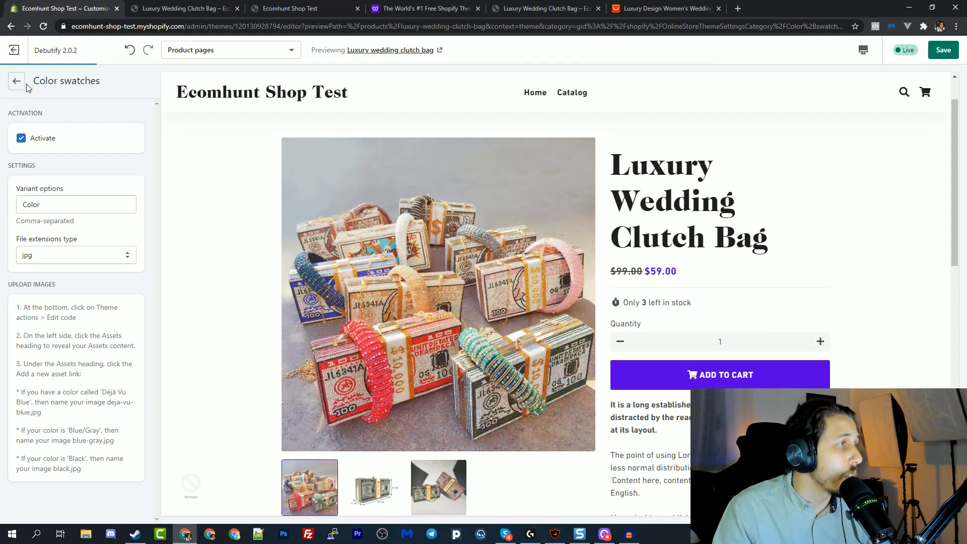
left_click(16, 81)
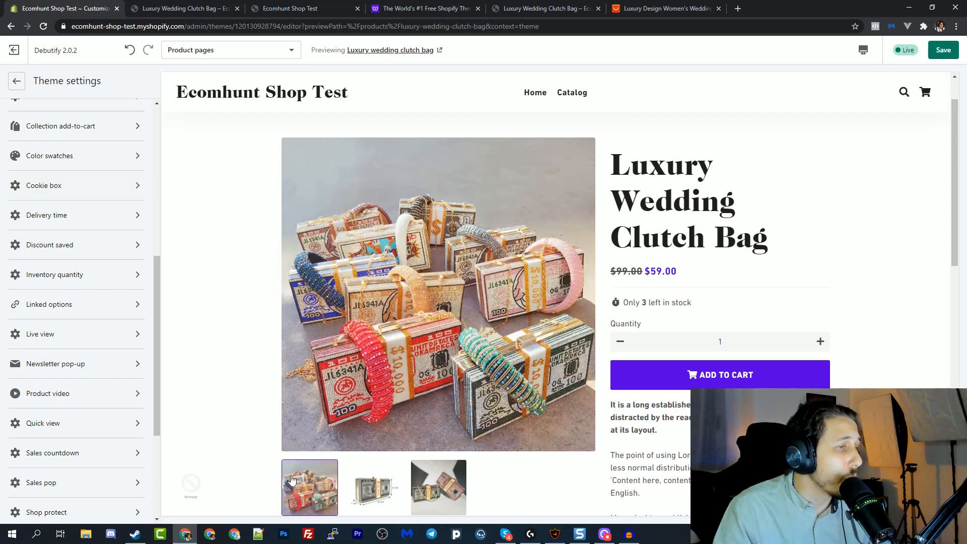
mouse_move(310, 487)
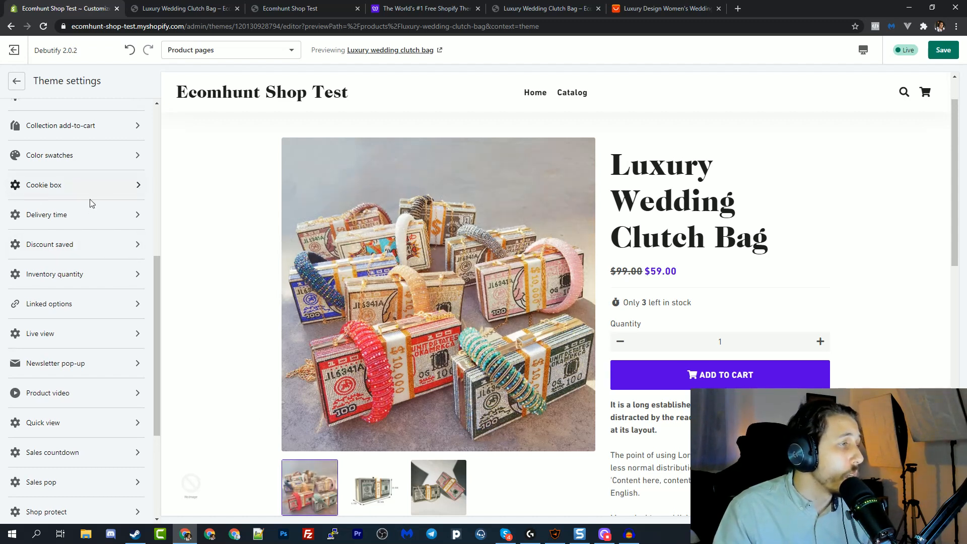
scroll("down", 3)
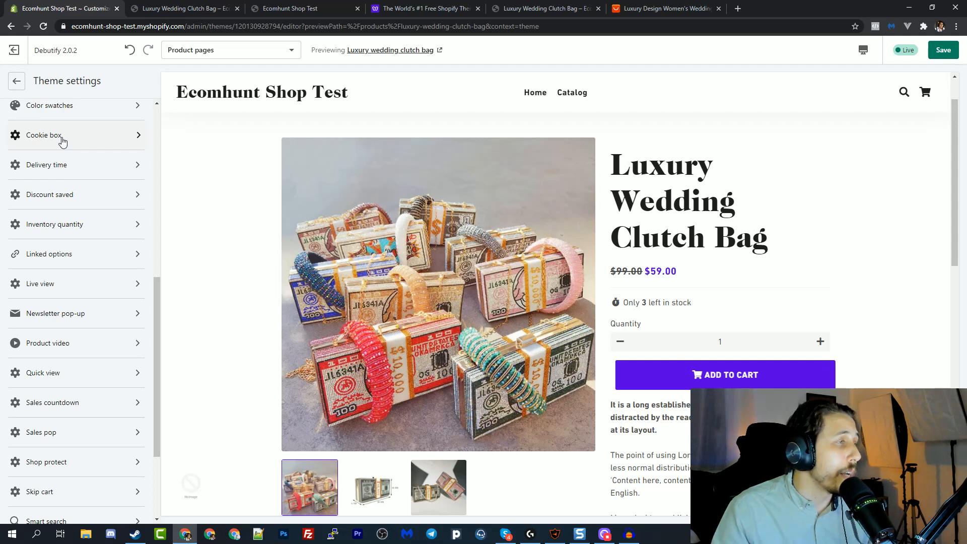
mouse_move(72, 165)
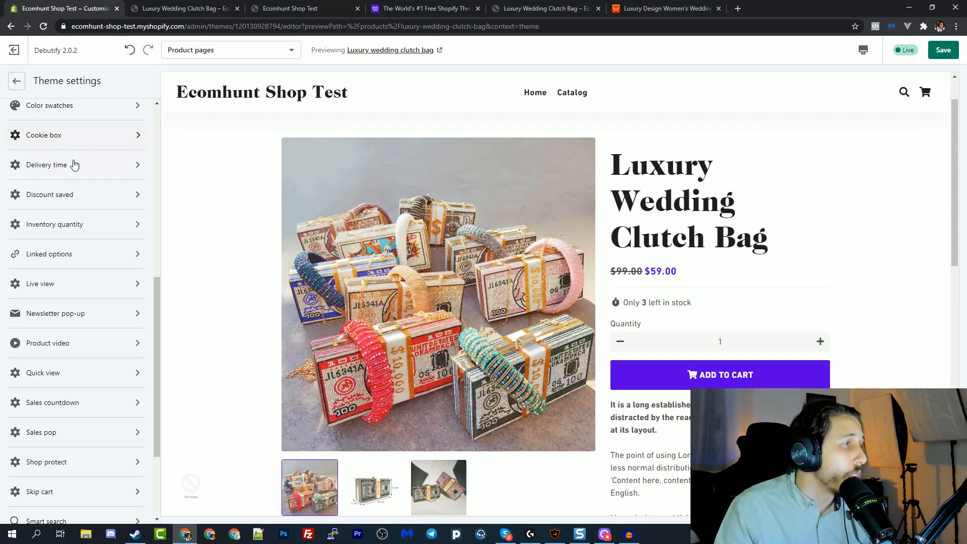
Look over Delivery time and Product video settings, then view the AliExpress clutch bag listing.
left_click(47, 165)
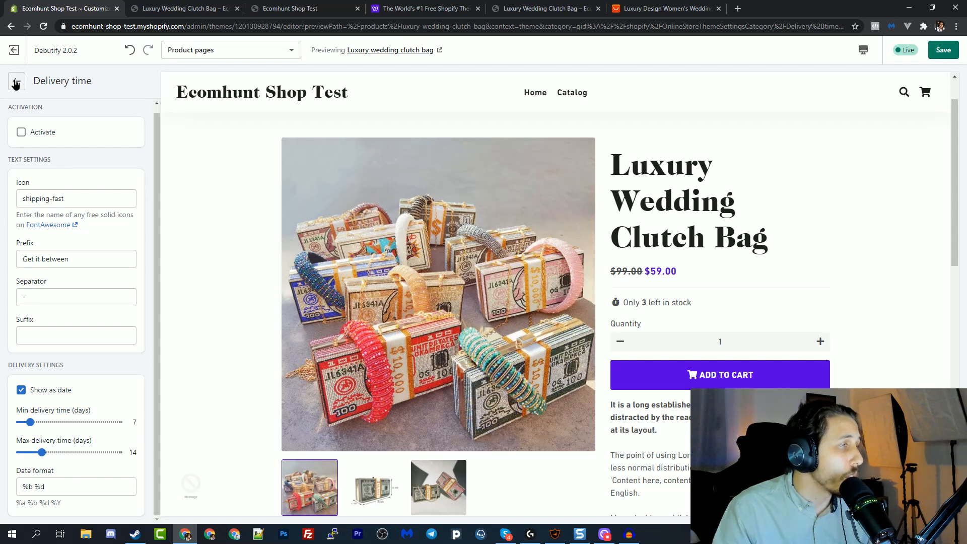
left_click(17, 80)
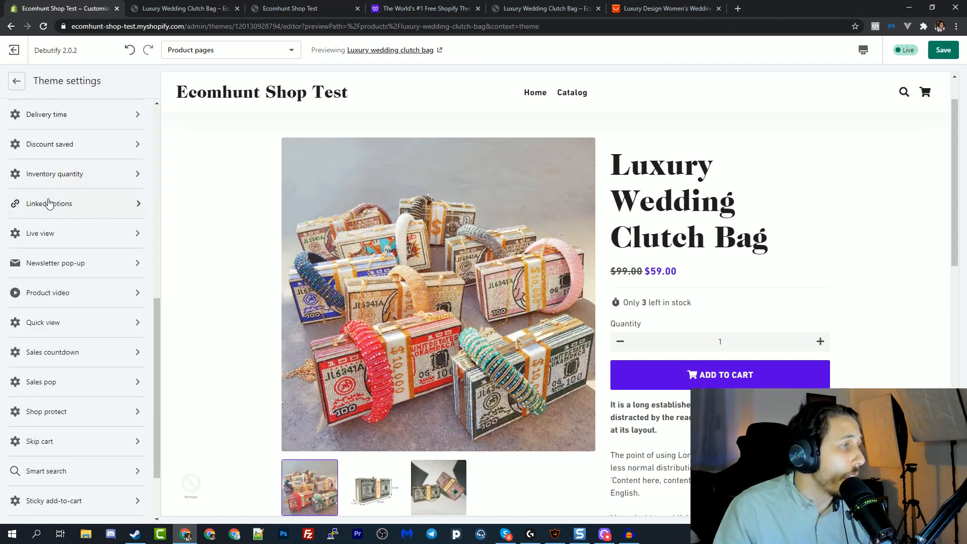
scroll("down", 3)
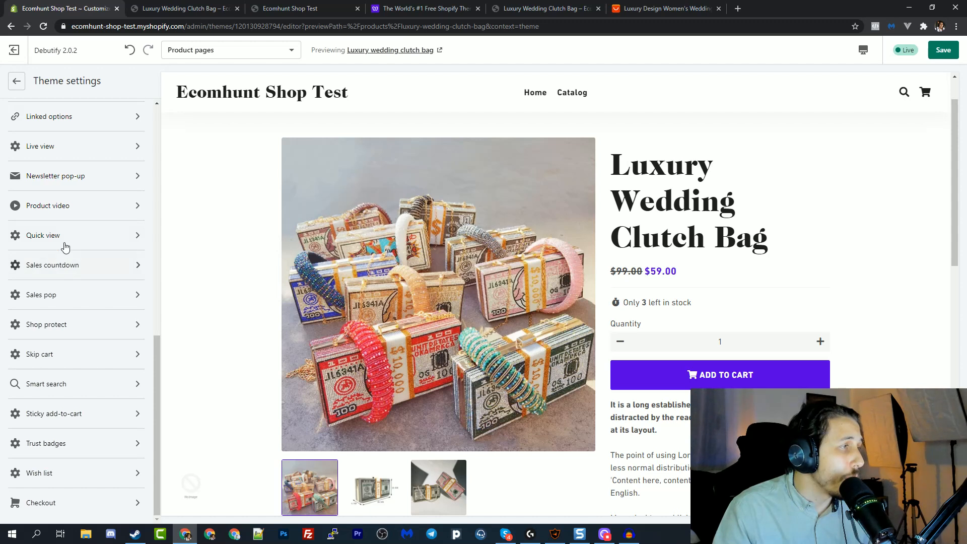
left_click(48, 206)
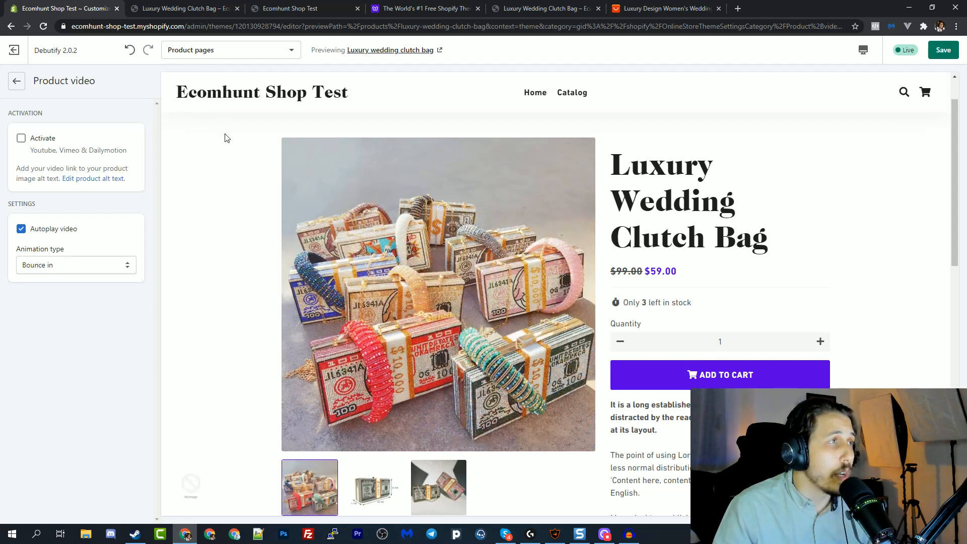
left_click(663, 9)
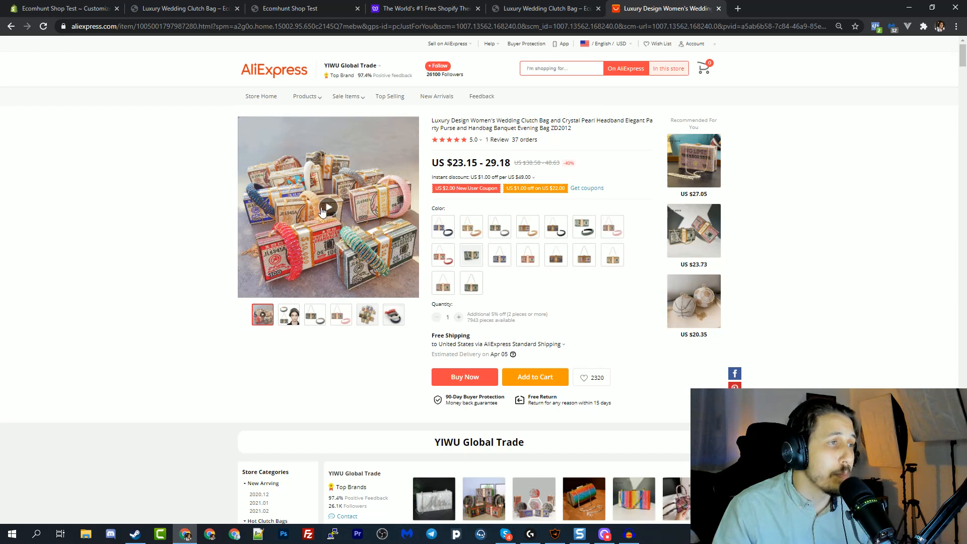
mouse_move(193, 168)
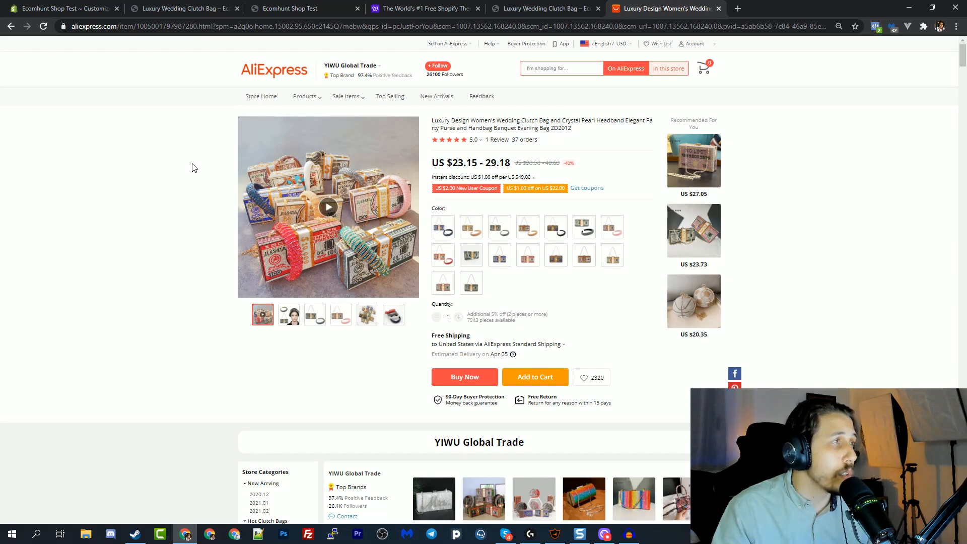
Return to the Debutify theme settings list and preview the clutch bag page's guarantees and footer.
left_click(62, 8)
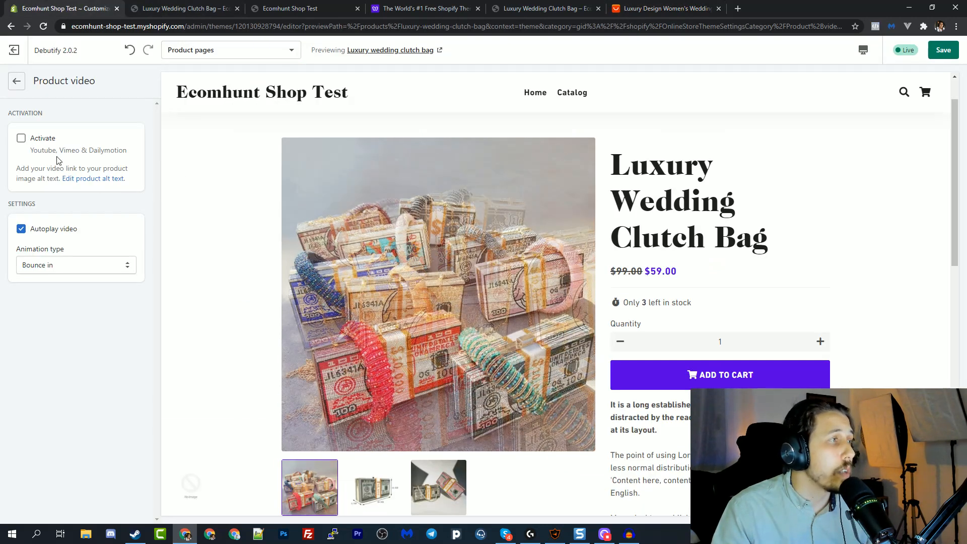
left_click(16, 81)
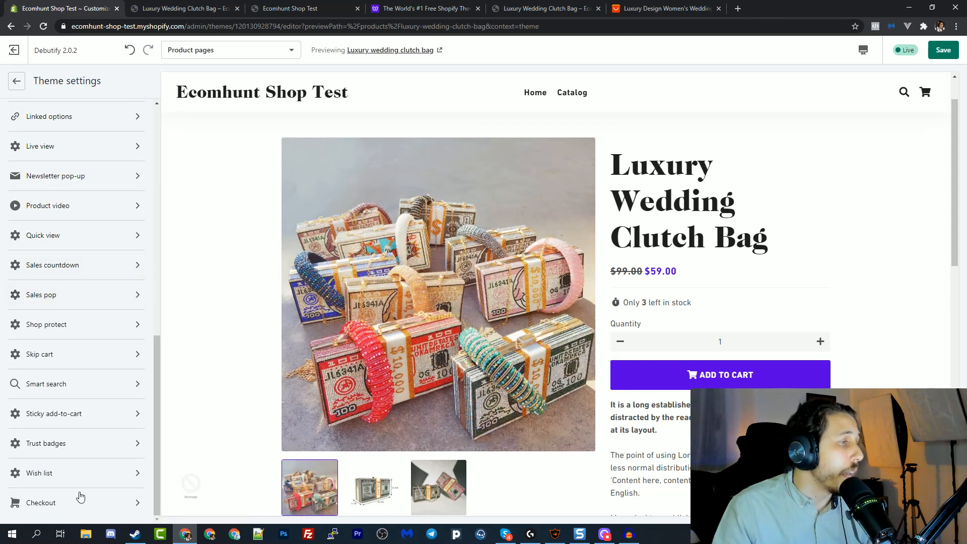
mouse_move(69, 398)
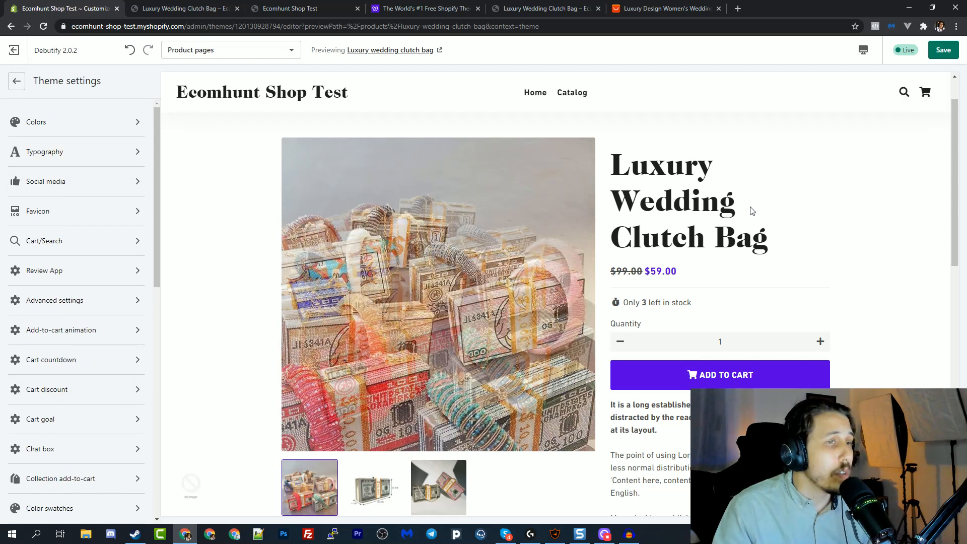
scroll("down", 3)
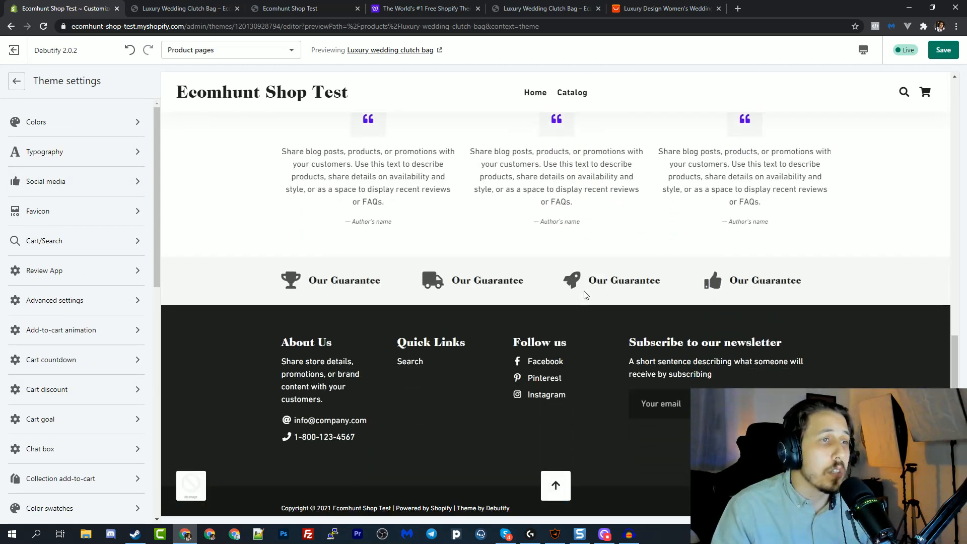
scroll("down", 3)
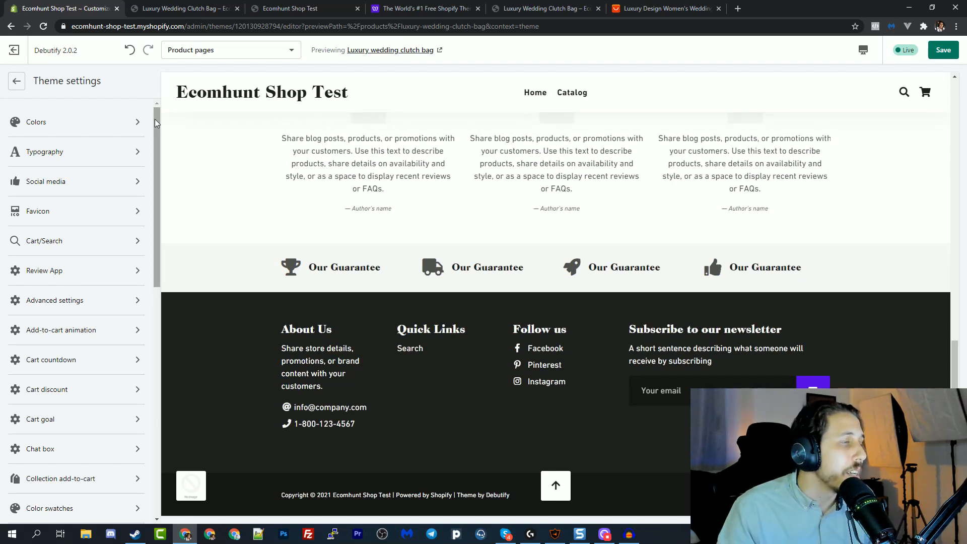
scroll("down", 3)
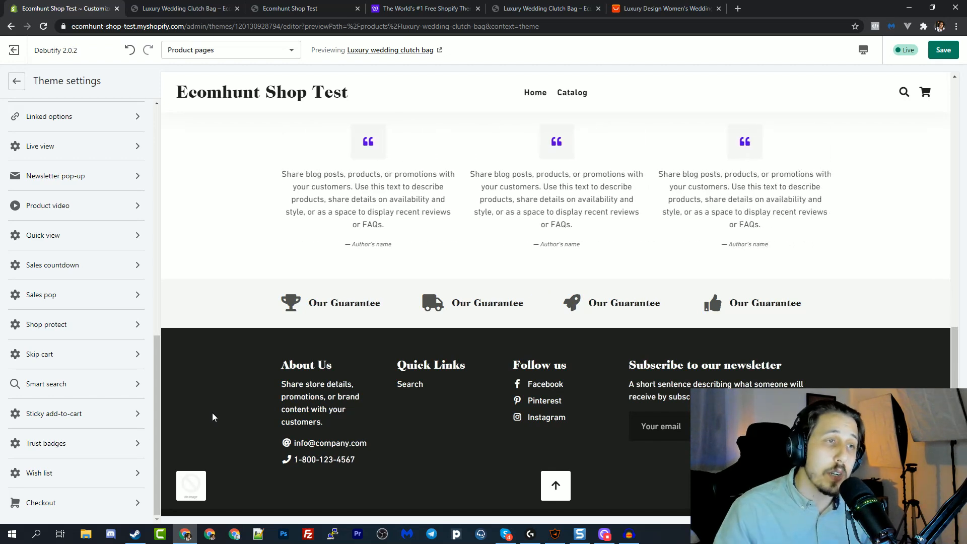
scroll("up", 3)
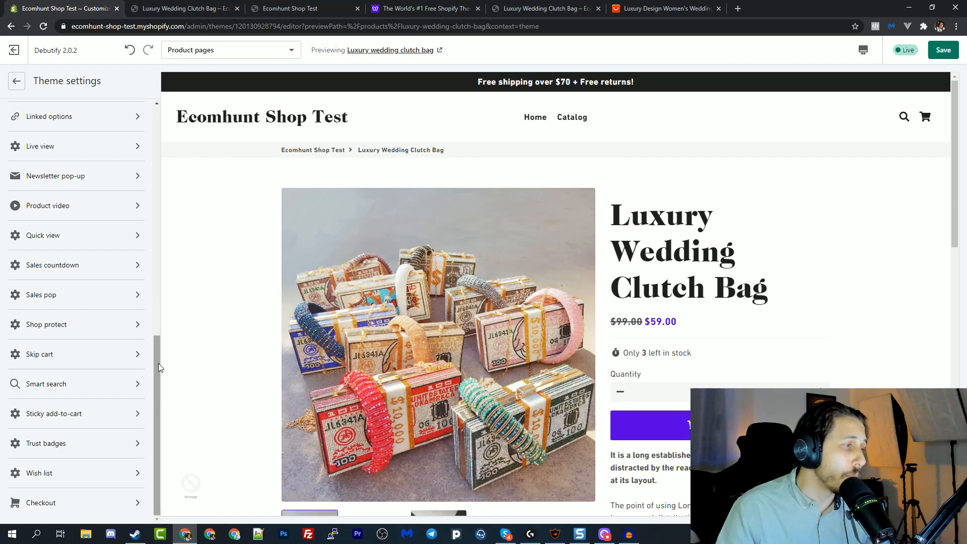
mouse_move(49, 303)
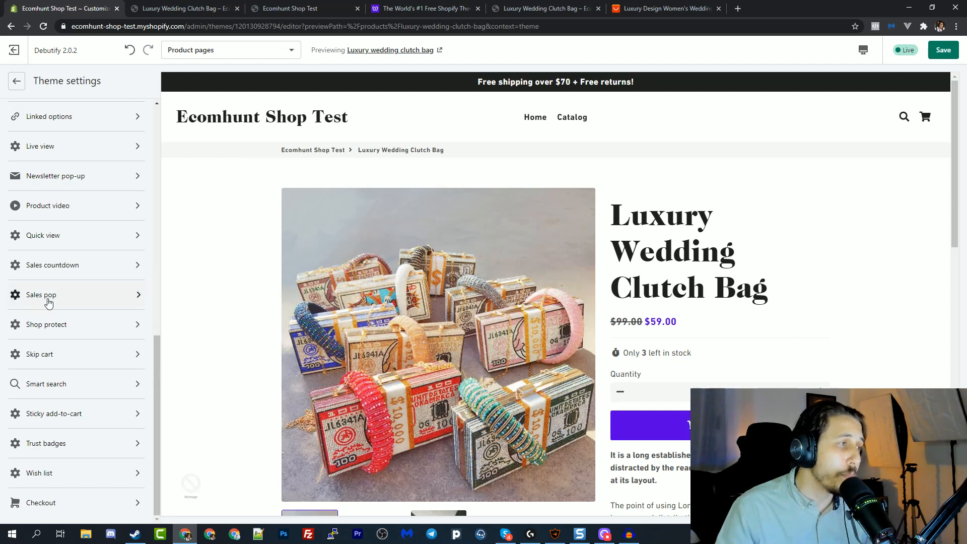
mouse_move(210, 489)
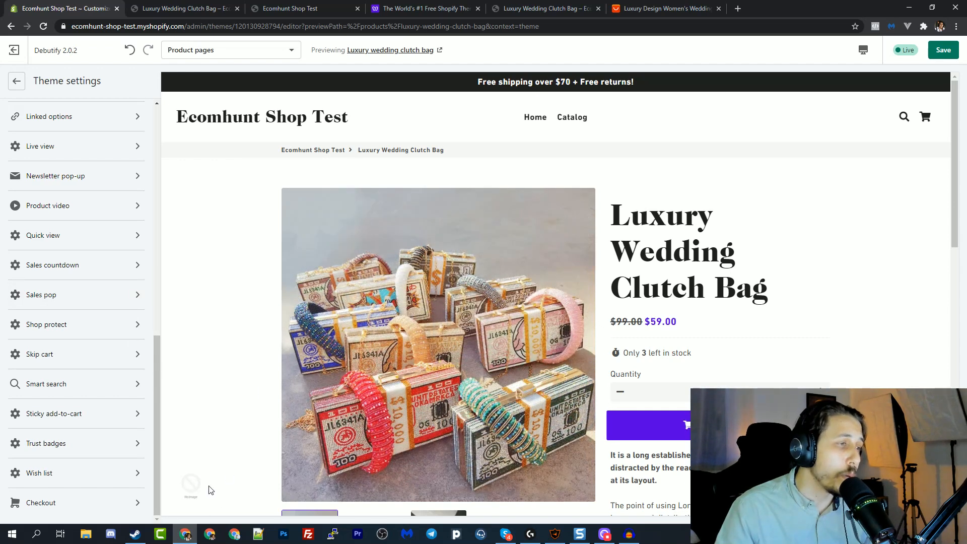
mouse_move(235, 449)
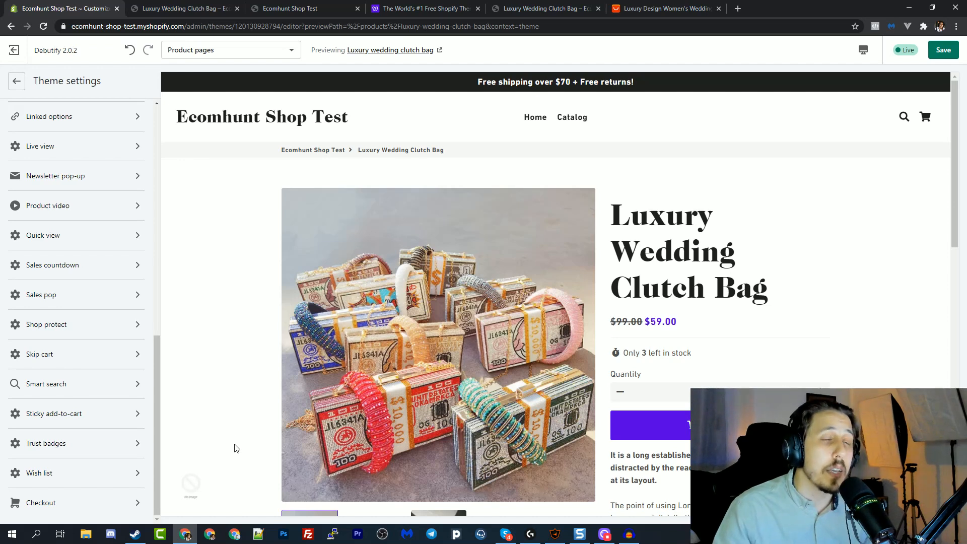
mouse_move(228, 415)
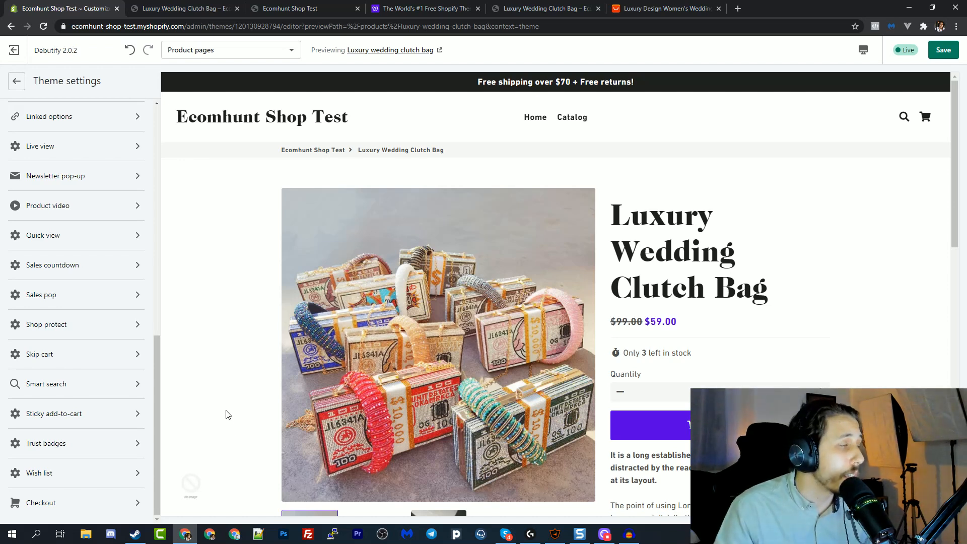
scroll("up", 3)
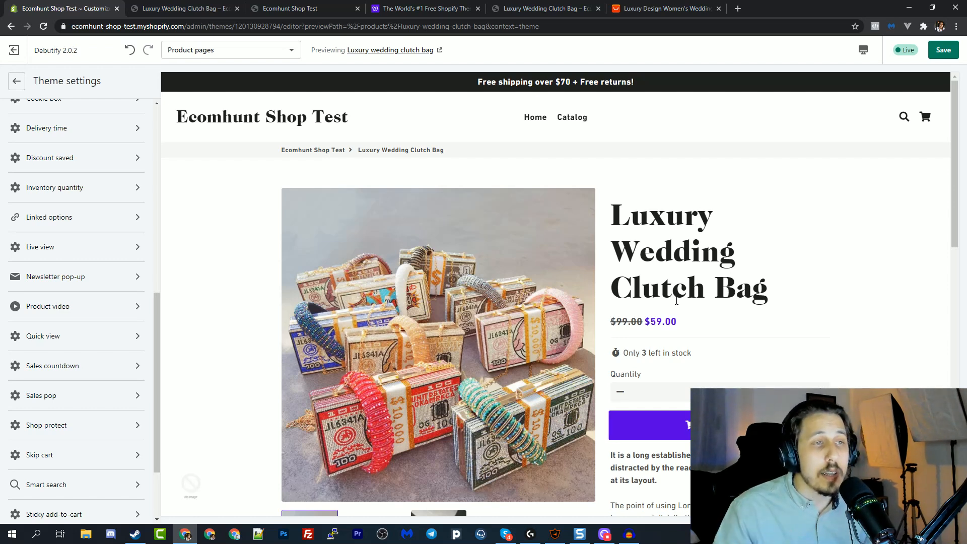
scroll("up", 3)
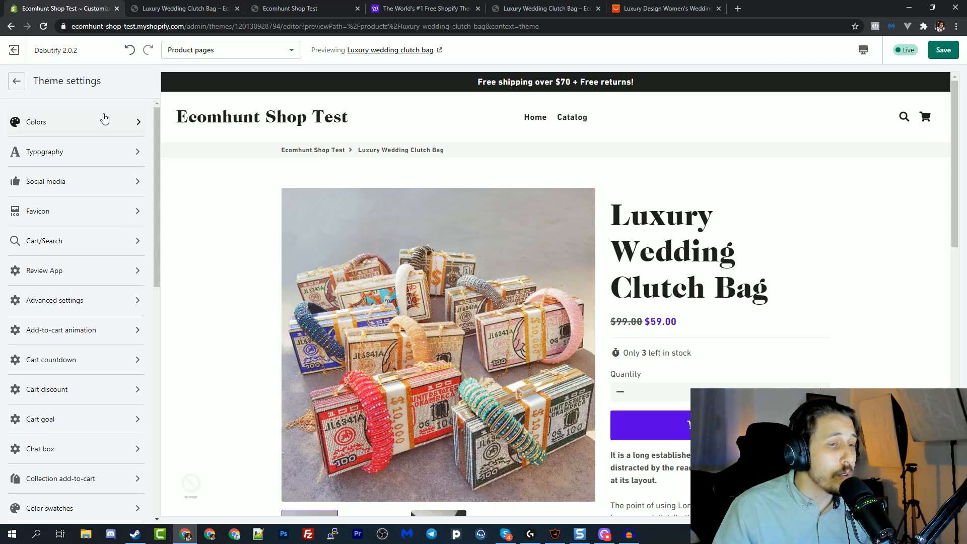